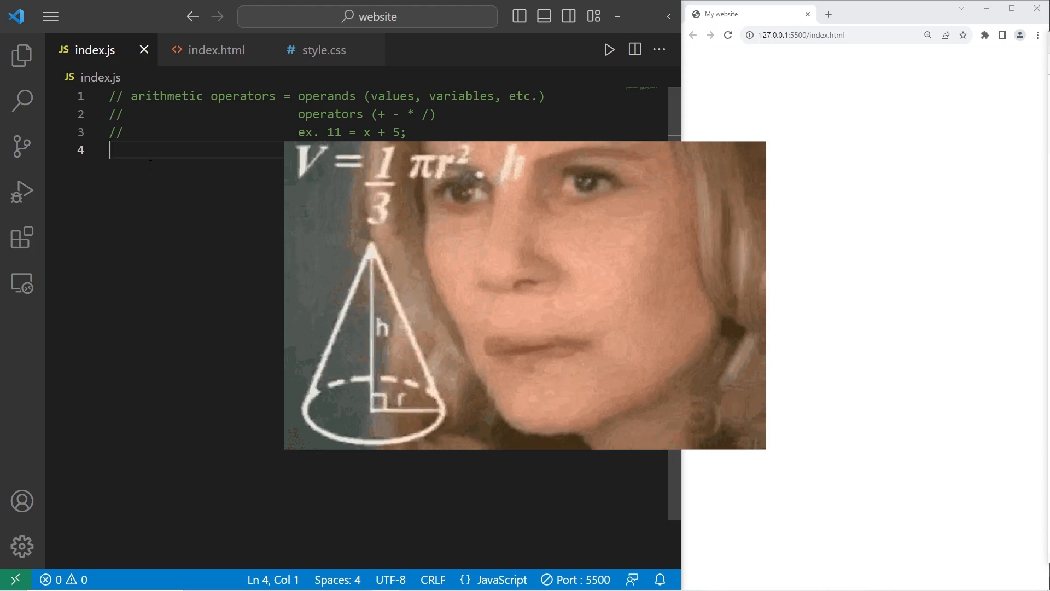
# Highlight operands, the value 5 and the plus operator in the notes, then add a blank line below them
pyautogui.doubleClick(327, 96)
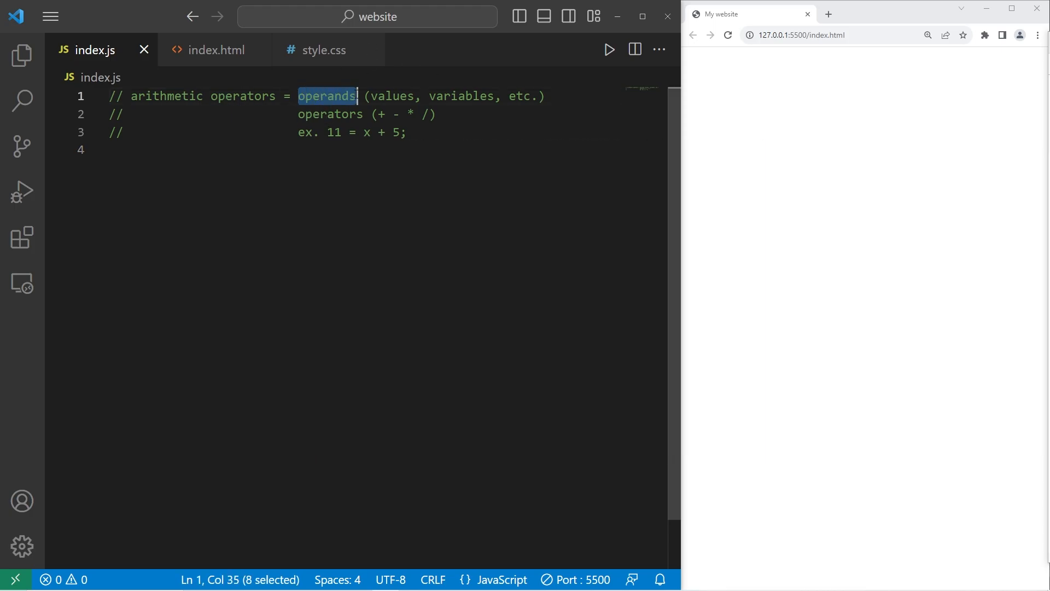
pyautogui.click(528, 97)
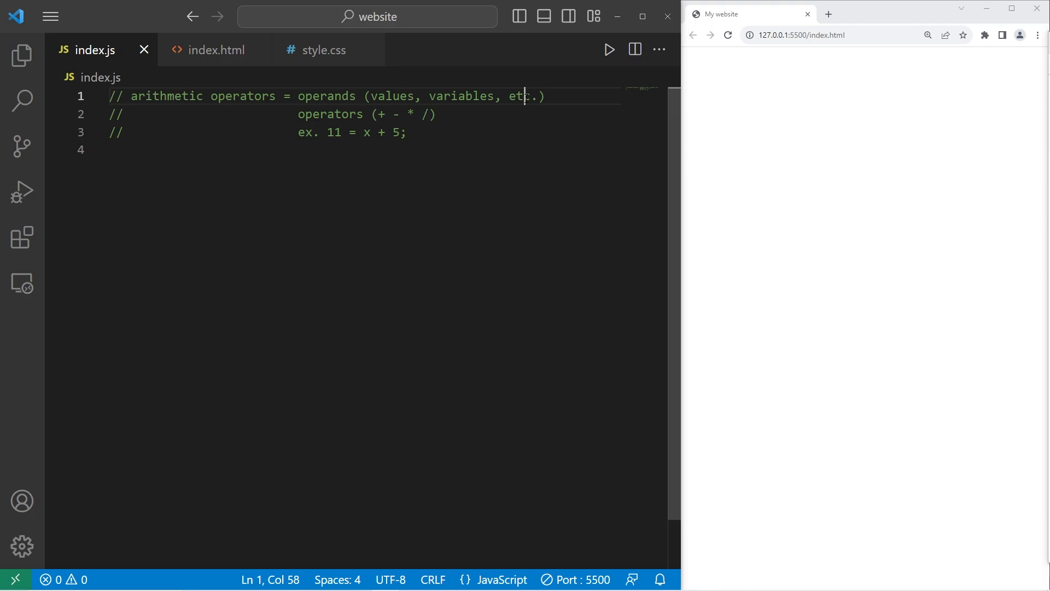
pyautogui.click(359, 132)
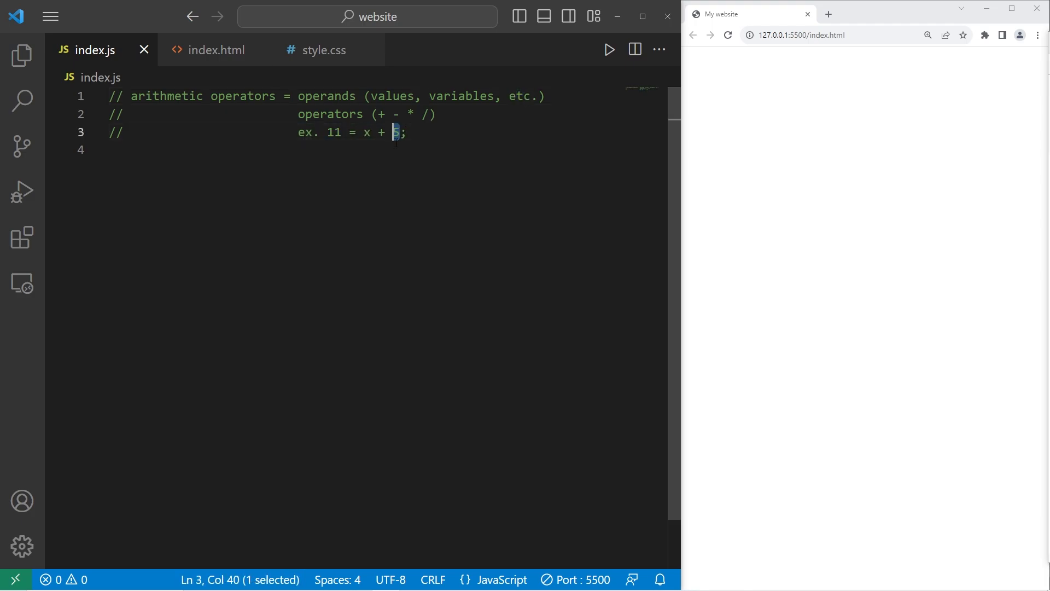
pyautogui.click(327, 114)
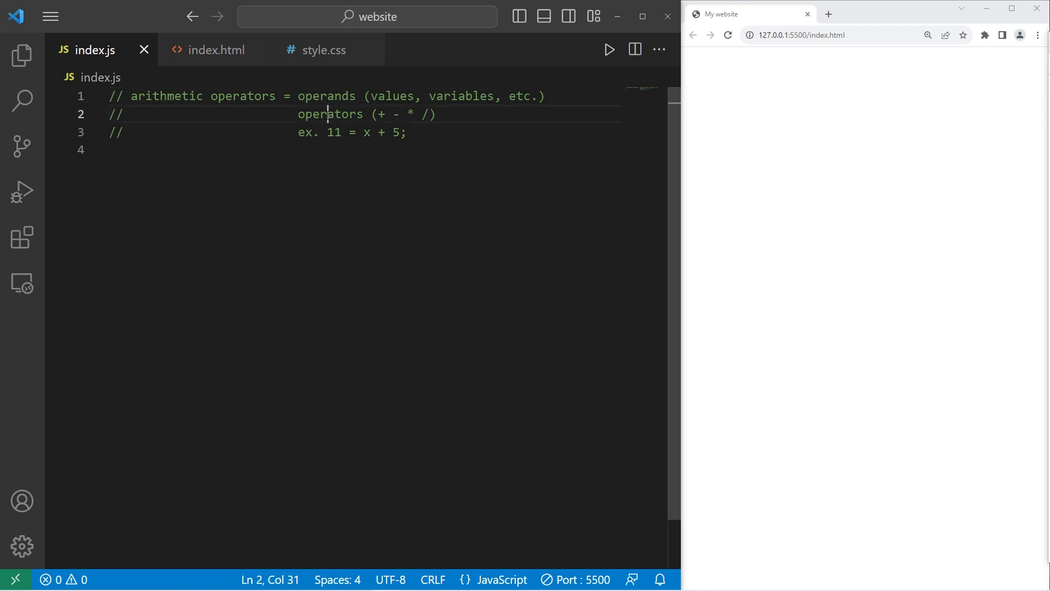
pyautogui.doubleClick(330, 114)
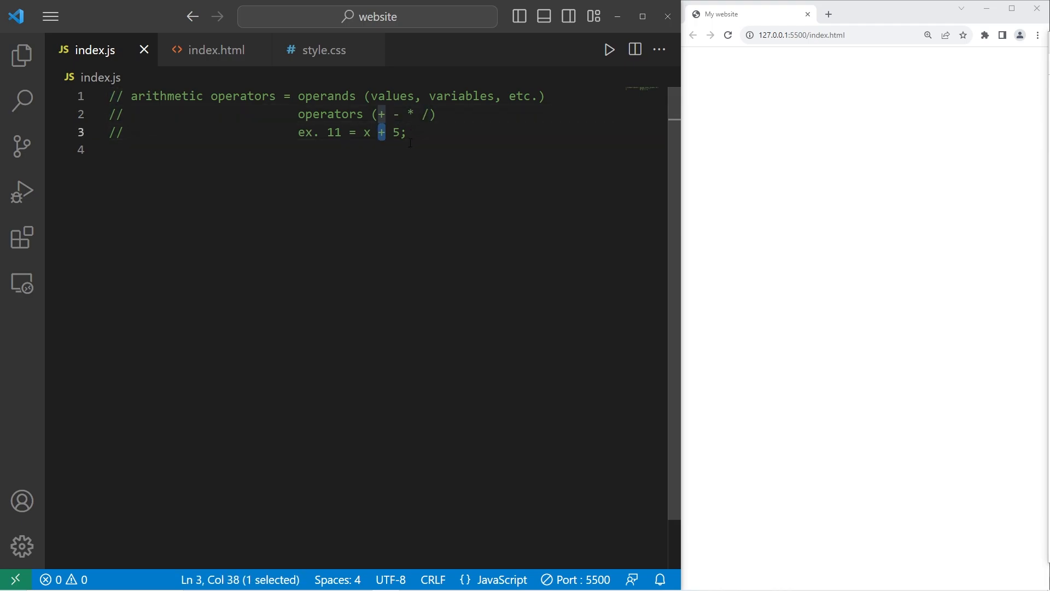
pyautogui.click(327, 114)
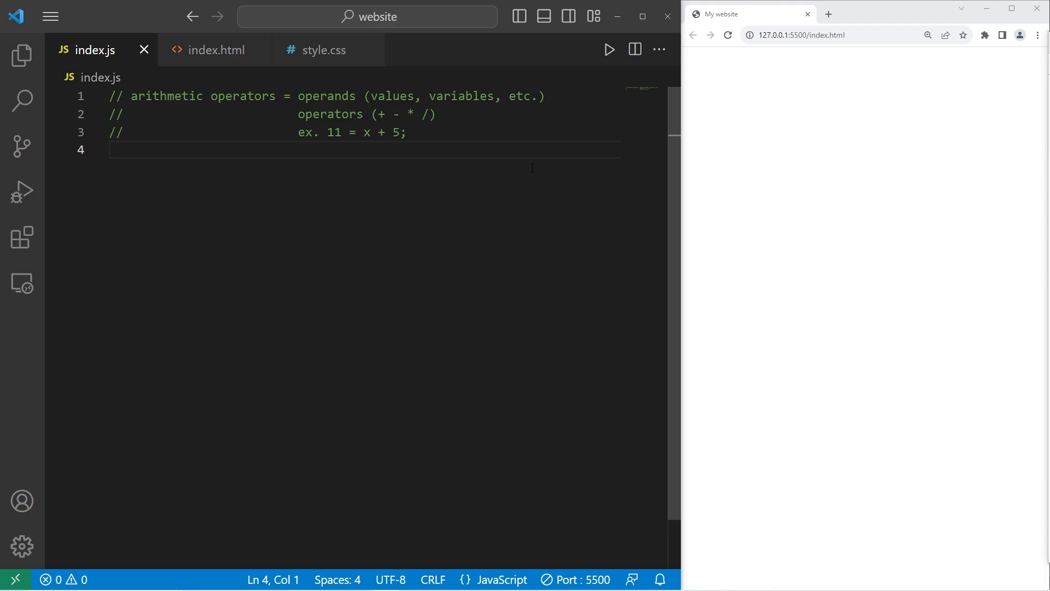
pyautogui.press('enter')
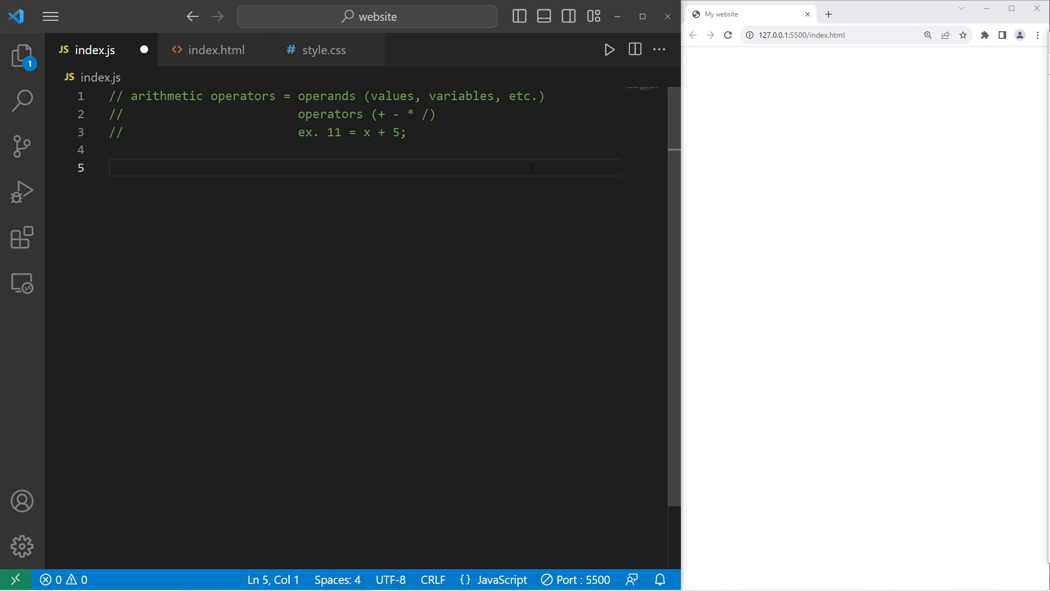
# Declare let students = 30 and log students to the console
pyautogui.write('let students')
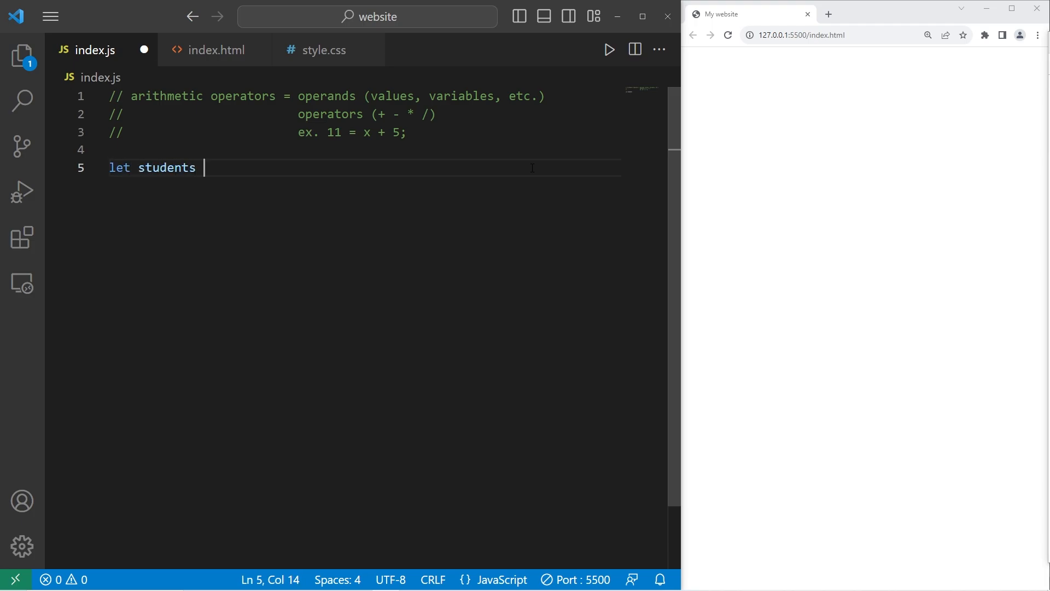
pyautogui.write('=')
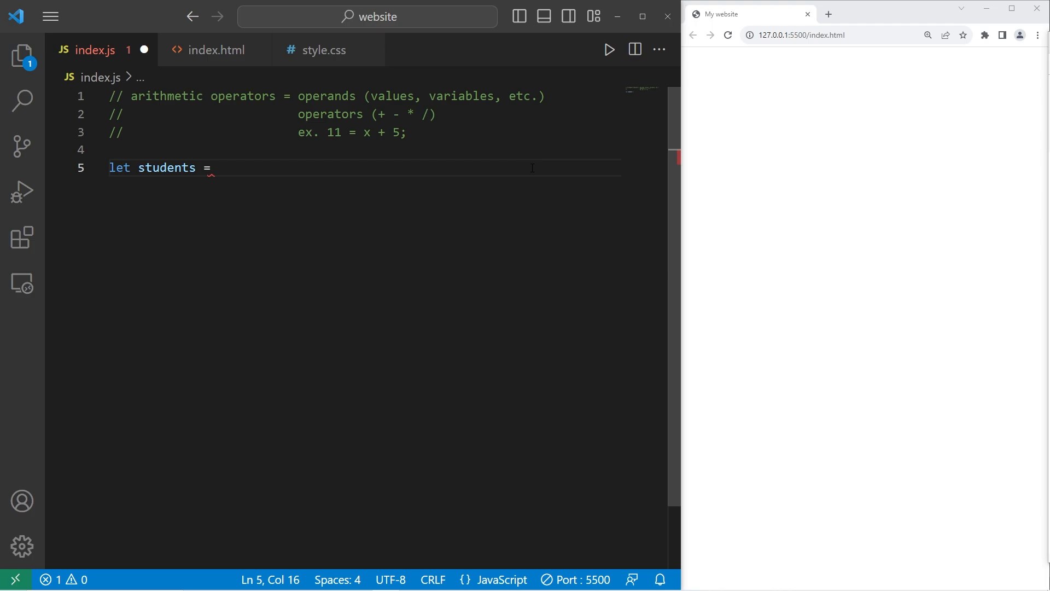
pyautogui.write('30;')
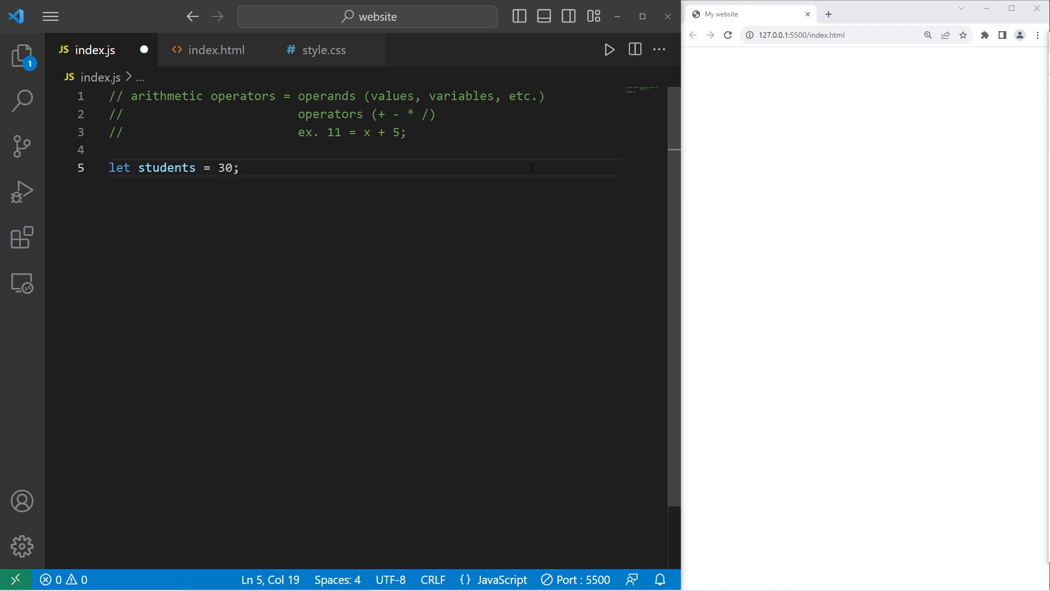
pyautogui.write('console.')
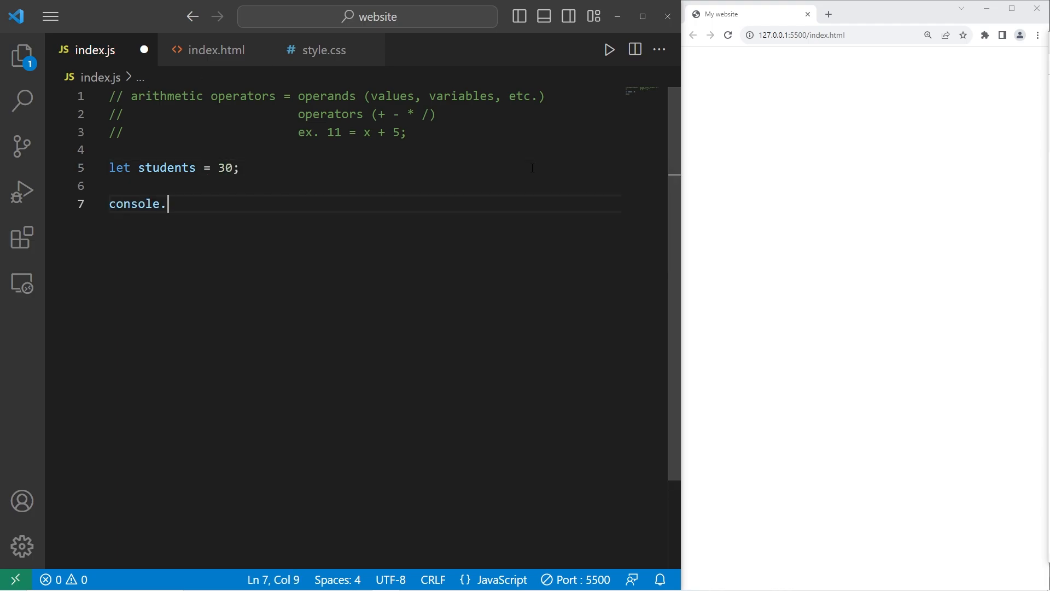
pyautogui.write('log();')
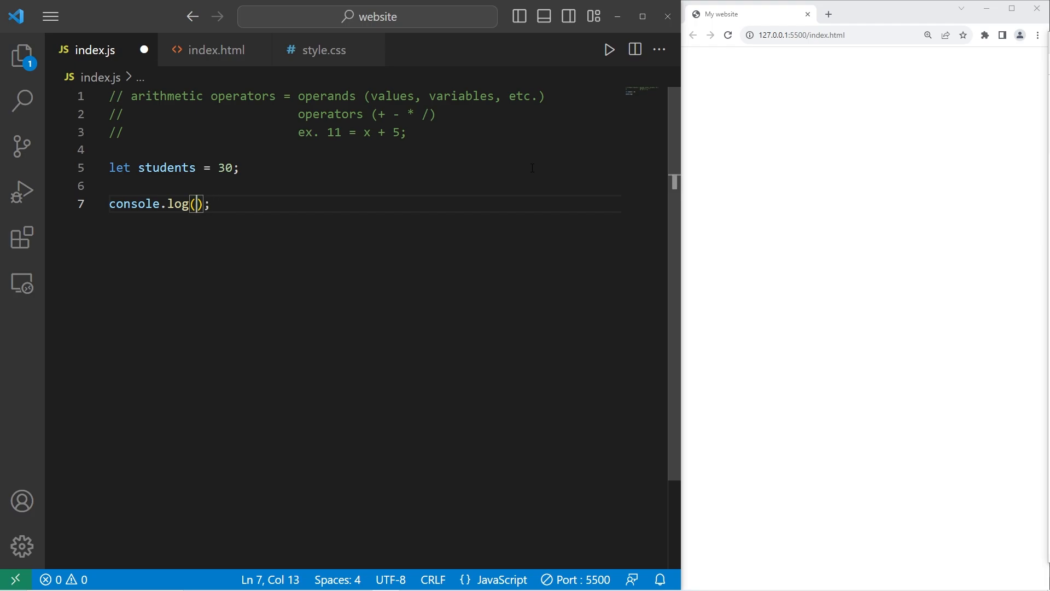
pyautogui.write('students')
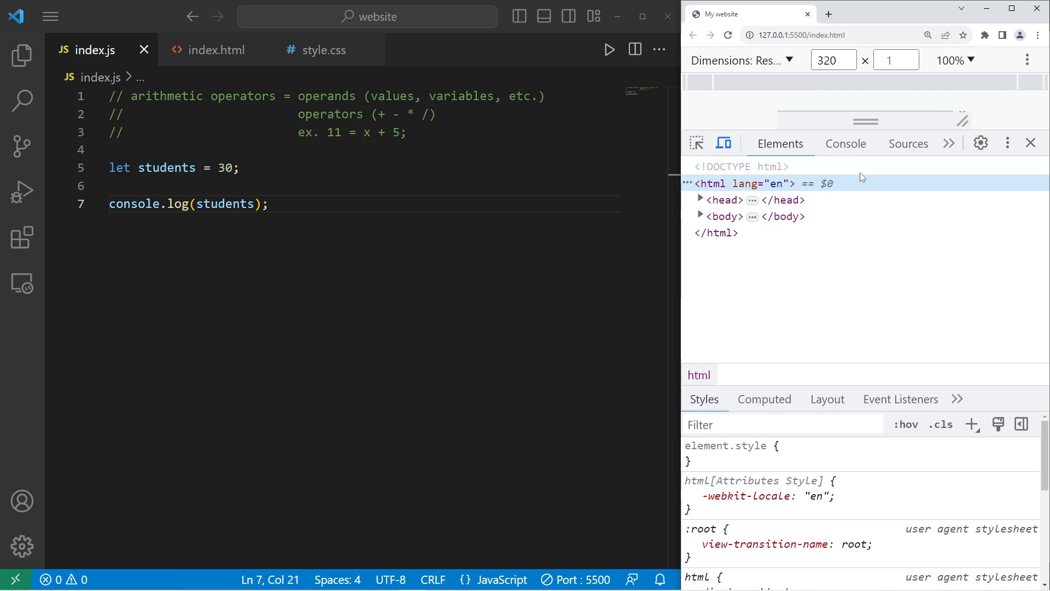
# Insert blank lines between the students declaration and the console.log
pyautogui.click(845, 143)
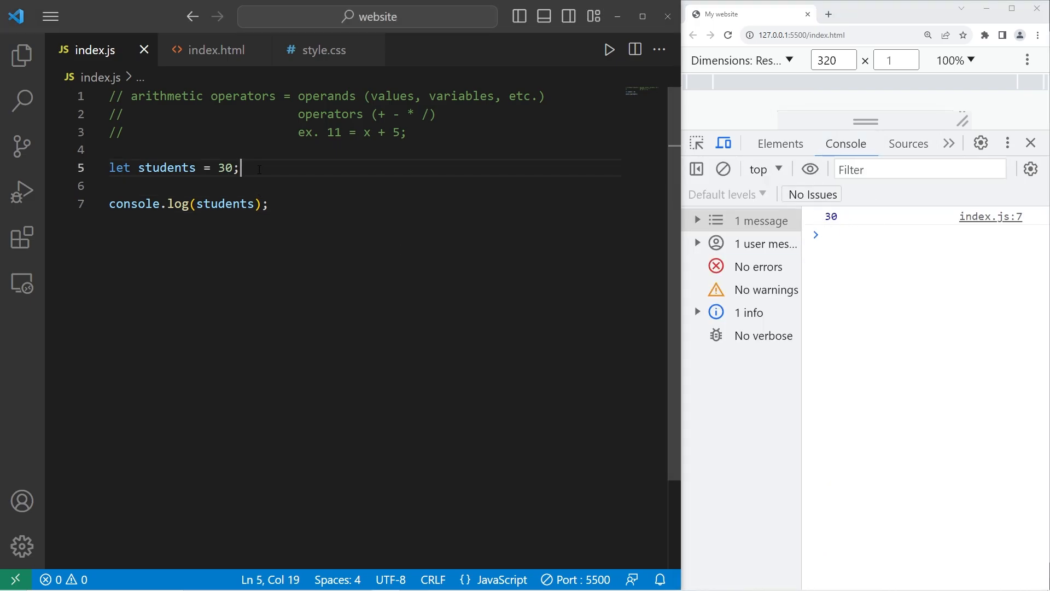
pyautogui.press('Enter')
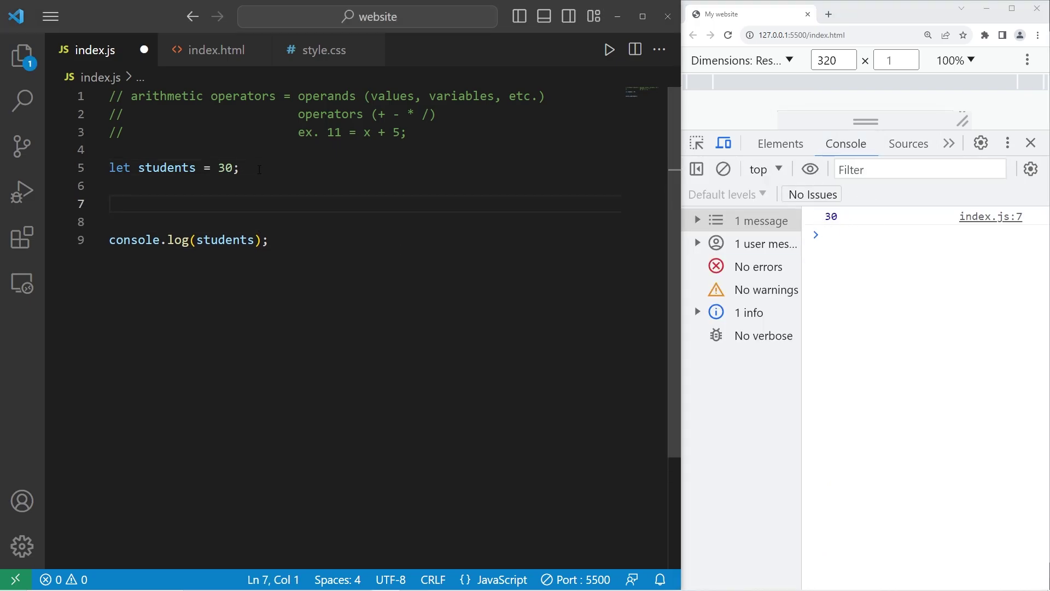
pyautogui.moveTo(138, 167); pyautogui.dragTo(242, 167)
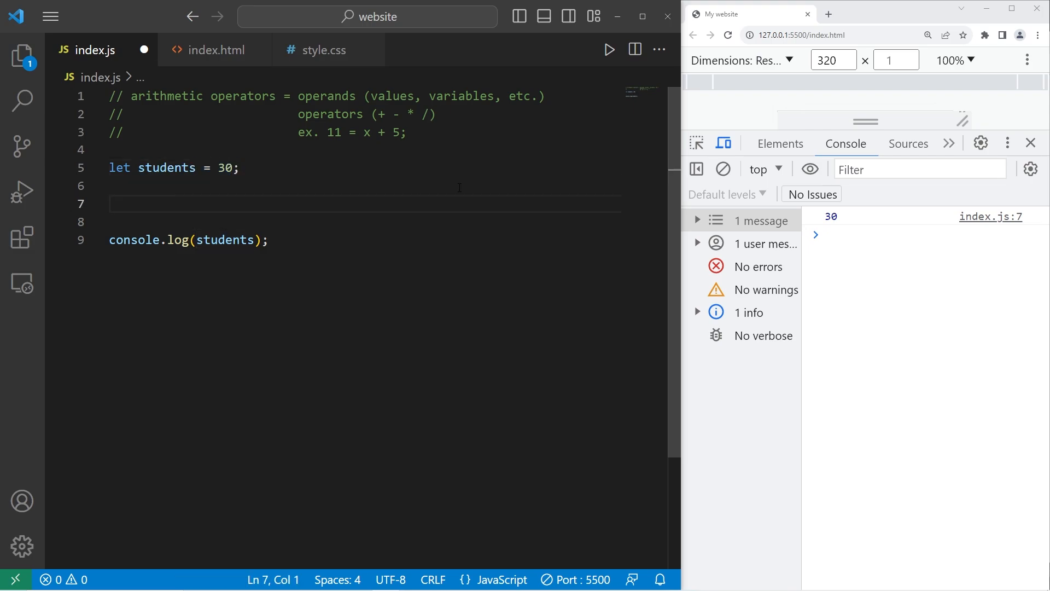
# Add the statement students = students + 1
pyautogui.write('student')
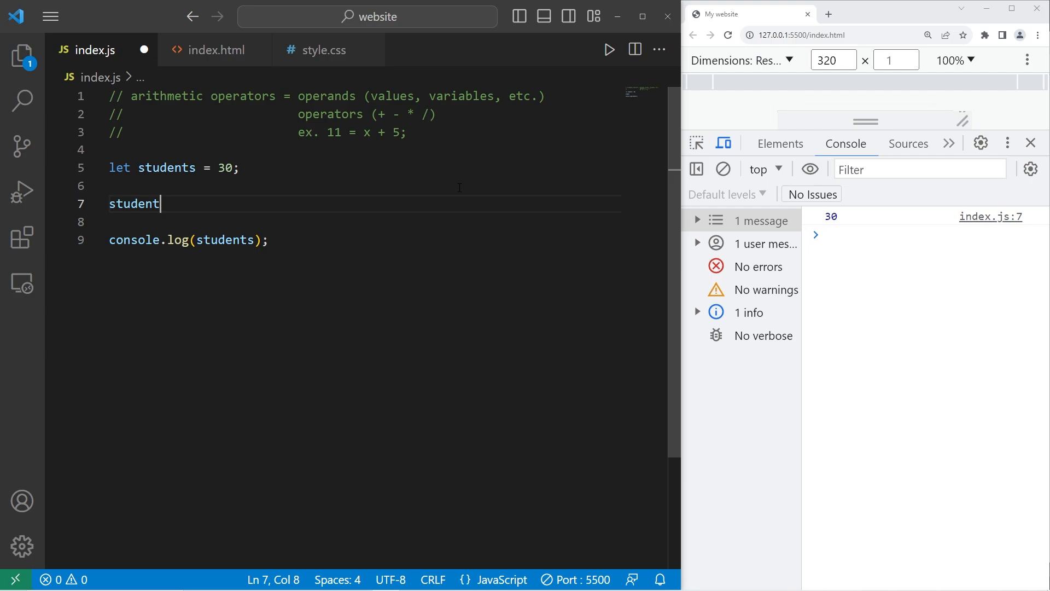
pyautogui.write('s =')
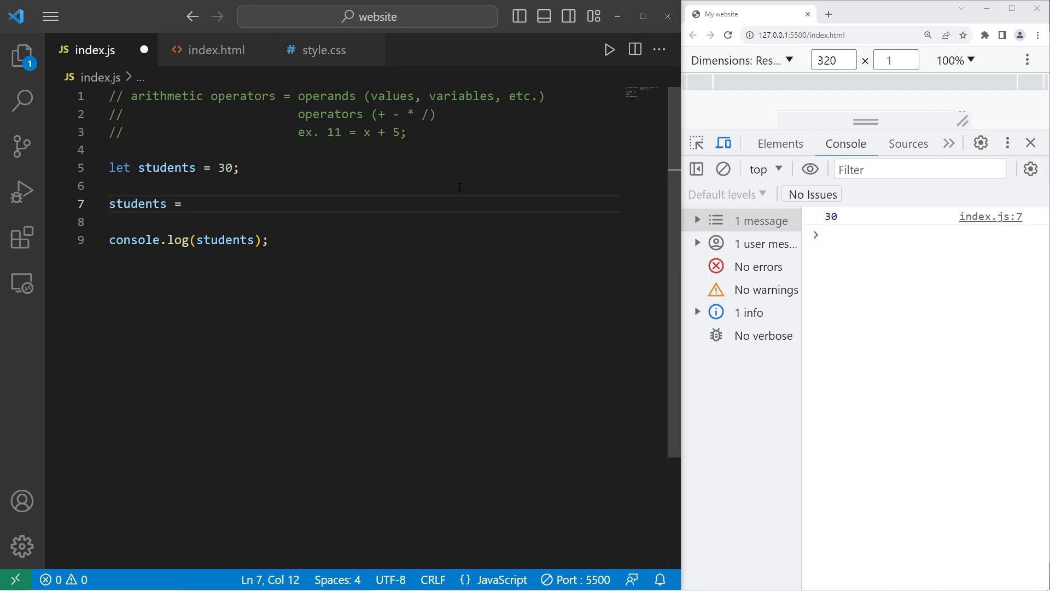
pyautogui.write('s')
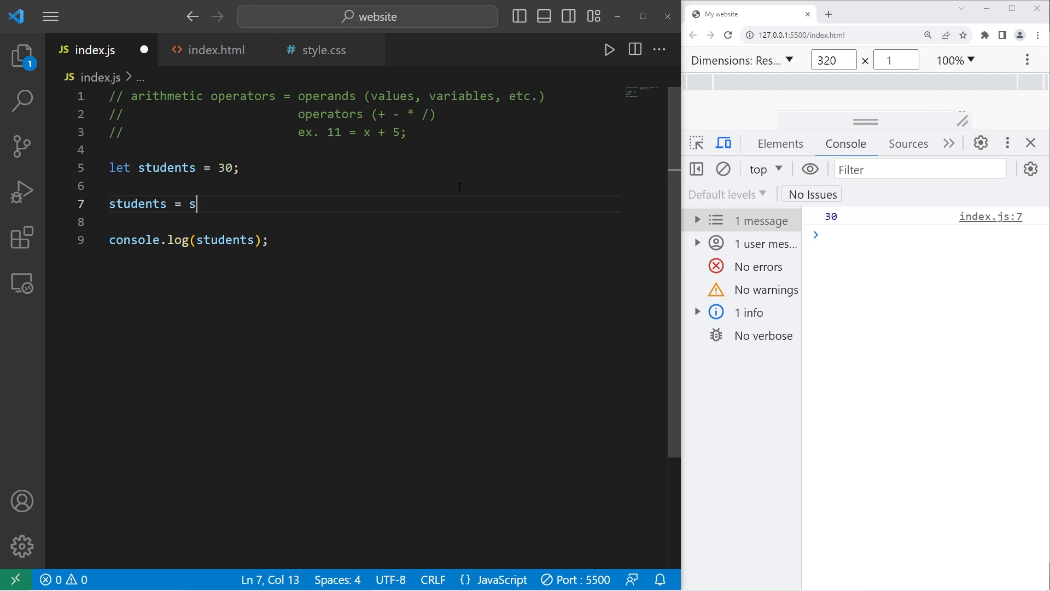
pyautogui.write('tudents +')
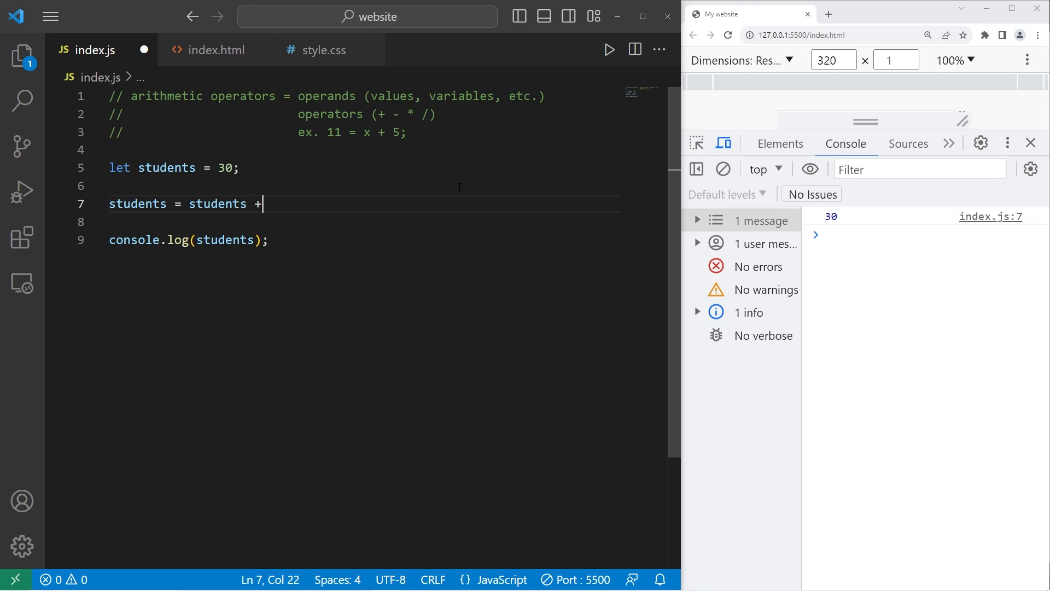
pyautogui.write('1;')
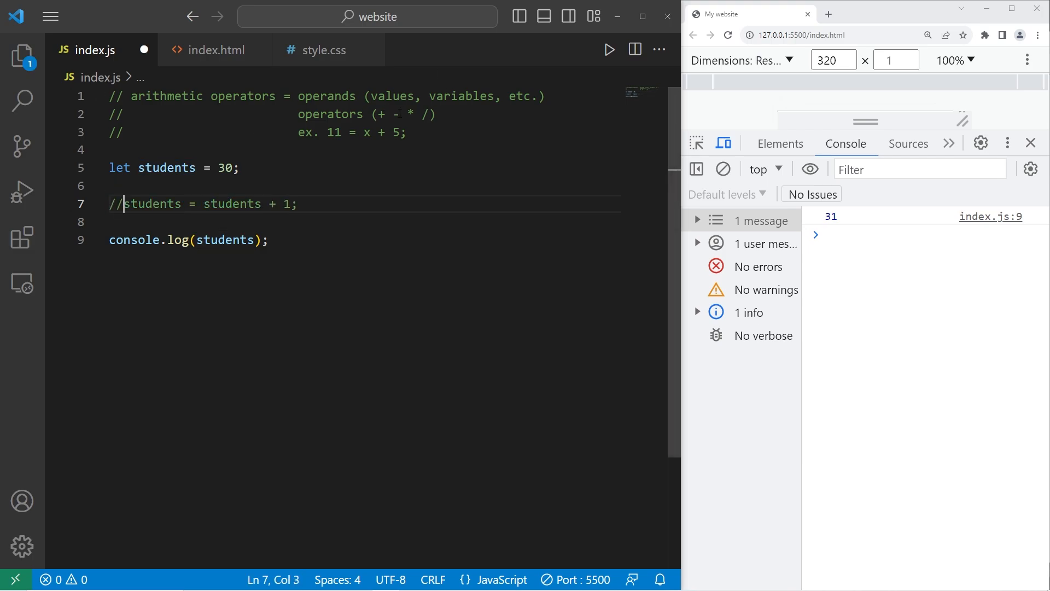
# Add the statement students = students - 1 on the next line so the console logs 29
pyautogui.press('Enter')
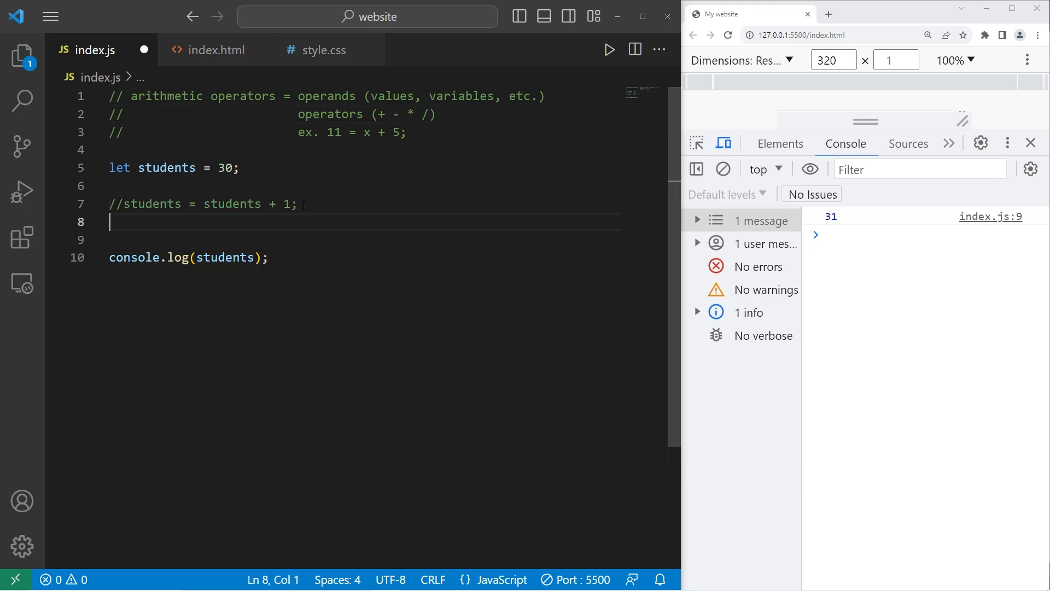
pyautogui.write('students')
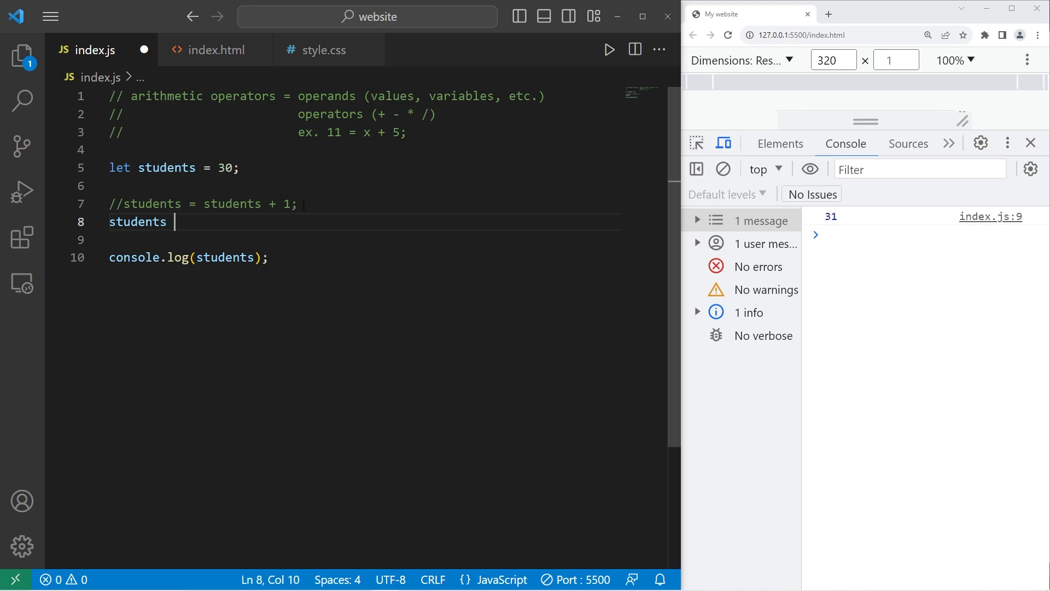
pyautogui.write('= s')
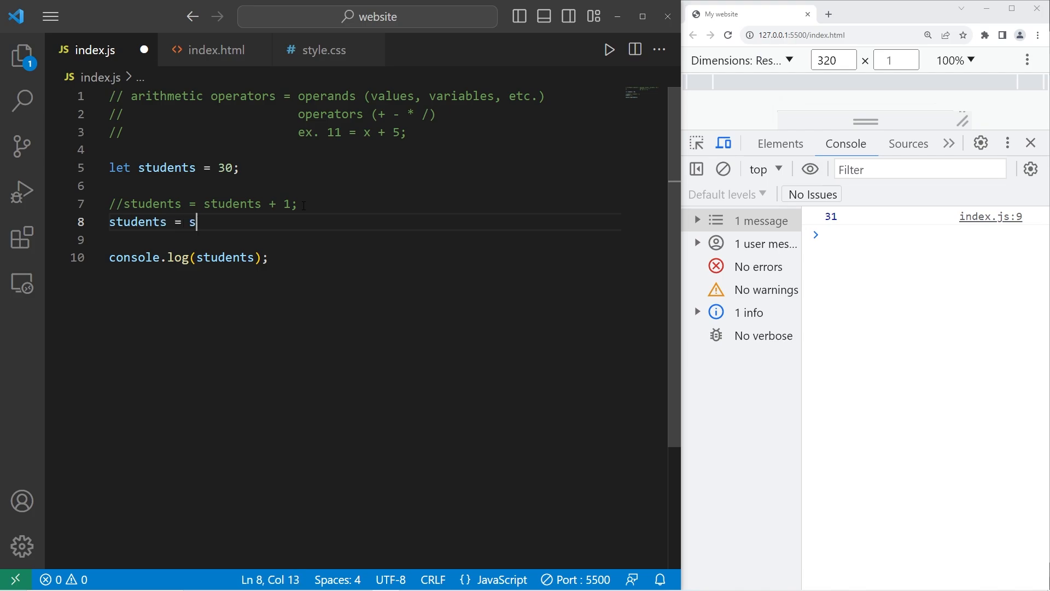
pyautogui.write('tudents - 1')
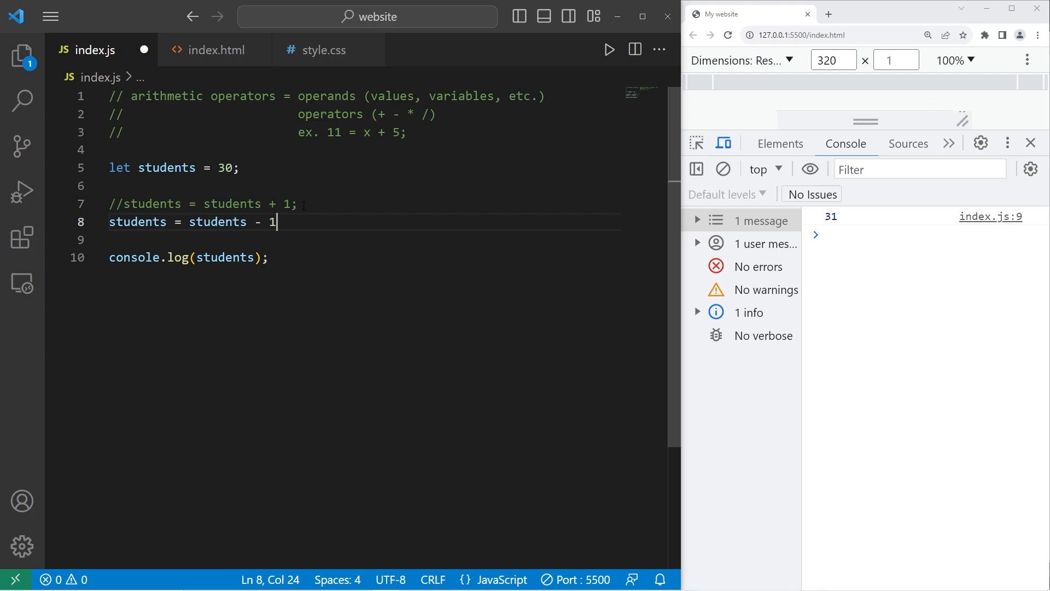
pyautogui.write(';')
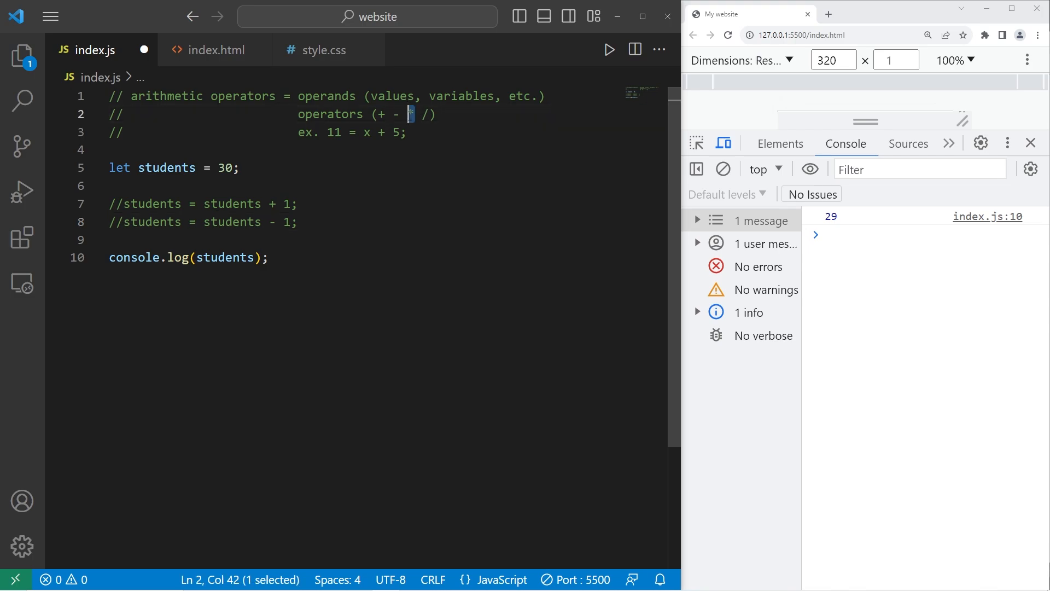
# Add students = students * 2 and then comment it out with //
pyautogui.write('st')
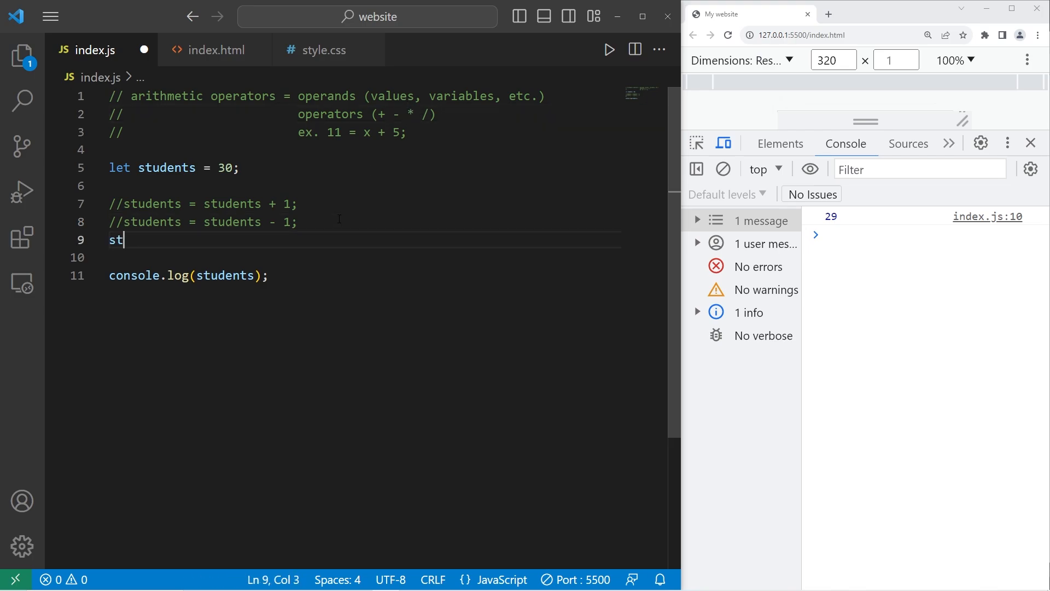
pyautogui.write('udents =')
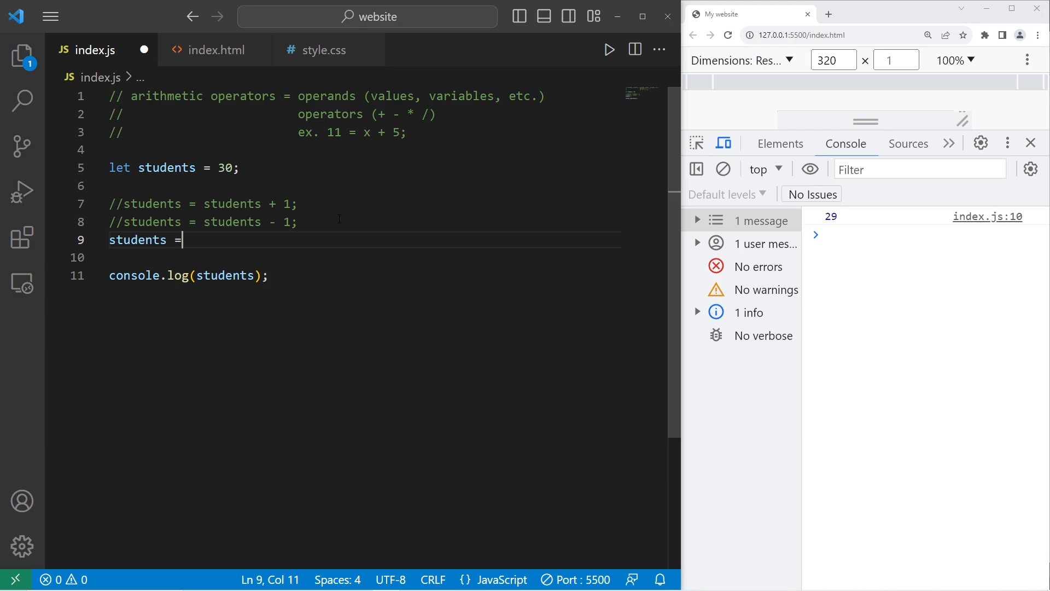
pyautogui.write('stude')
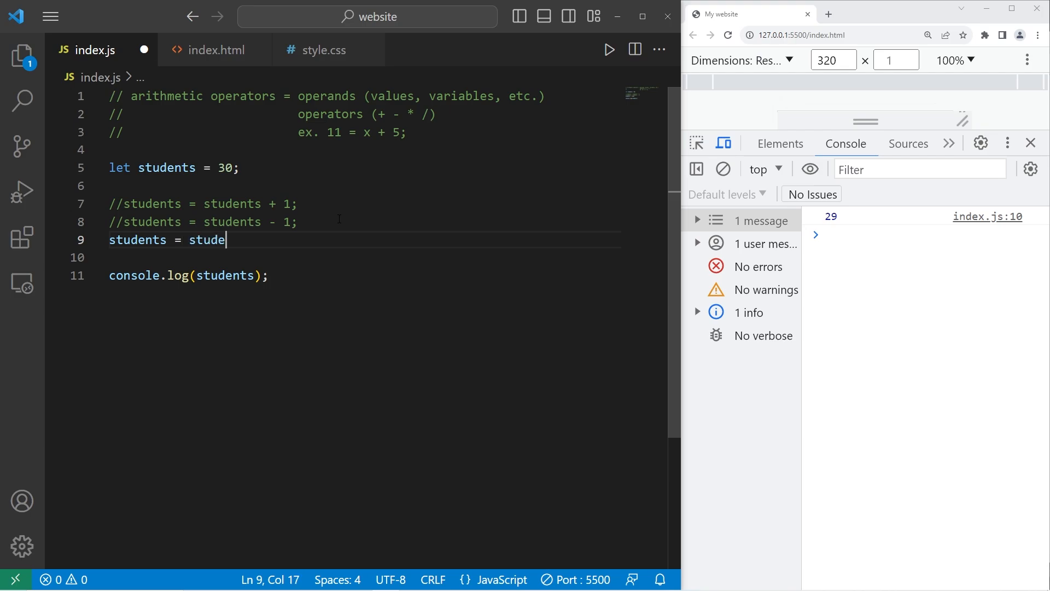
pyautogui.write('nts * 2;')
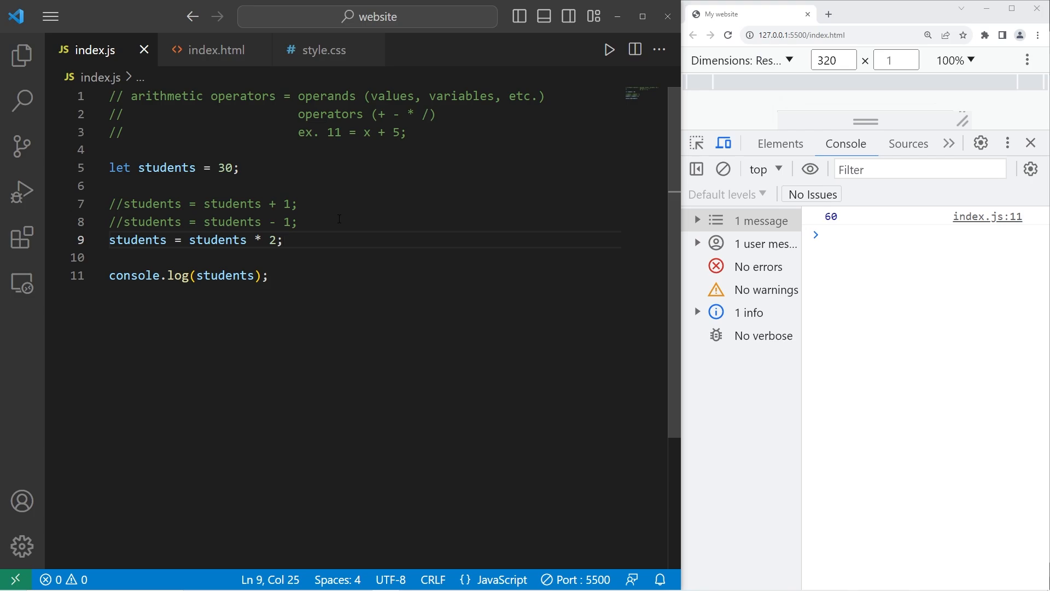
pyautogui.click(110, 240)
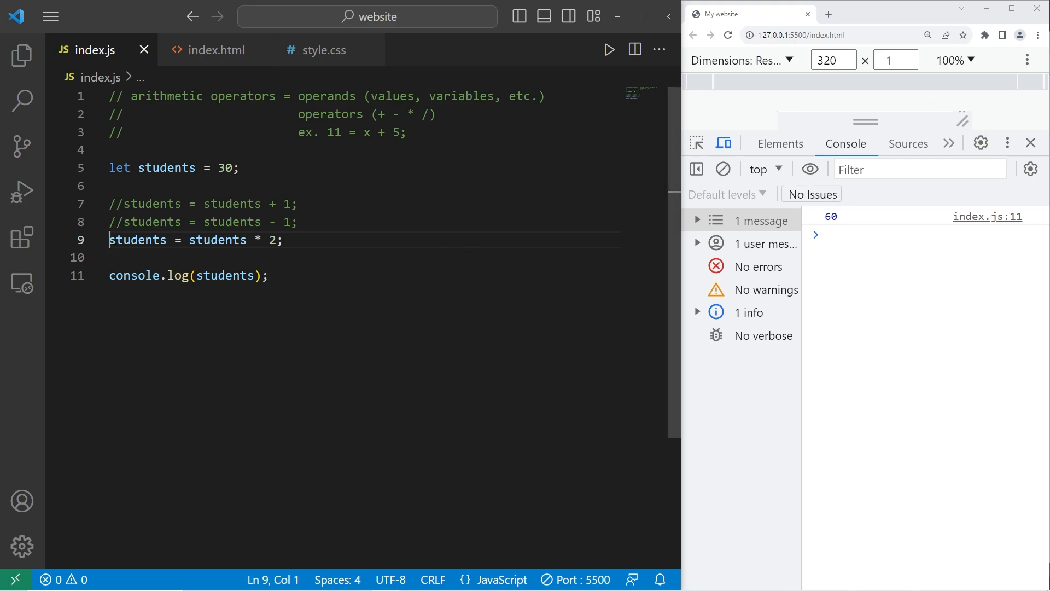
pyautogui.write('//')
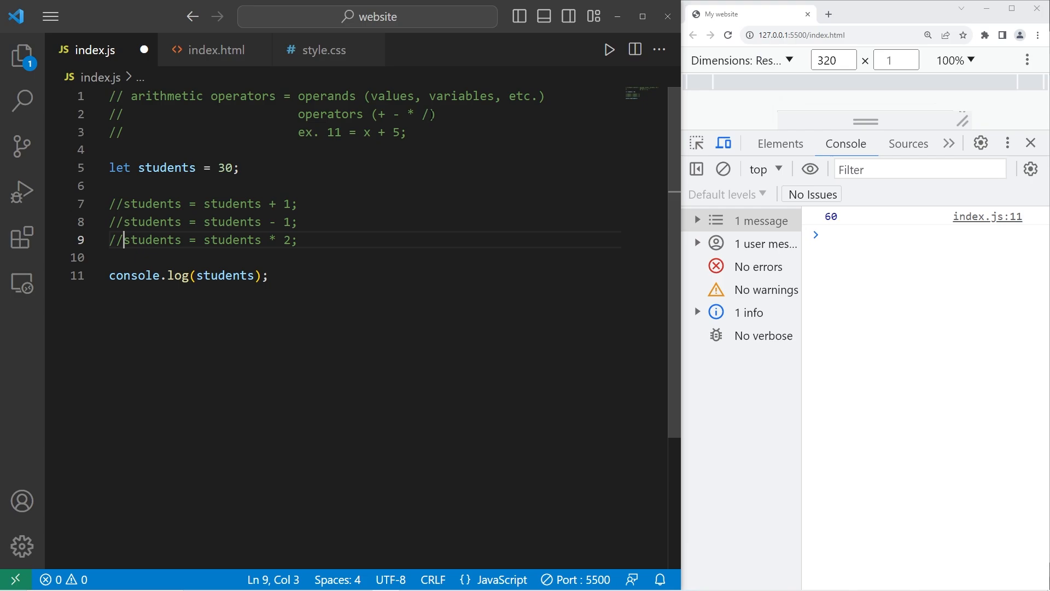
# Add the statement students = students / 2 so the console logs 15
pyautogui.write('s')
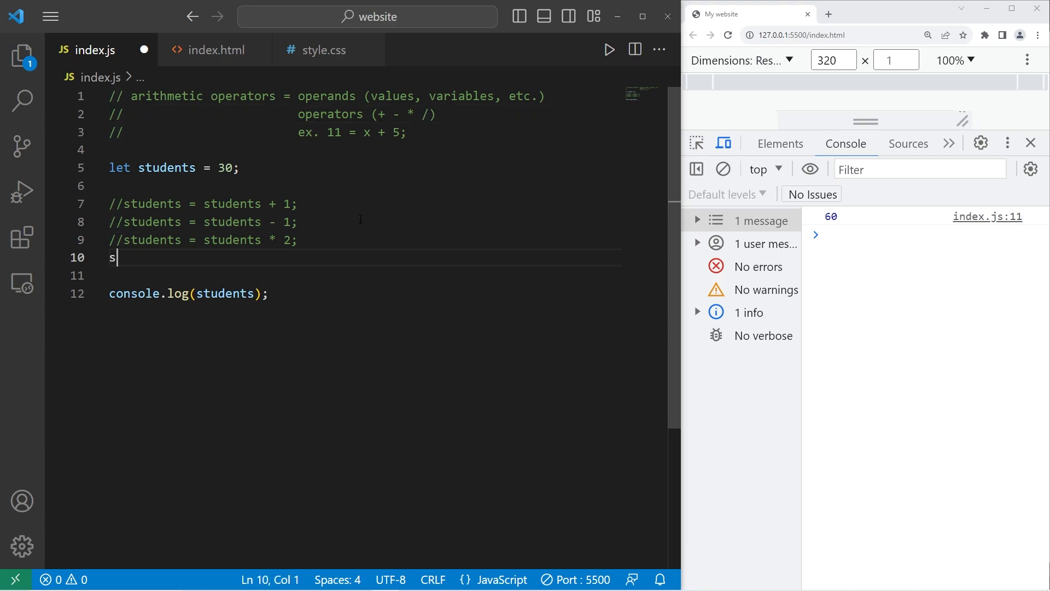
pyautogui.write('tudents =')
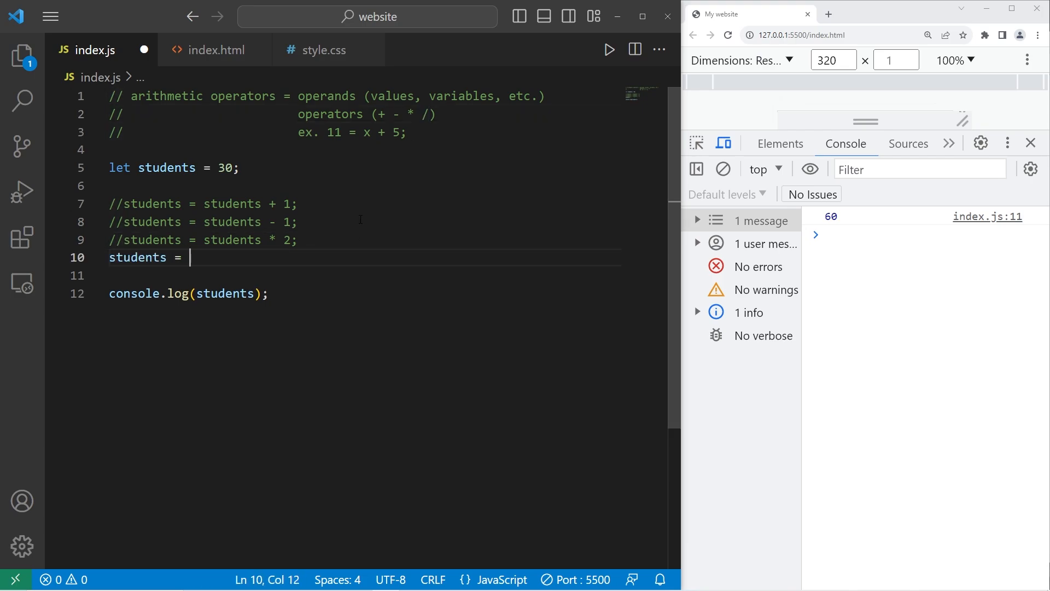
pyautogui.write('students /')
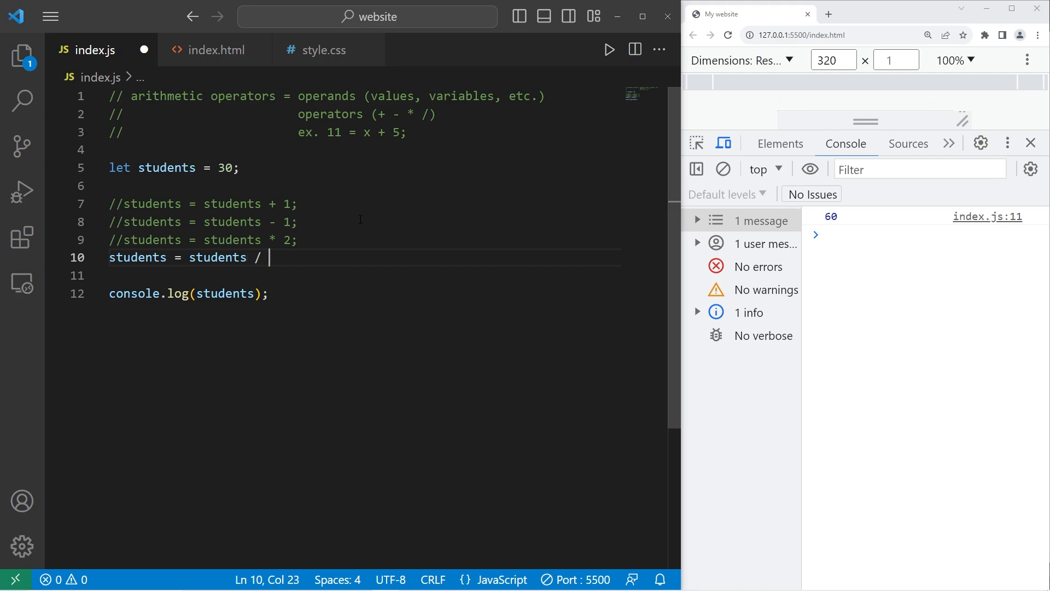
pyautogui.write('2;')
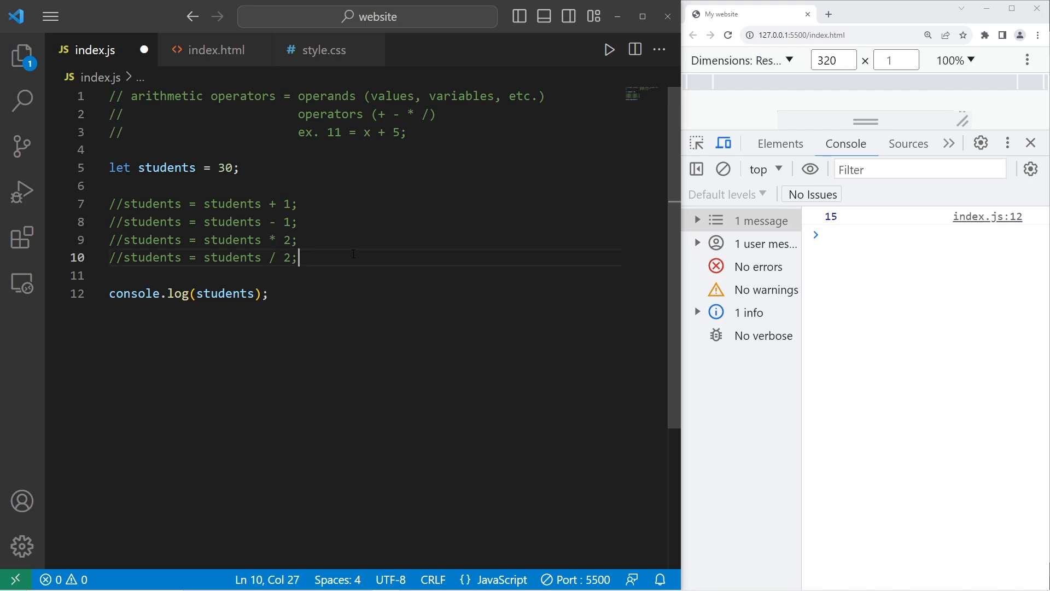
# Add students = students ** 2, try exponent 3 (console 27000), then comment the line out
pyautogui.write('stud')
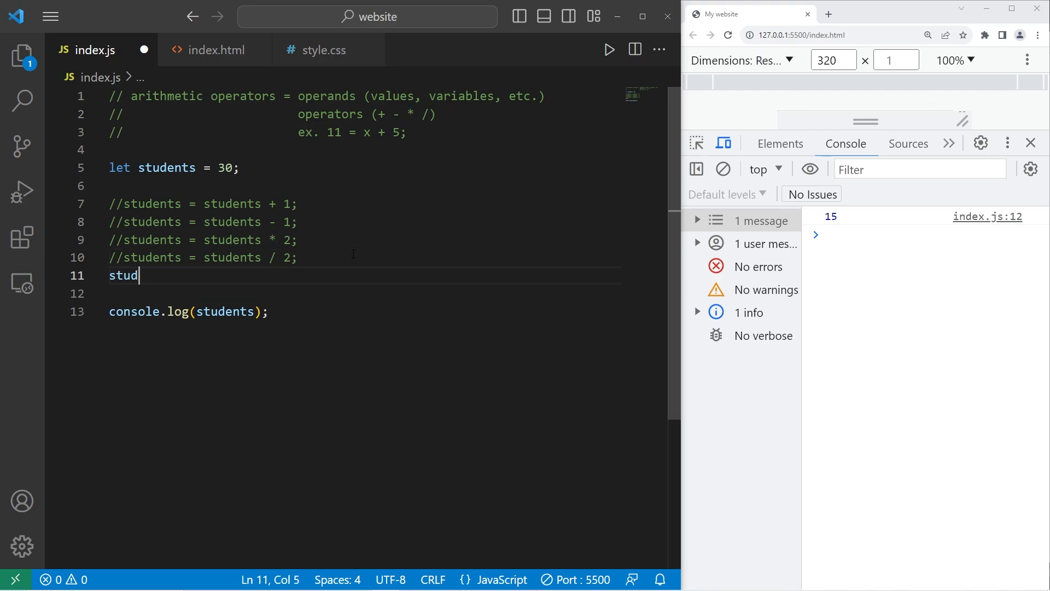
pyautogui.write('ents = students')
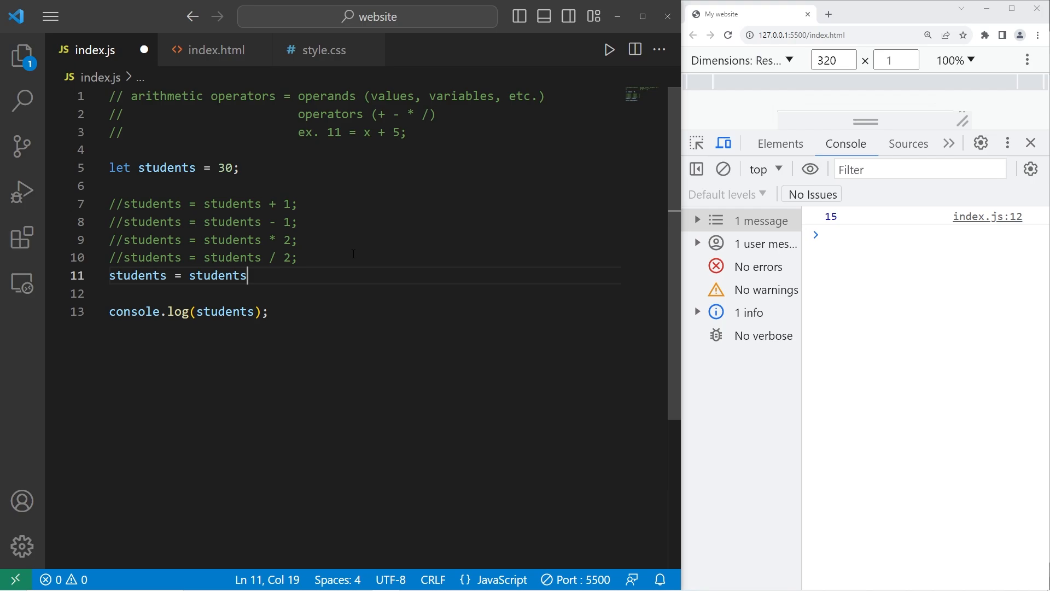
pyautogui.write('** 2;')
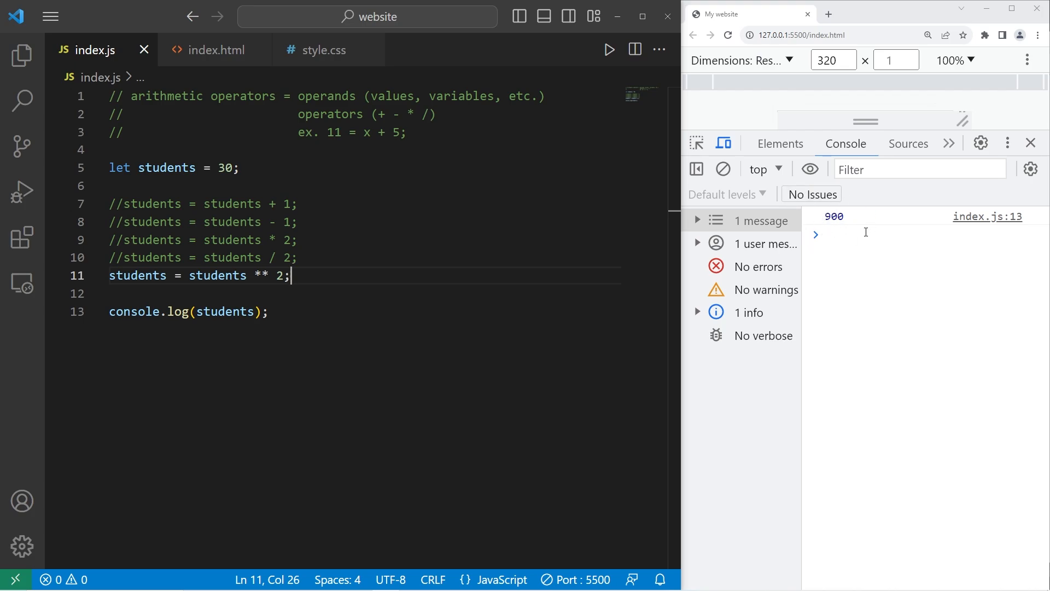
pyautogui.press('Left')
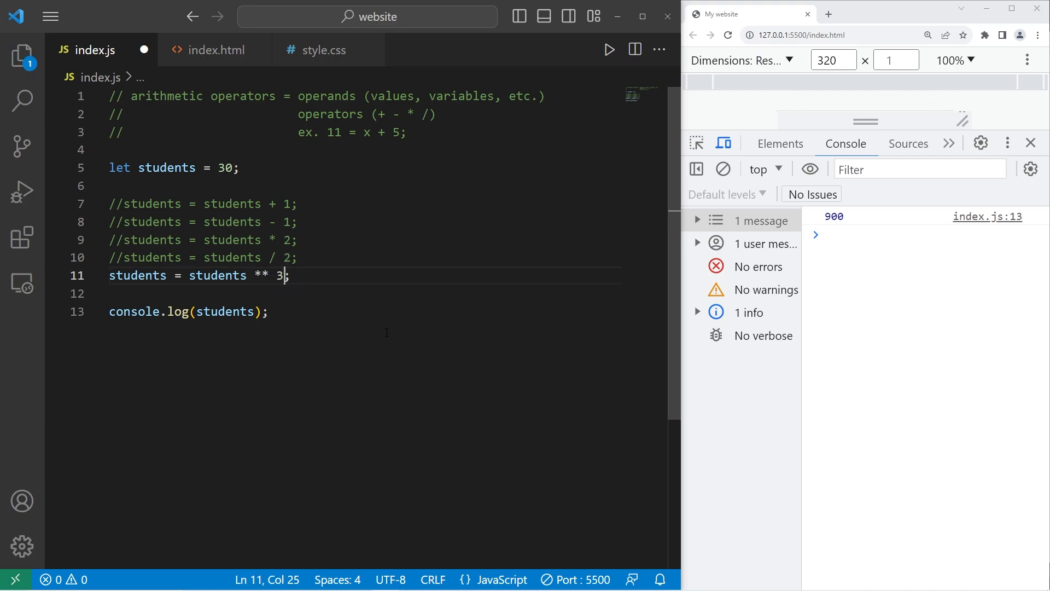
pyautogui.press('ctrl+s')
pyautogui.write('2')
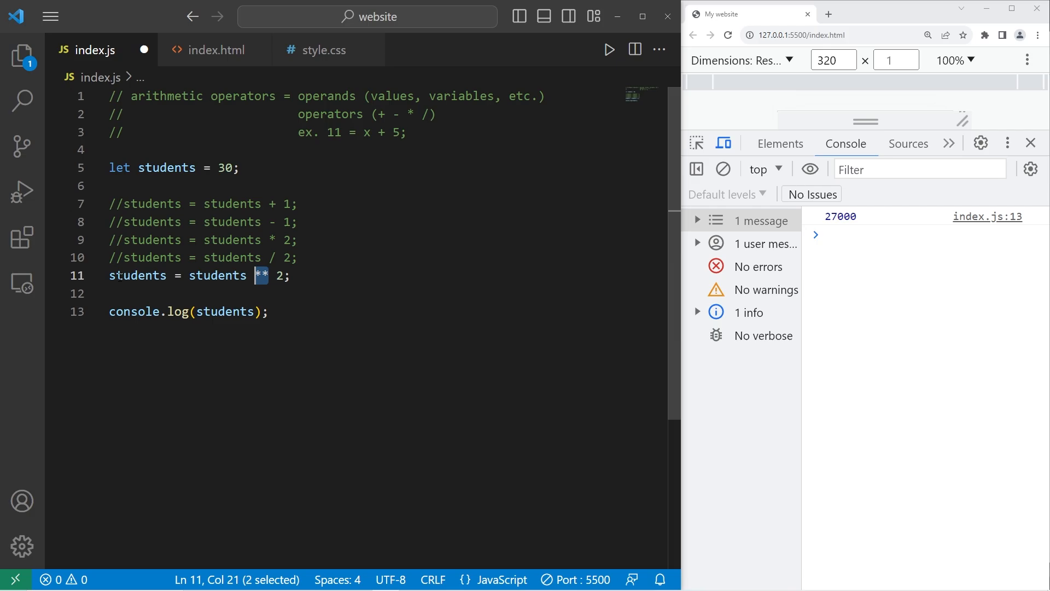
pyautogui.write('//')
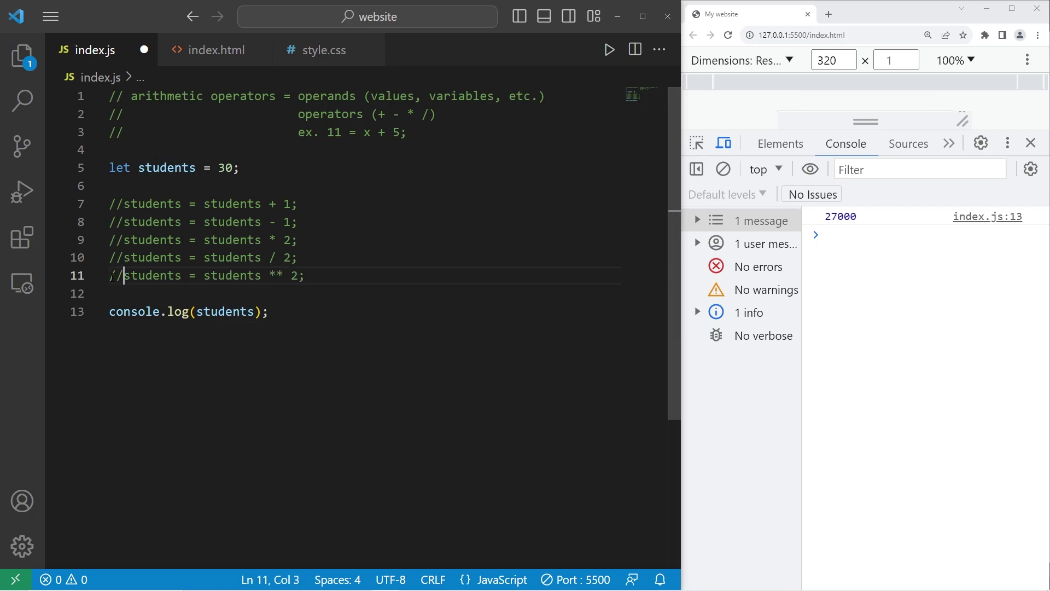
# Add the modulus statement students = students % 2 on a new line
pyautogui.press('enter')
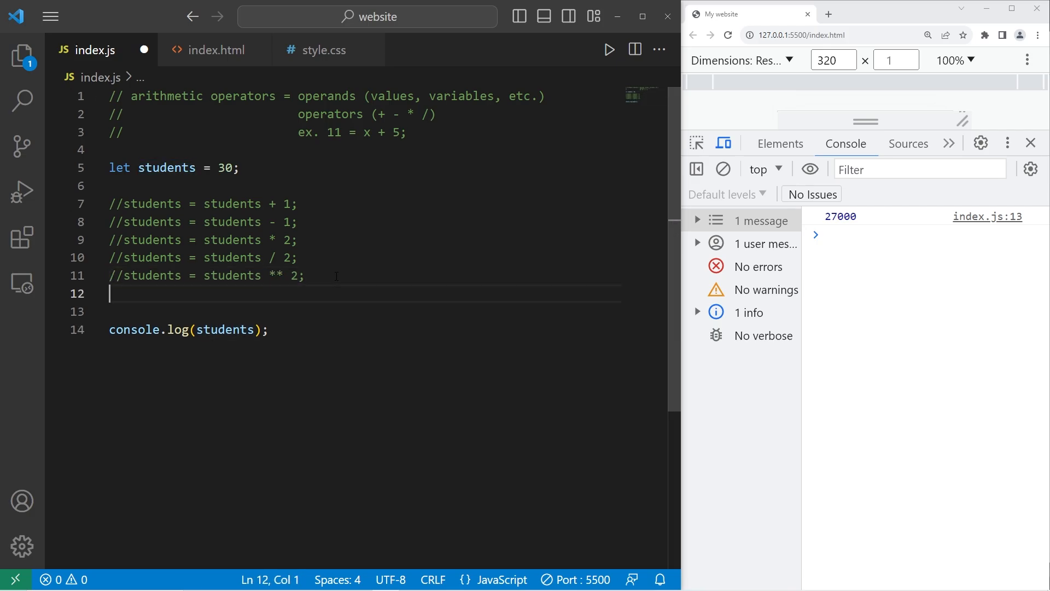
pyautogui.write('stu')
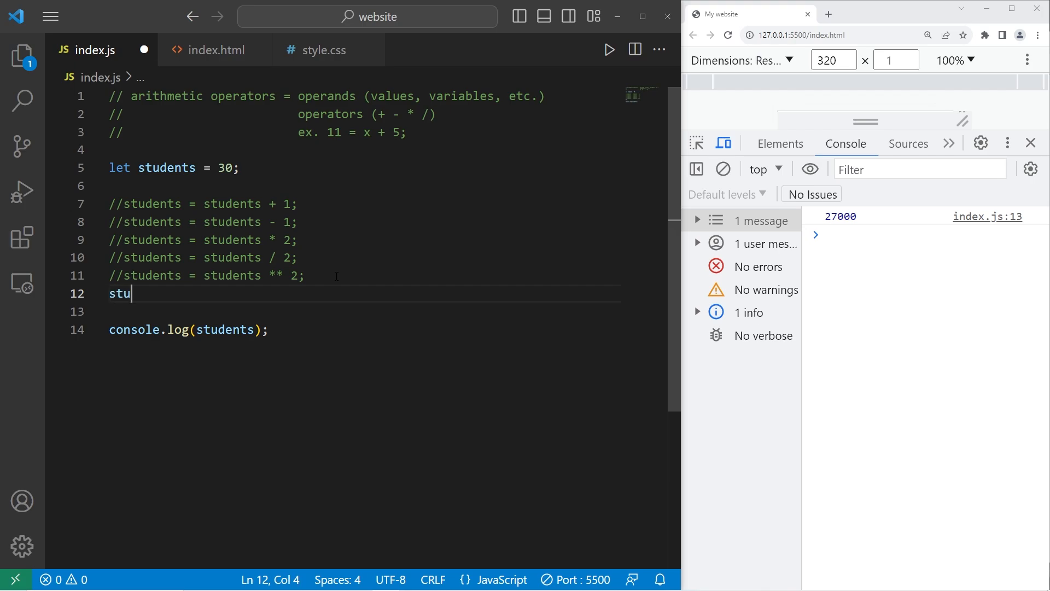
pyautogui.write('dents =')
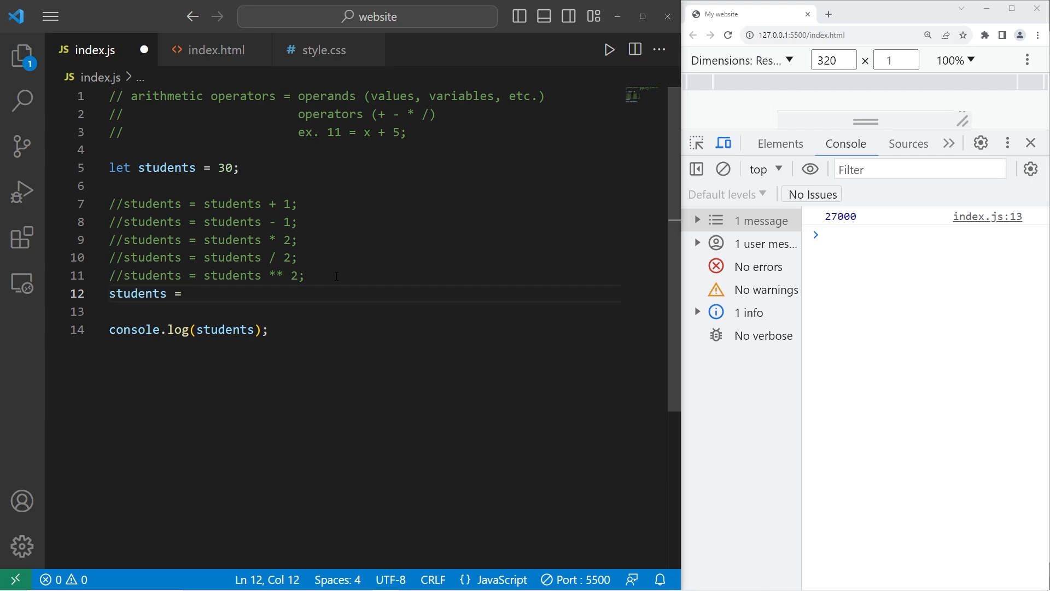
pyautogui.write('students')
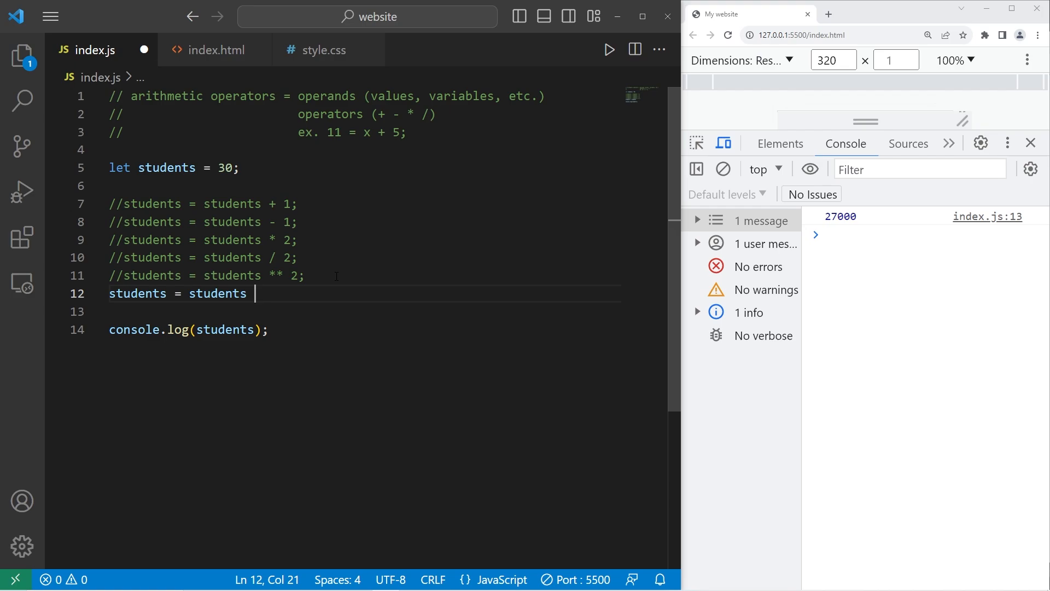
pyautogui.write('%')
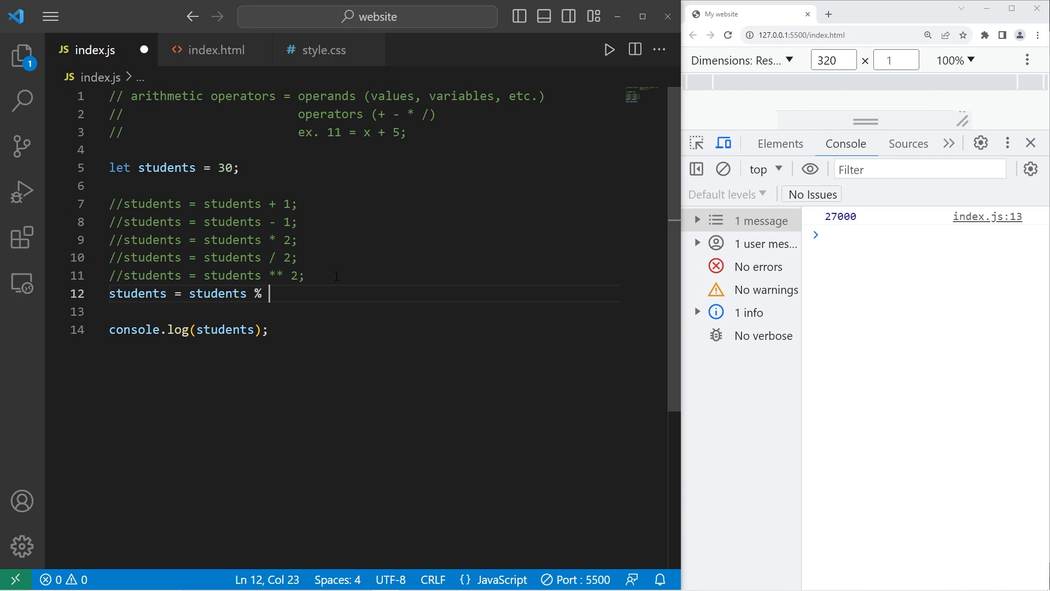
pyautogui.write('2;')
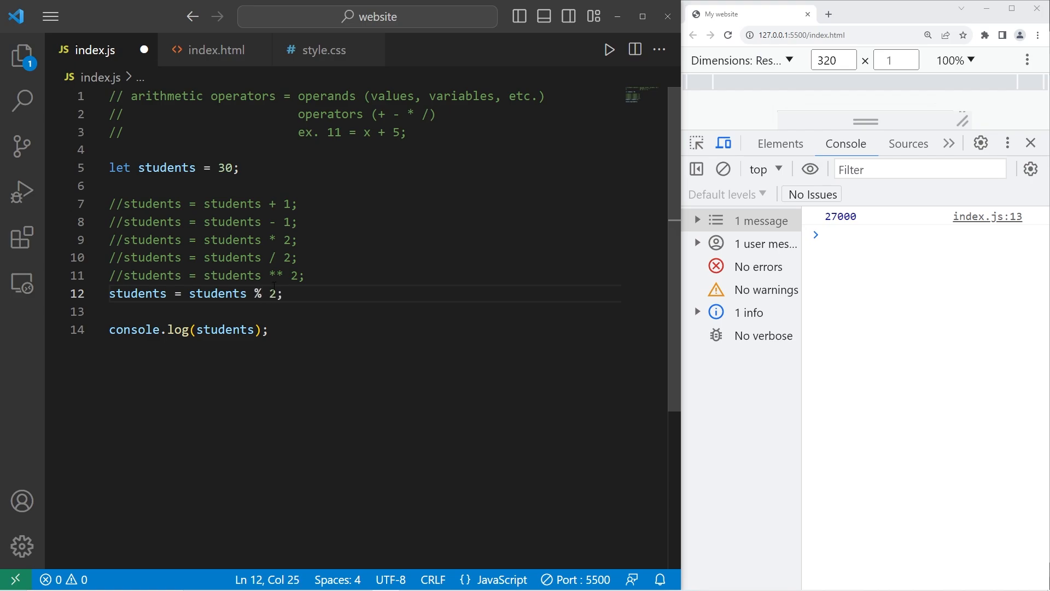
# Point out the % operator, then set students to 31 and the divisor to 3 so the console logs 1
pyautogui.doubleClick(257, 294)
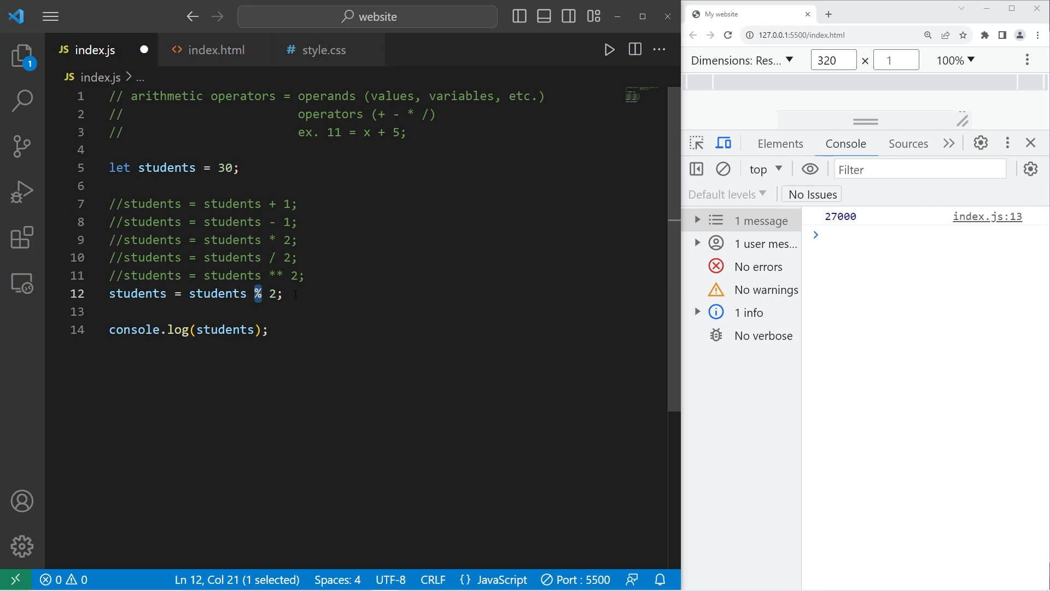
pyautogui.click(275, 293)
pyautogui.write('3')
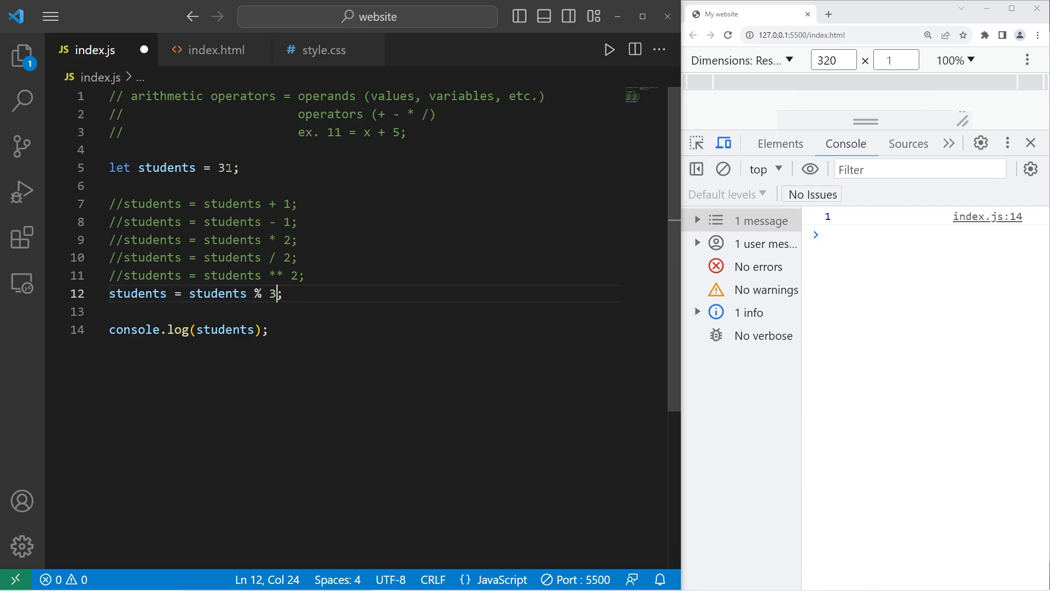
pyautogui.press('ctrl+s')
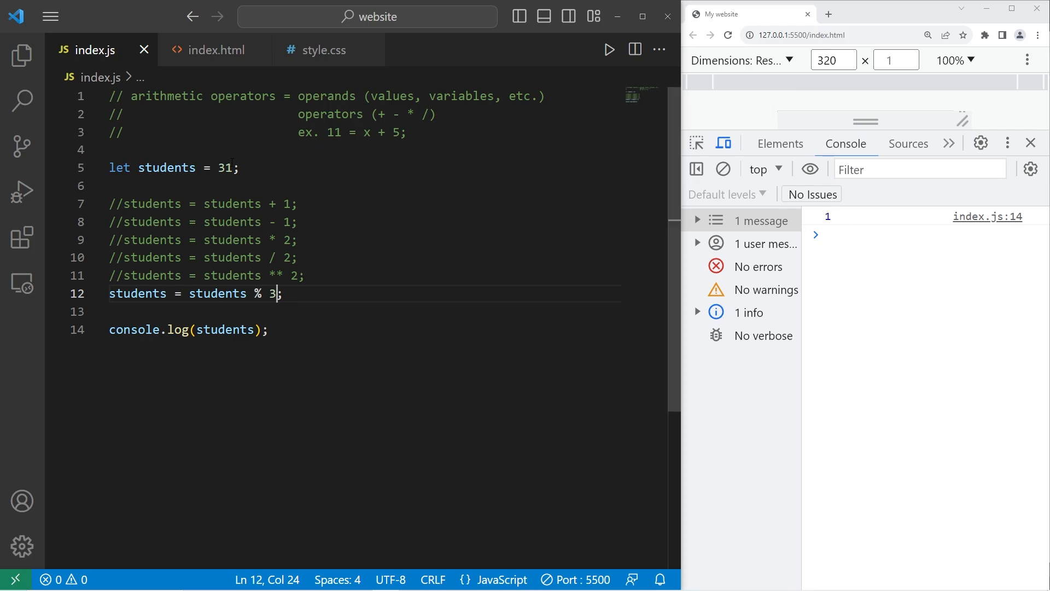
pyautogui.doubleClick(138, 293)
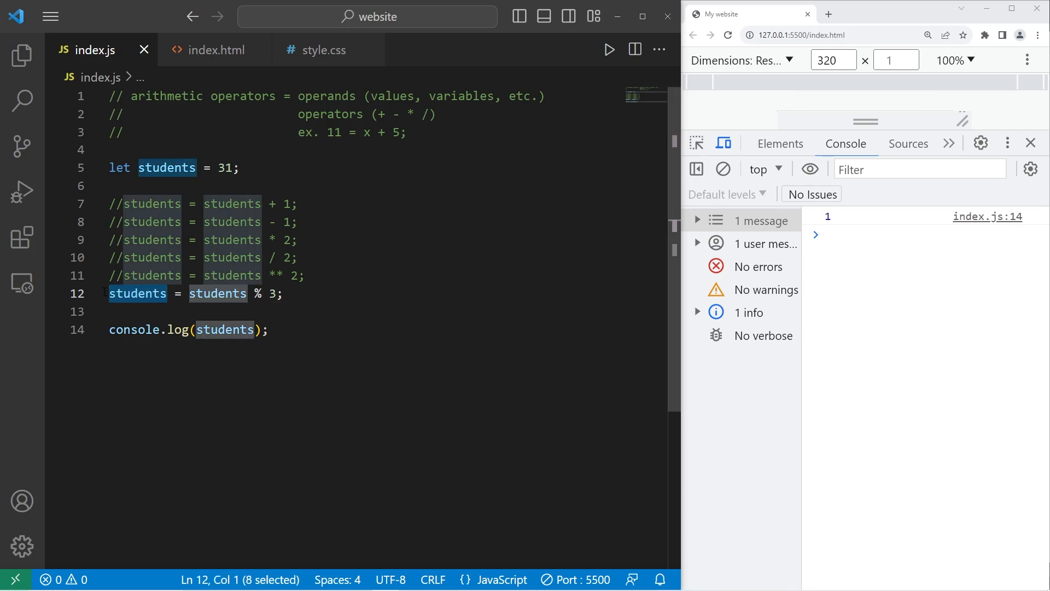
pyautogui.doubleClick(226, 167)
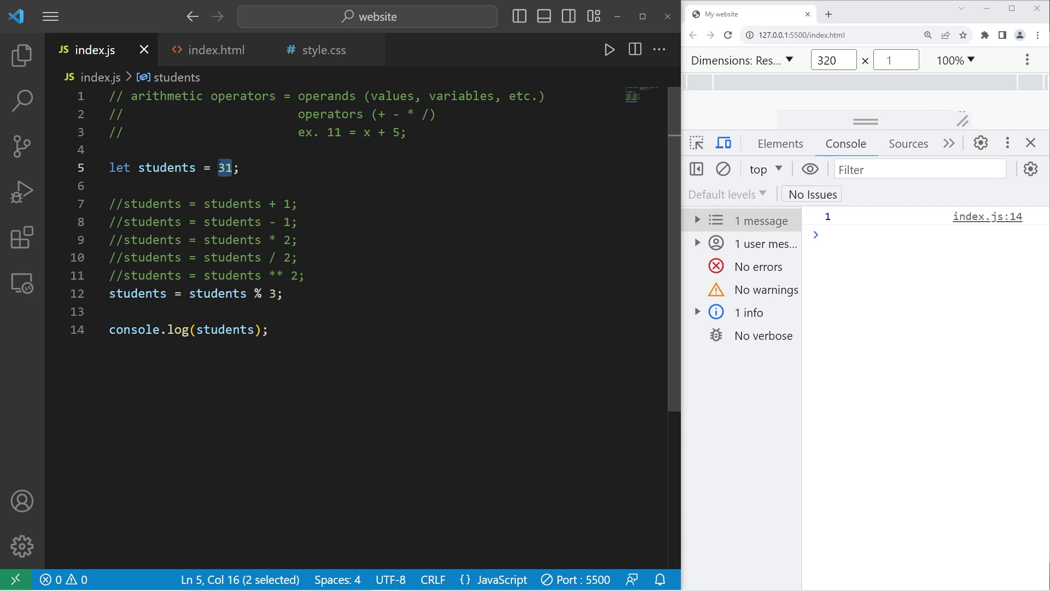
pyautogui.moveTo(831, 224)
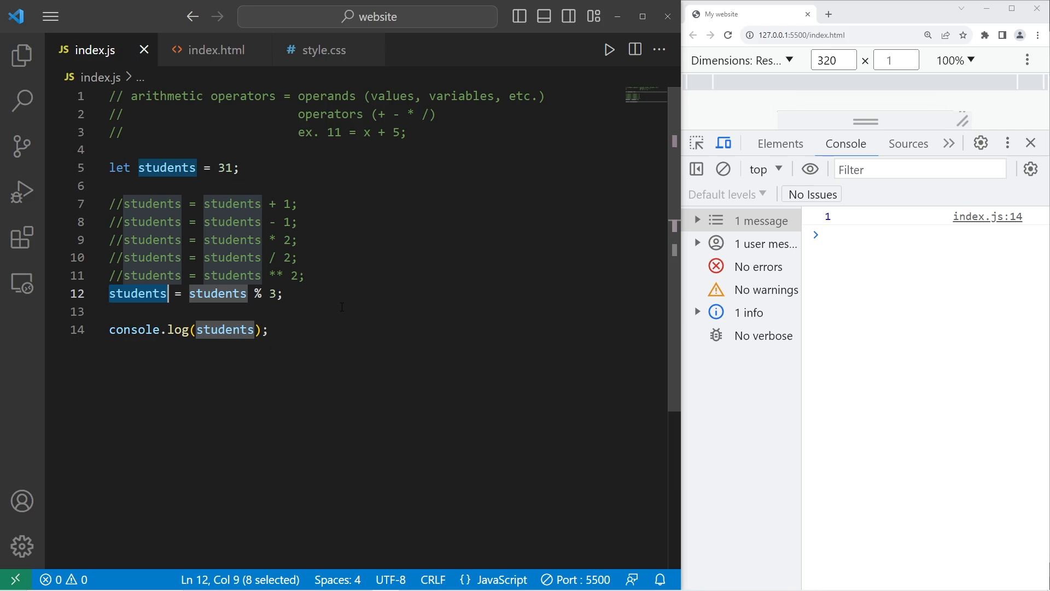
# Store the remainder in let extraStudents, log it as 1, then comment that line out
pyautogui.write('let')
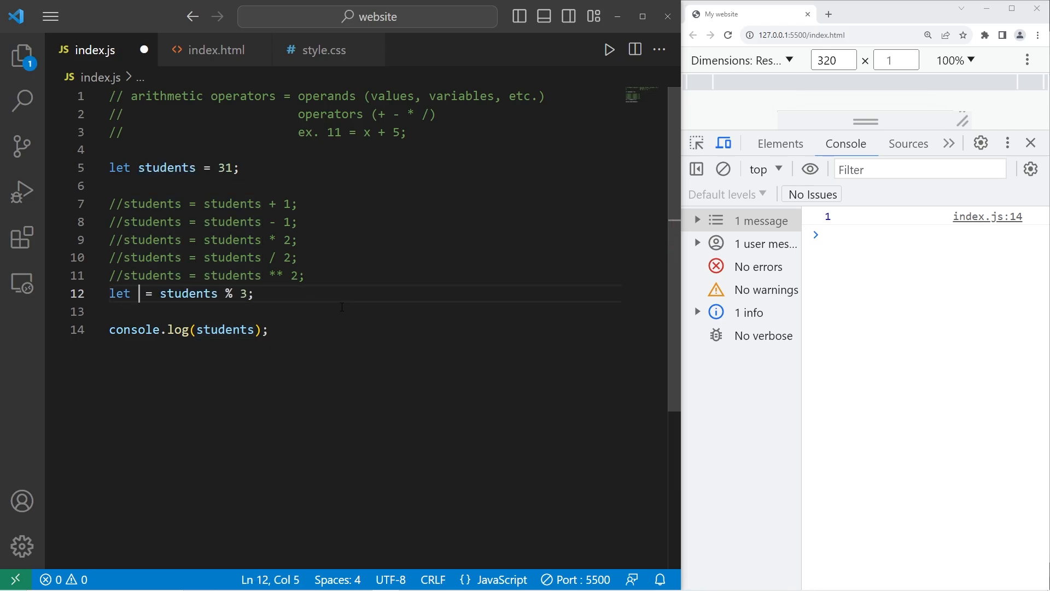
pyautogui.write('extraStudents')
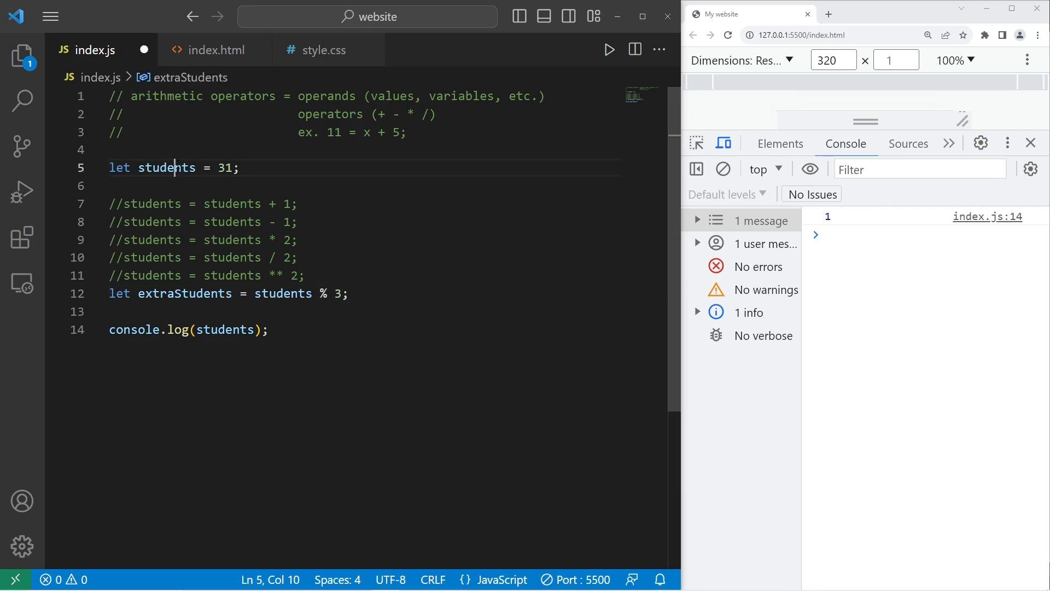
pyautogui.click(347, 293)
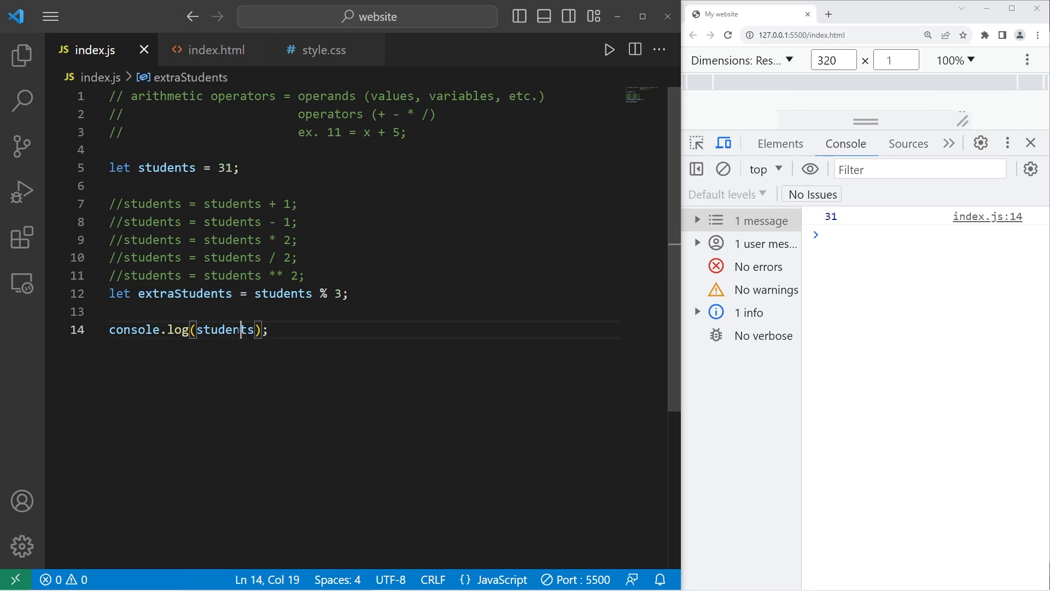
pyautogui.write('extraStudents')
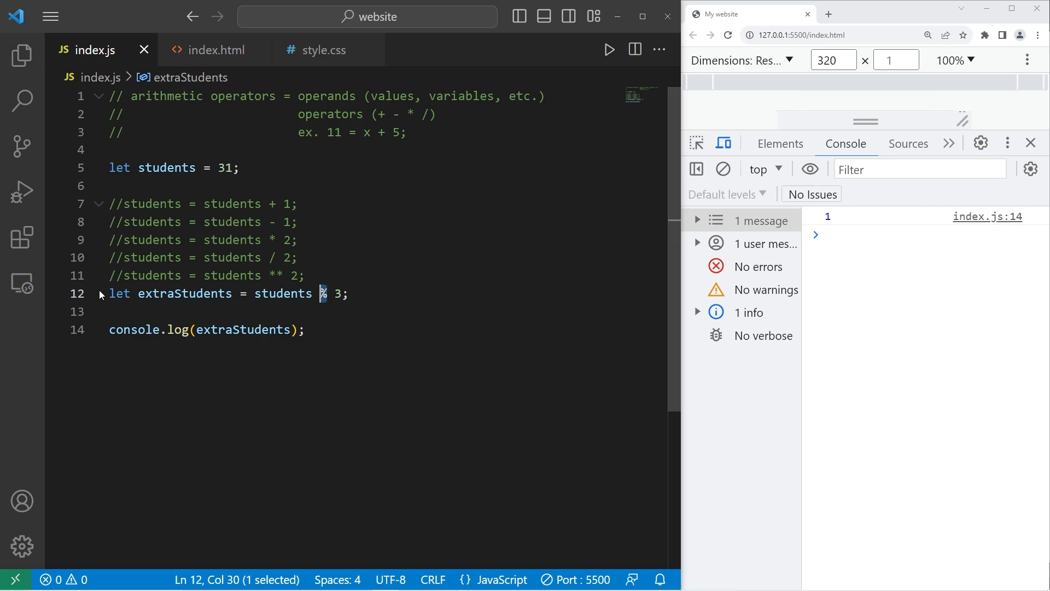
pyautogui.press('ctrl+/')
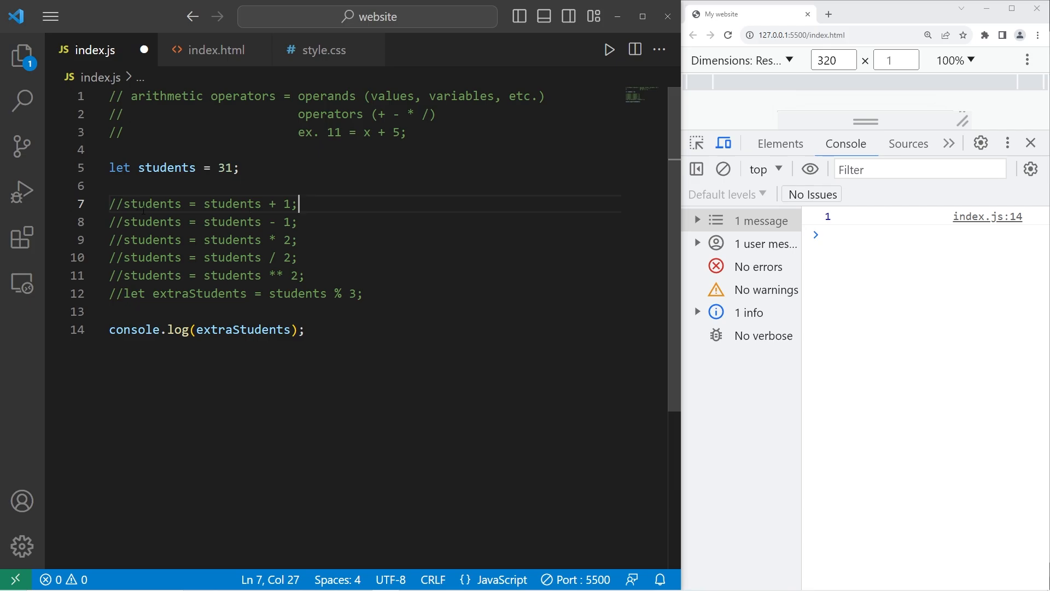
# Change the starting students value from 31 back to 30
pyautogui.click(234, 168)
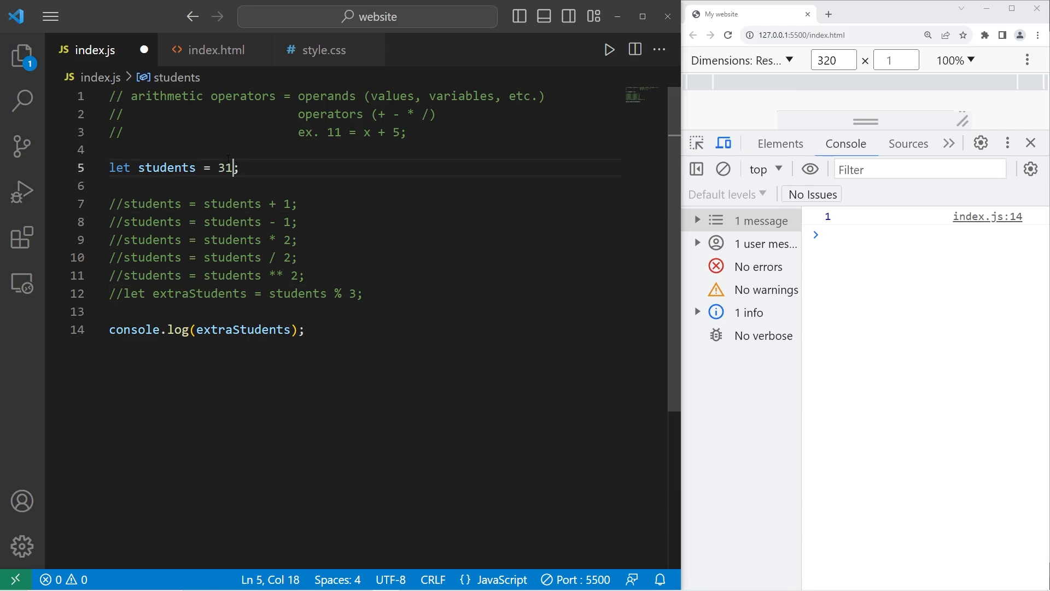
pyautogui.doubleClick(166, 167)
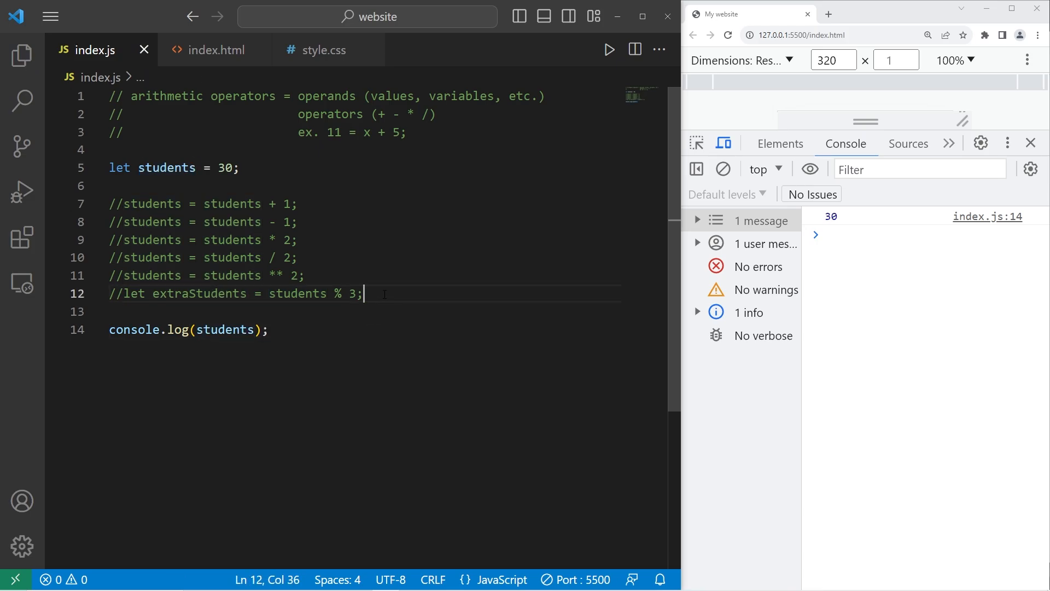
# Add students += 1, trying increments 2 and 3, logging the results
pyautogui.press('Enter')
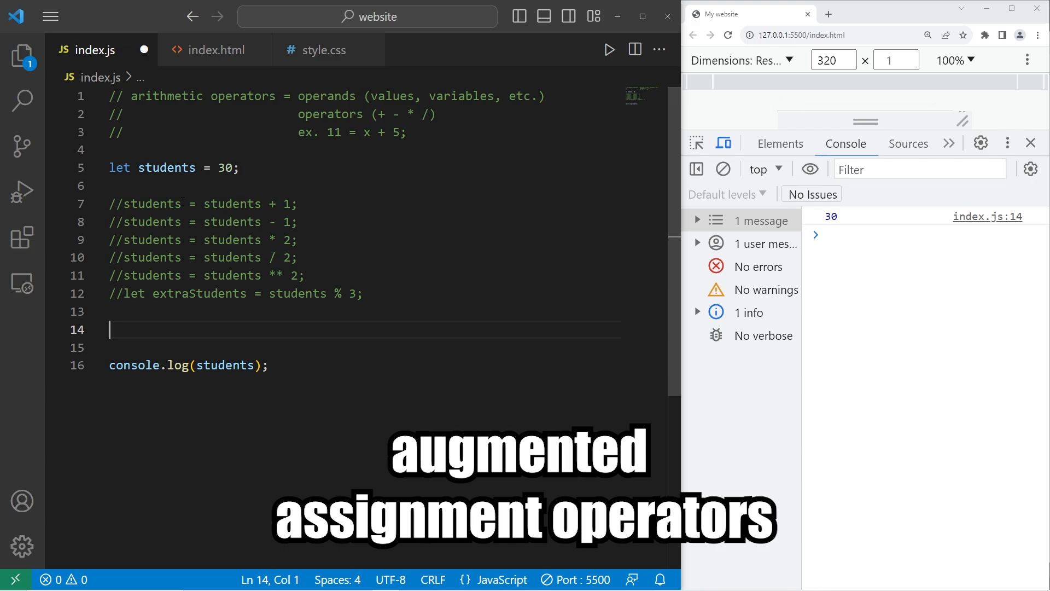
pyautogui.doubleClick(153, 203)
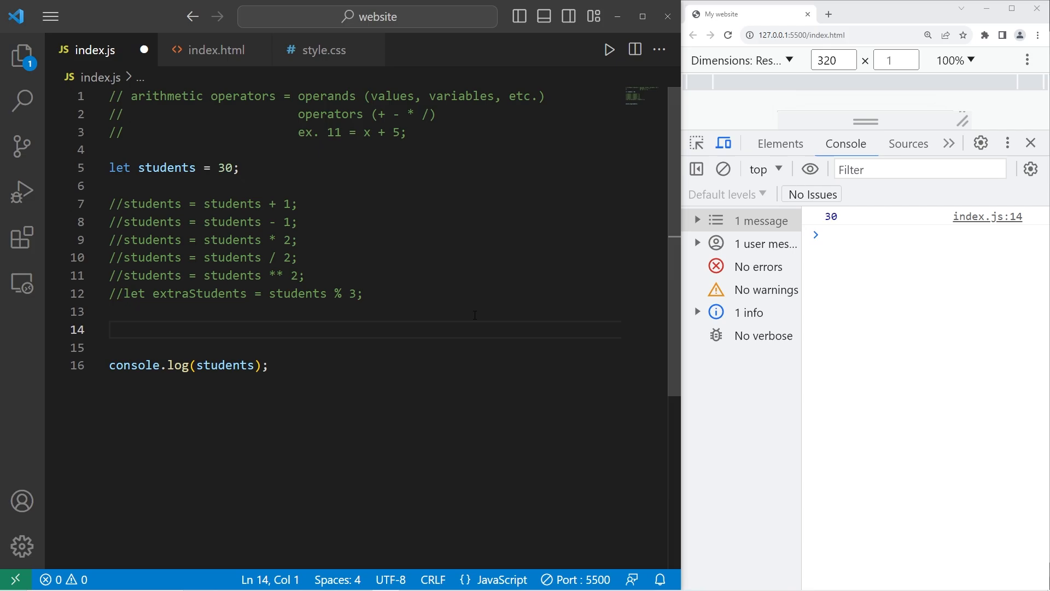
pyautogui.write('students')
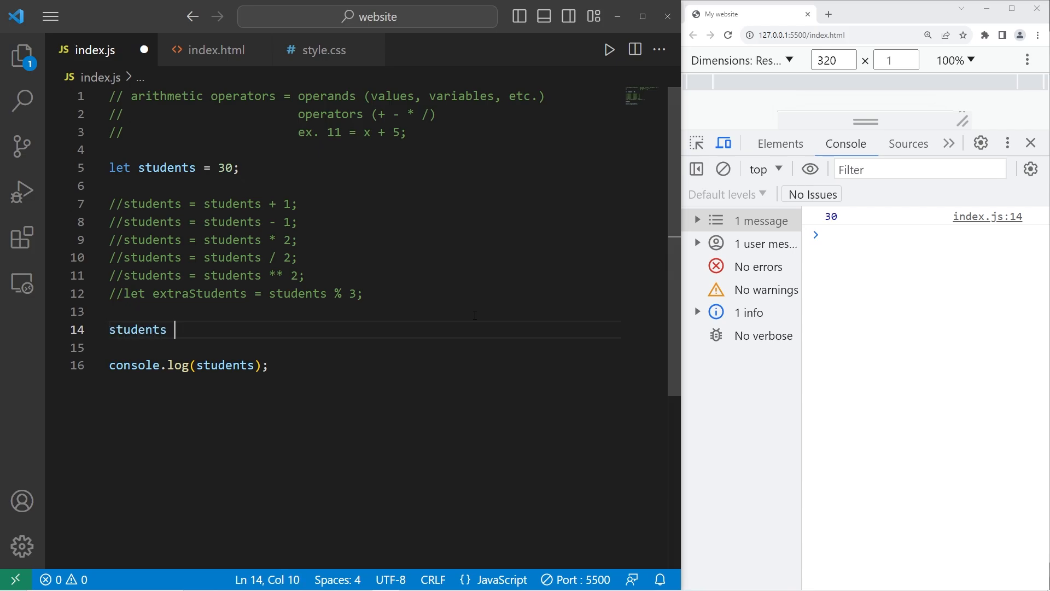
pyautogui.write('+= 1')
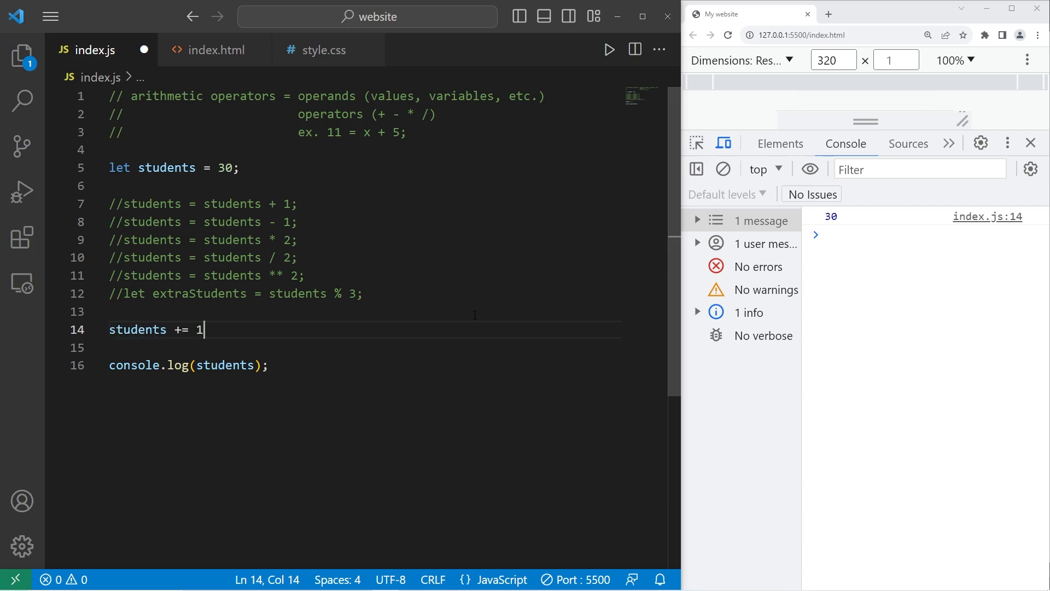
pyautogui.write(';')
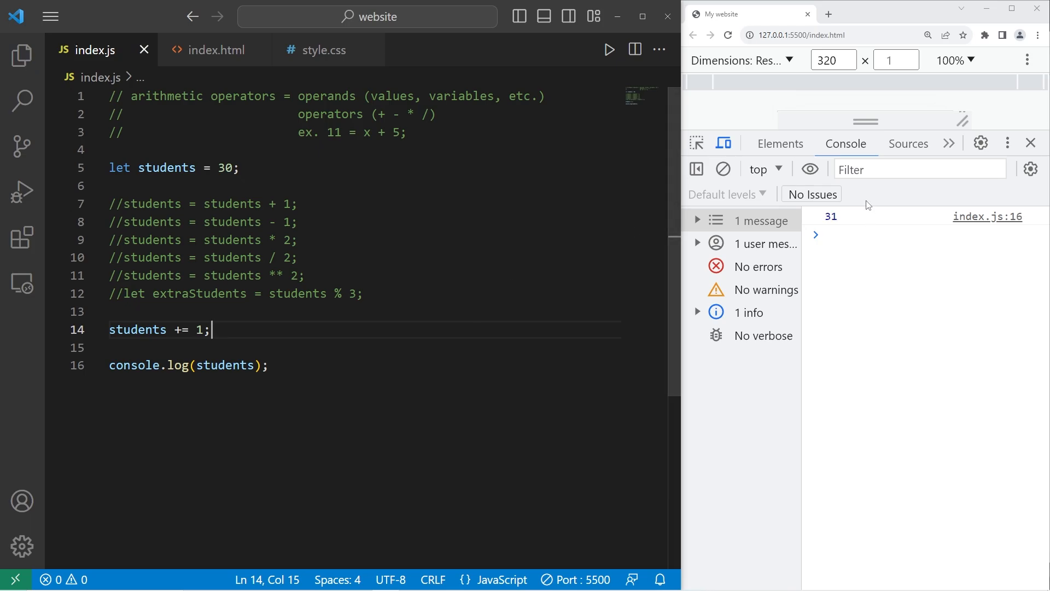
pyautogui.write('2')
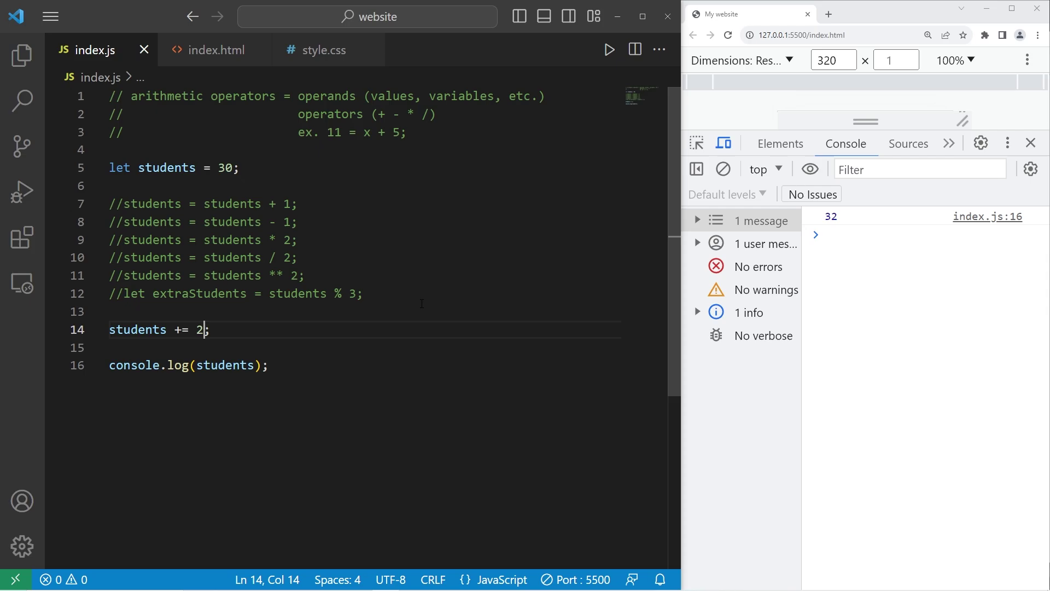
pyautogui.write('3')
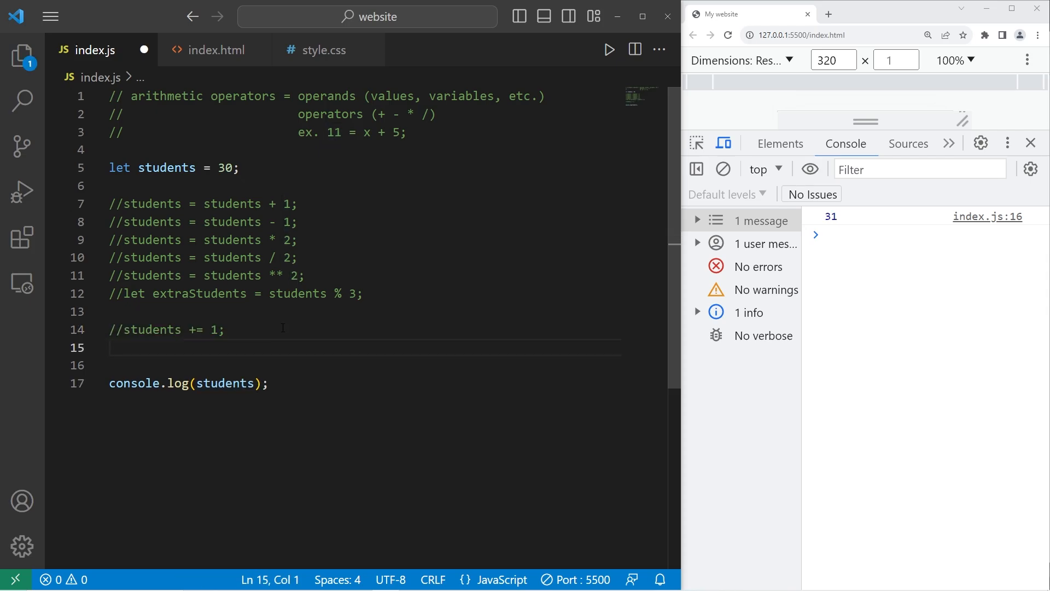
# Add students -= 1 and students *= 2 (console 29 then 60), commenting each out
pyautogui.write('stude')
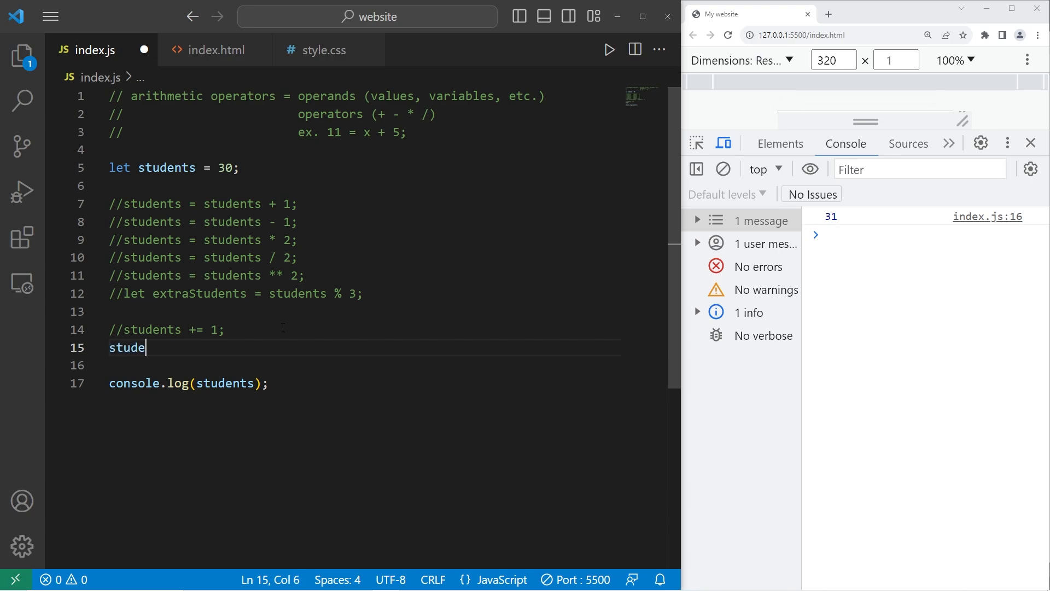
pyautogui.write('nts -=')
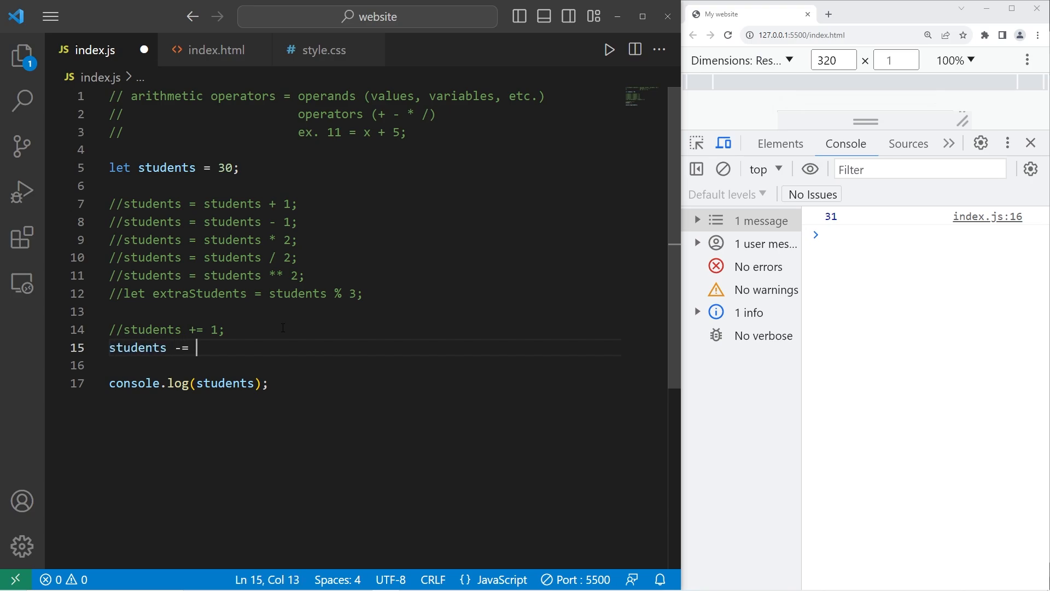
pyautogui.write('1;')
pyautogui.write('stud')
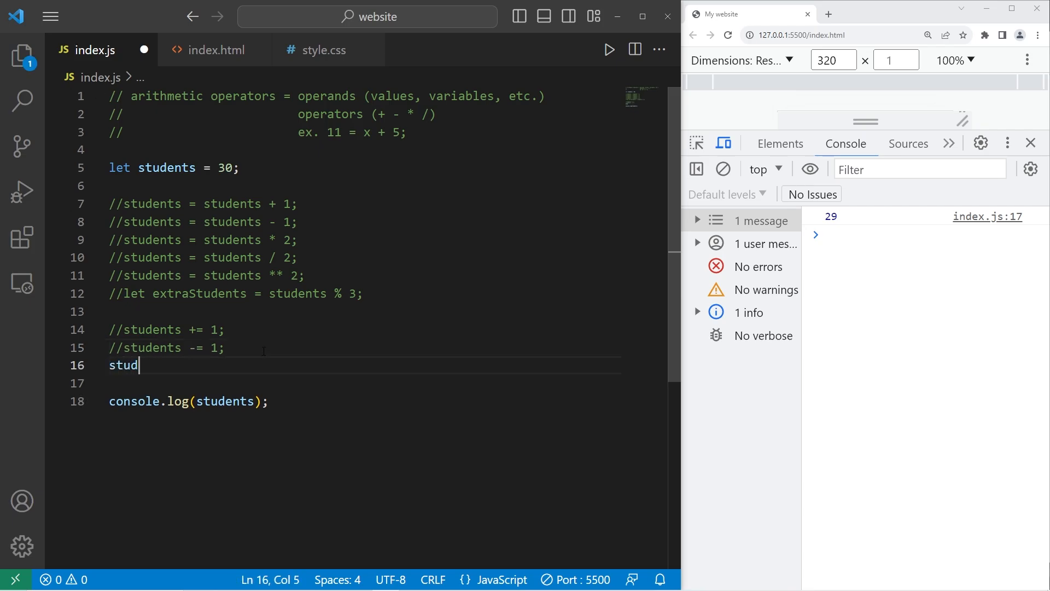
pyautogui.write('ents')
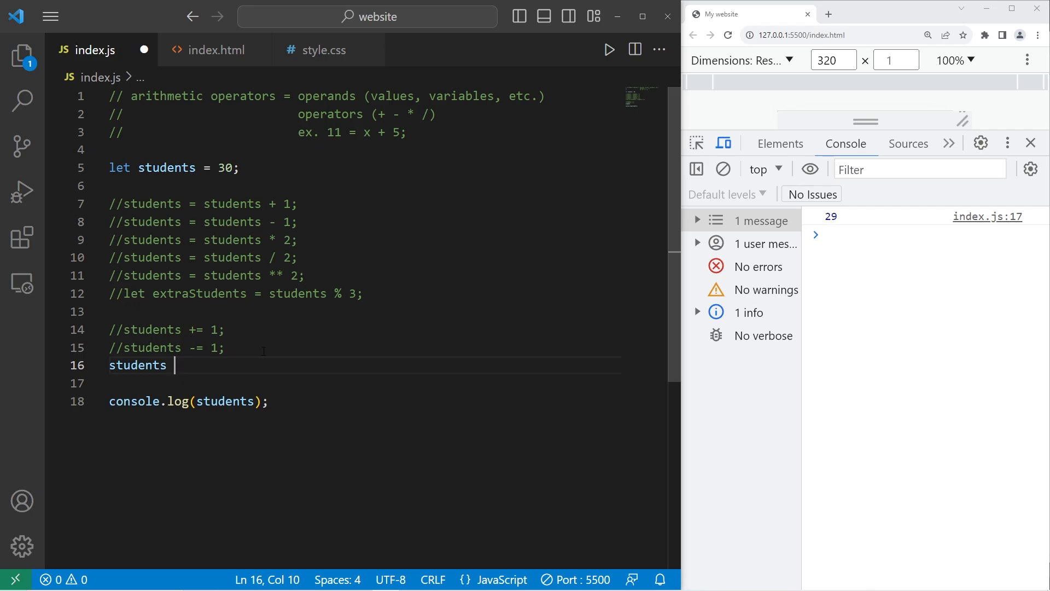
pyautogui.write('*= 2;')
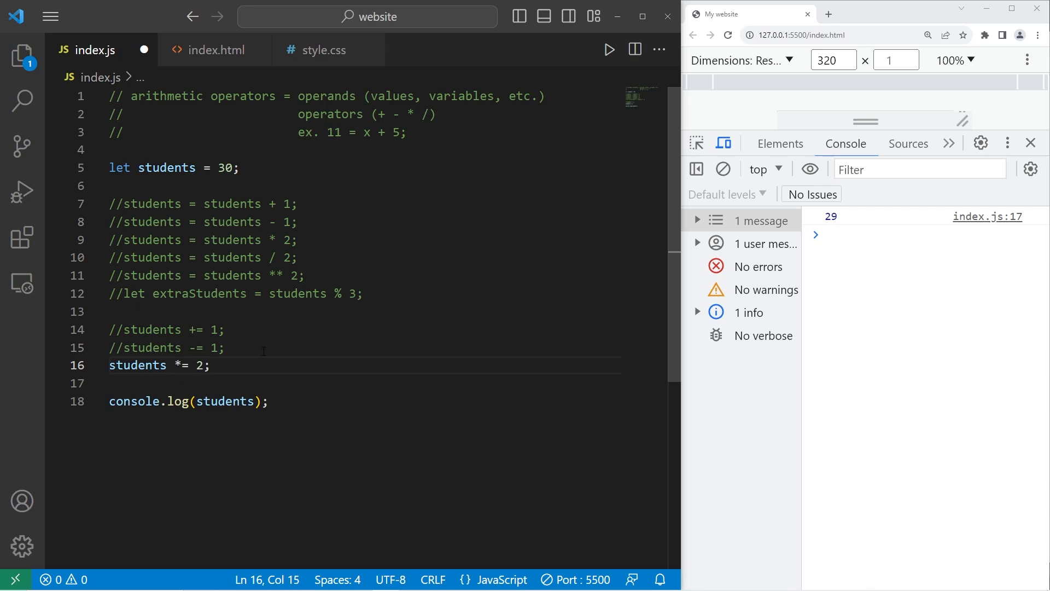
pyautogui.press('ctrl+s')
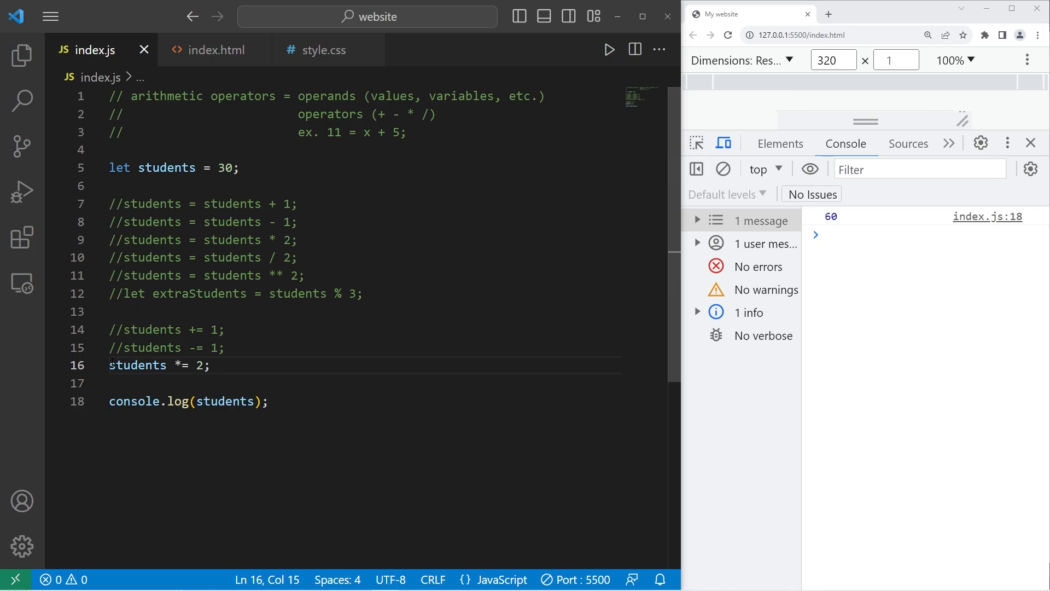
pyautogui.write('//')
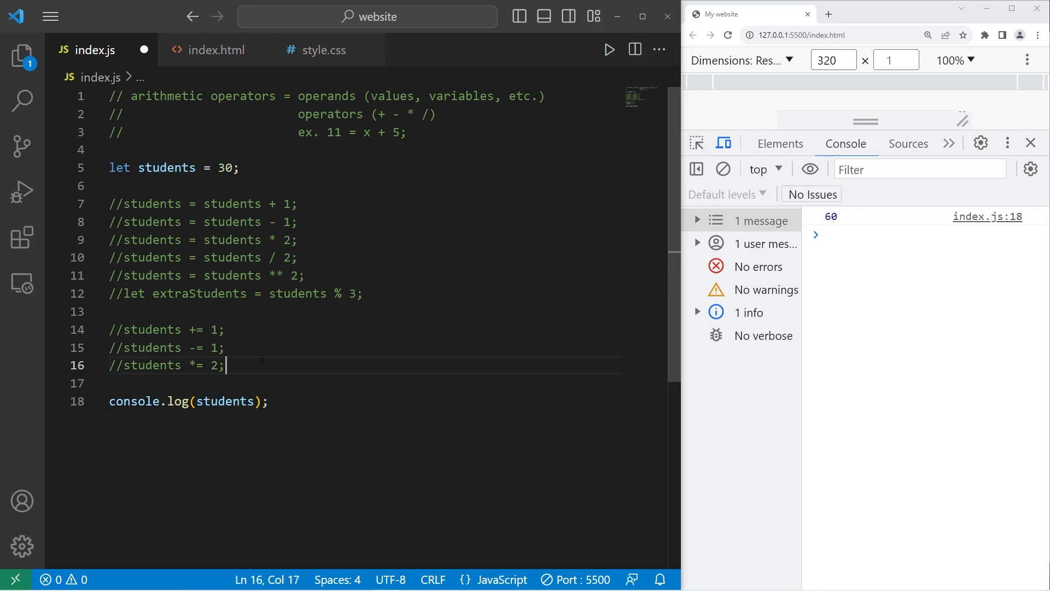
# Add students /= 2 and students **= 2 lines, commenting out the exponent line
pyautogui.write('students')
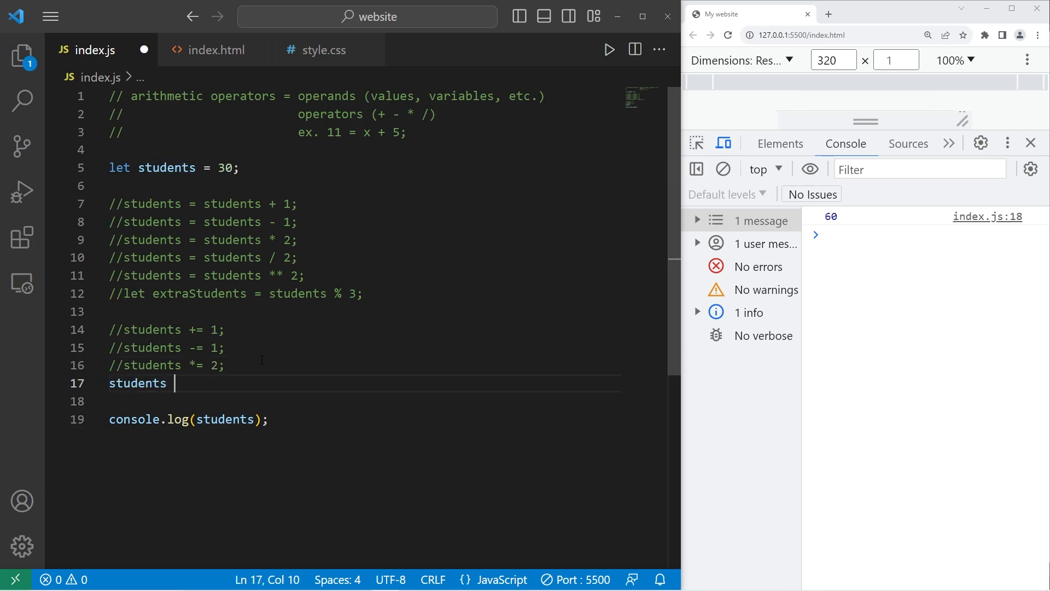
pyautogui.write('/= 2;')
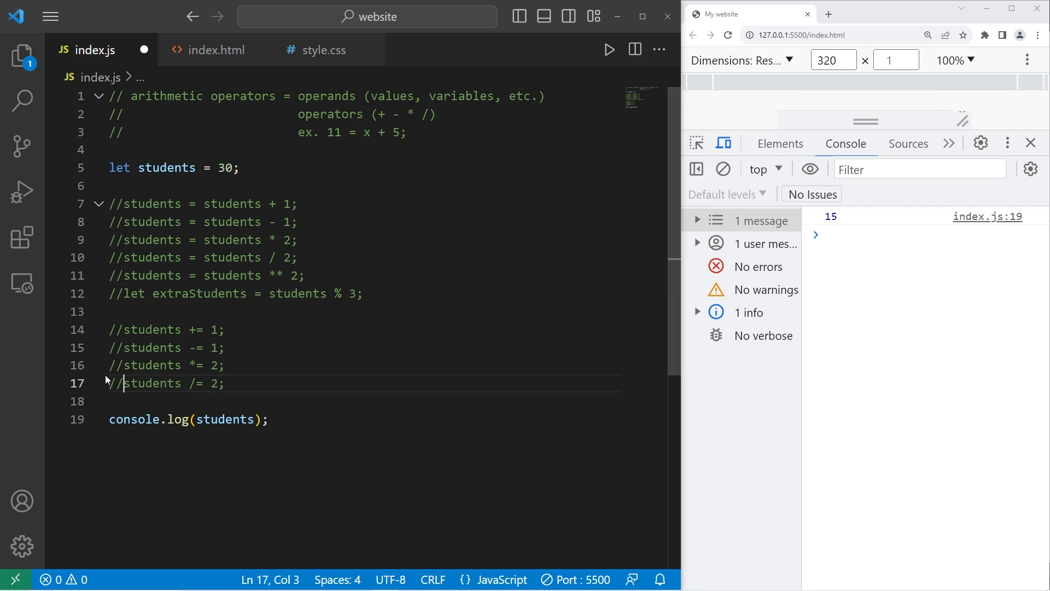
pyautogui.press('Enter')
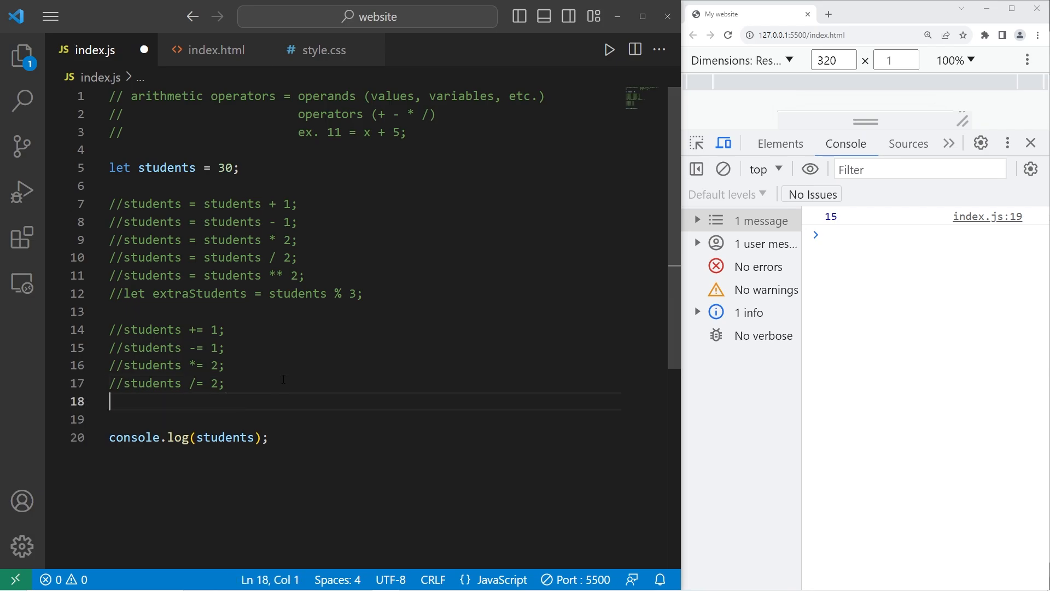
pyautogui.write('students')
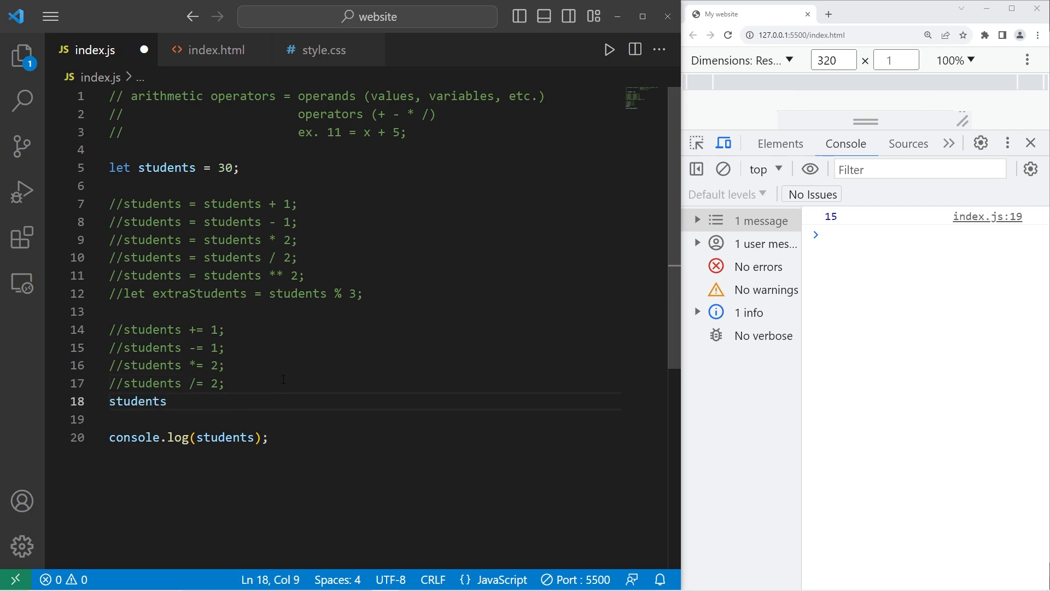
pyautogui.write('**')
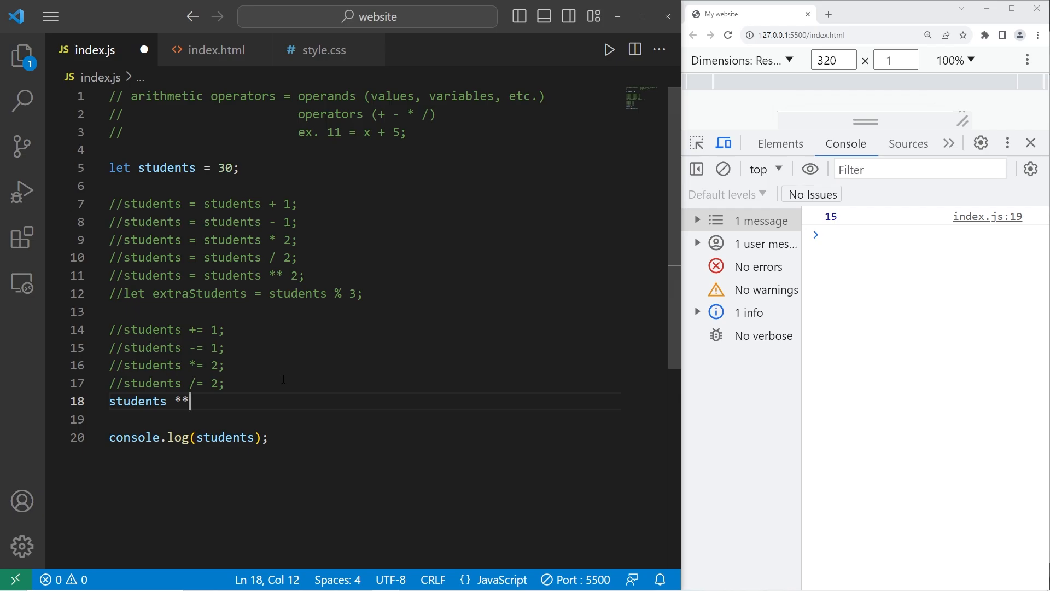
pyautogui.write('= 2;')
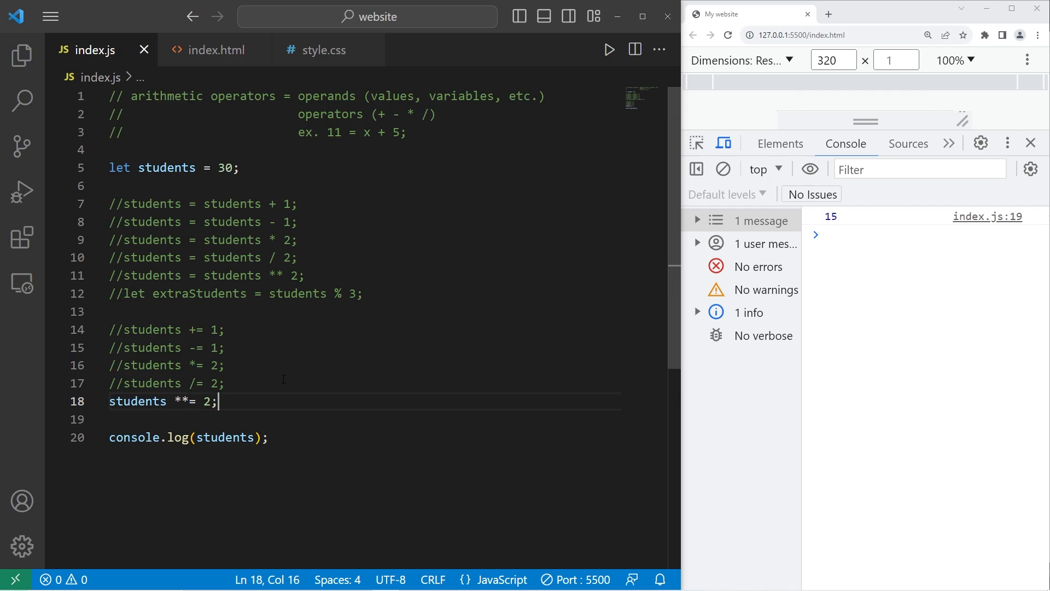
pyautogui.click(609, 49)
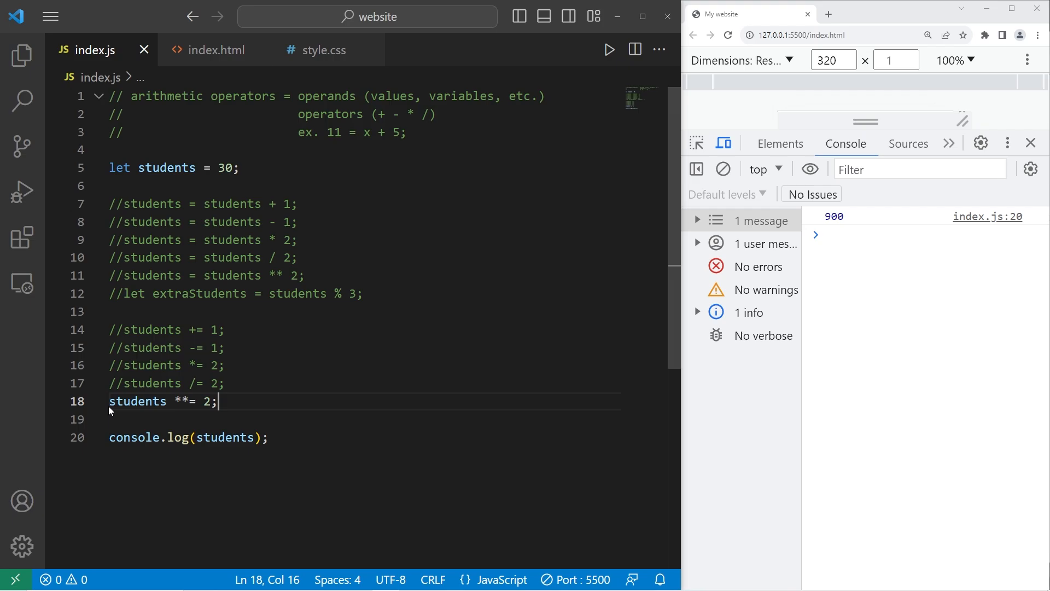
pyautogui.write('/')
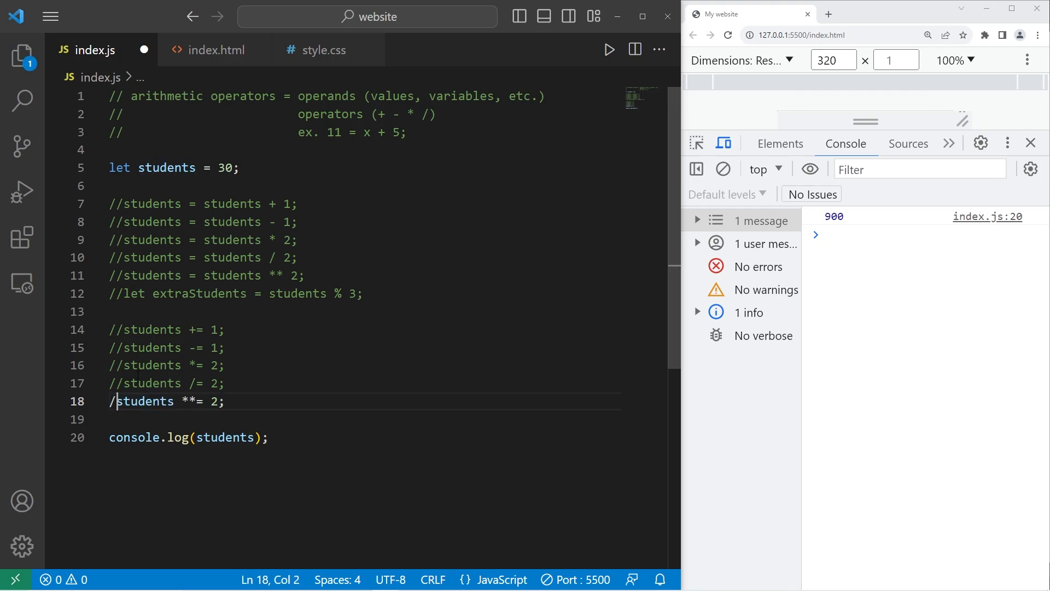
# Add students %= 2, then change the starting value 30 to 31 so the remainder logs 1
pyautogui.write('st')
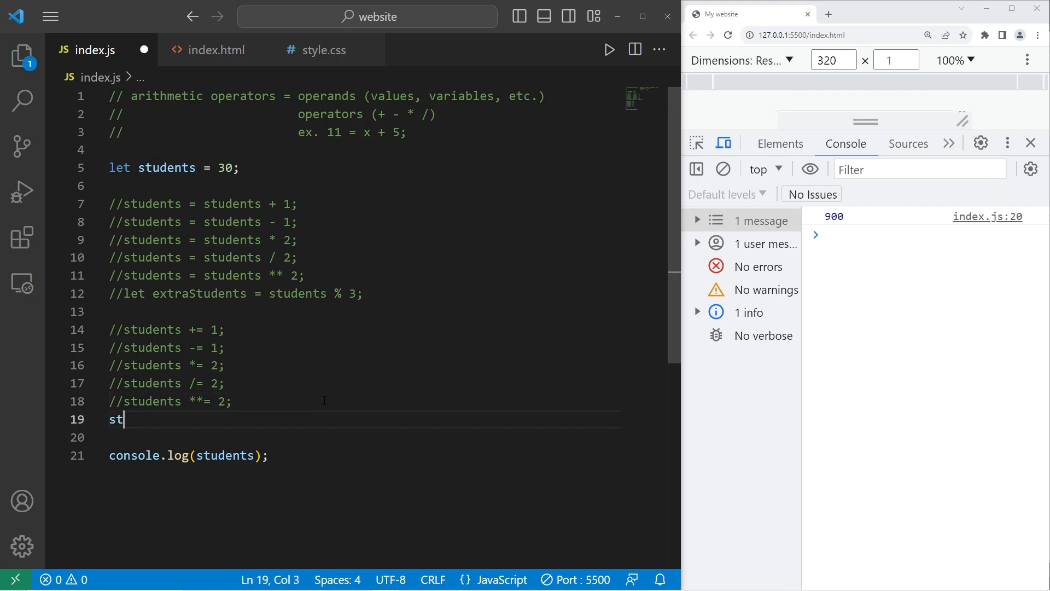
pyautogui.write('udents')
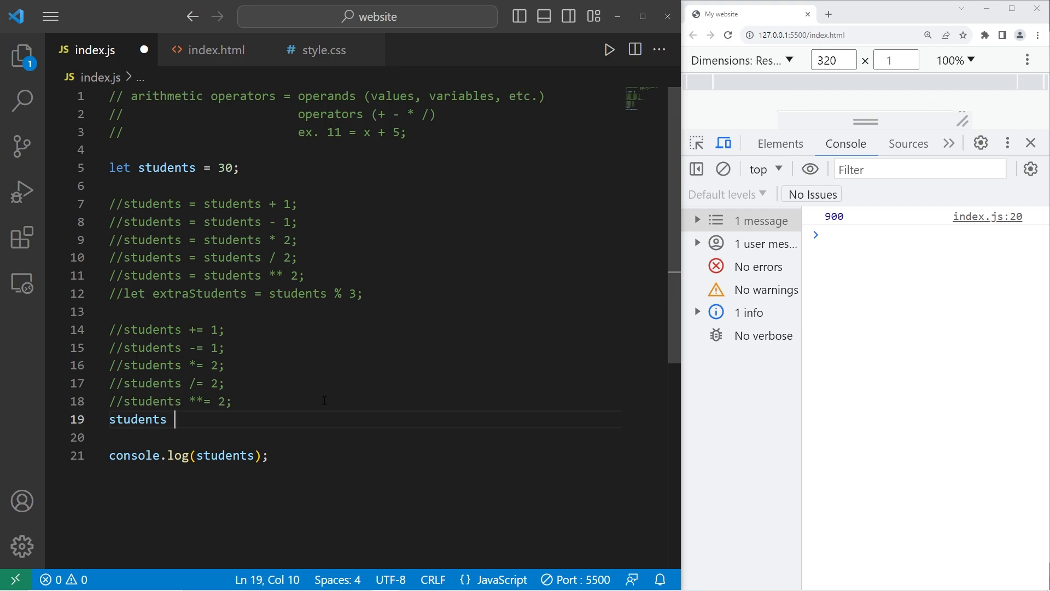
pyautogui.write('%= 2;')
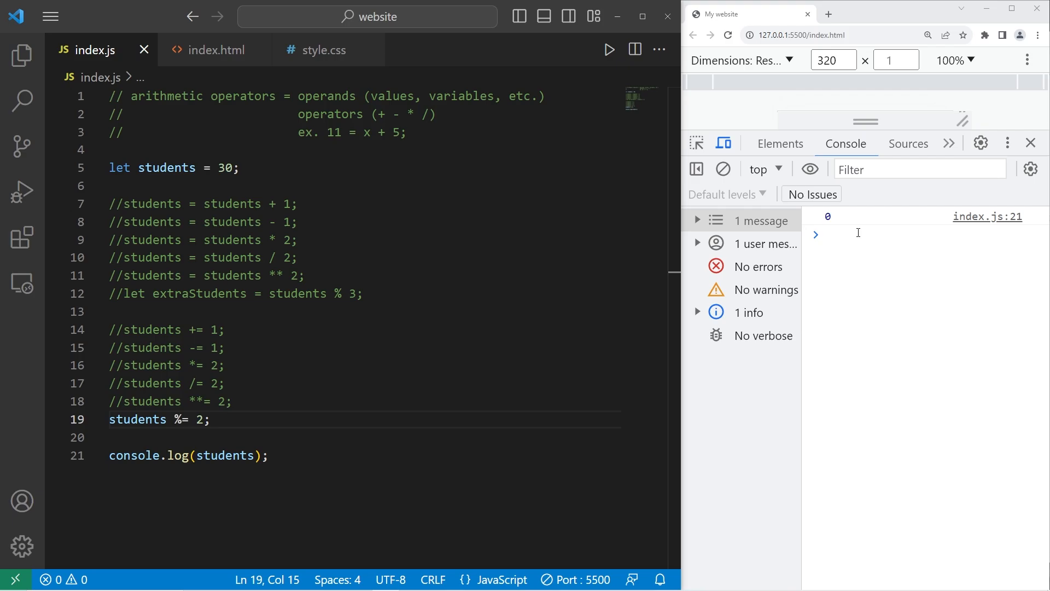
pyautogui.doubleClick(223, 168)
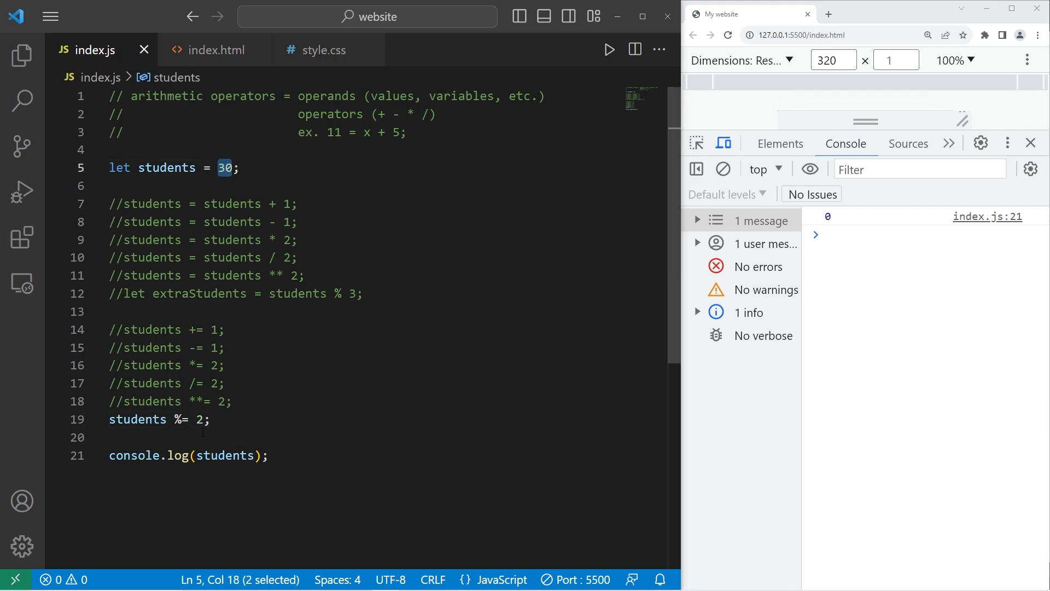
pyautogui.click(203, 419)
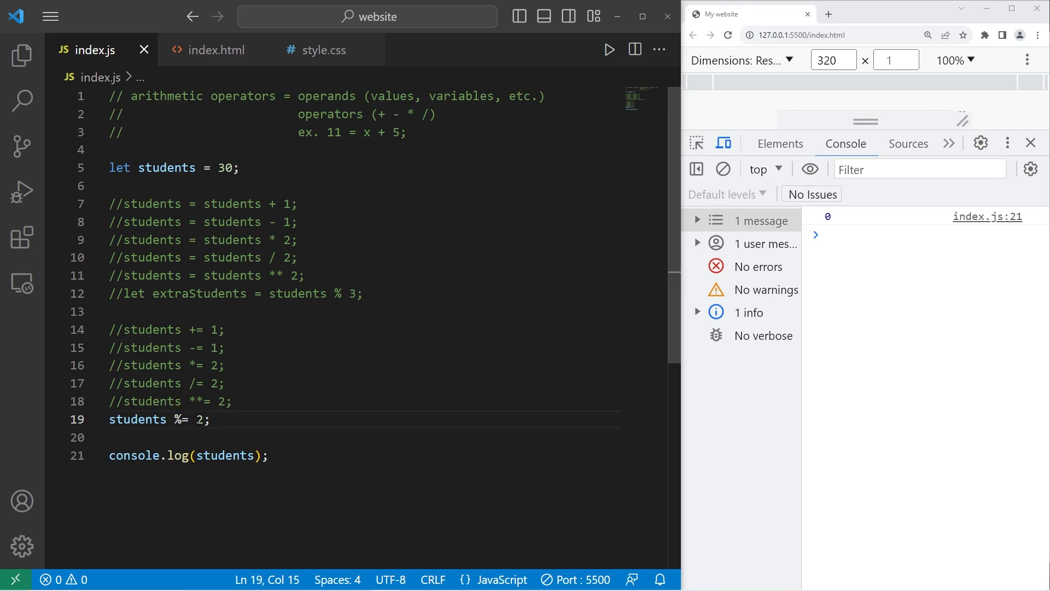
pyautogui.click(210, 419)
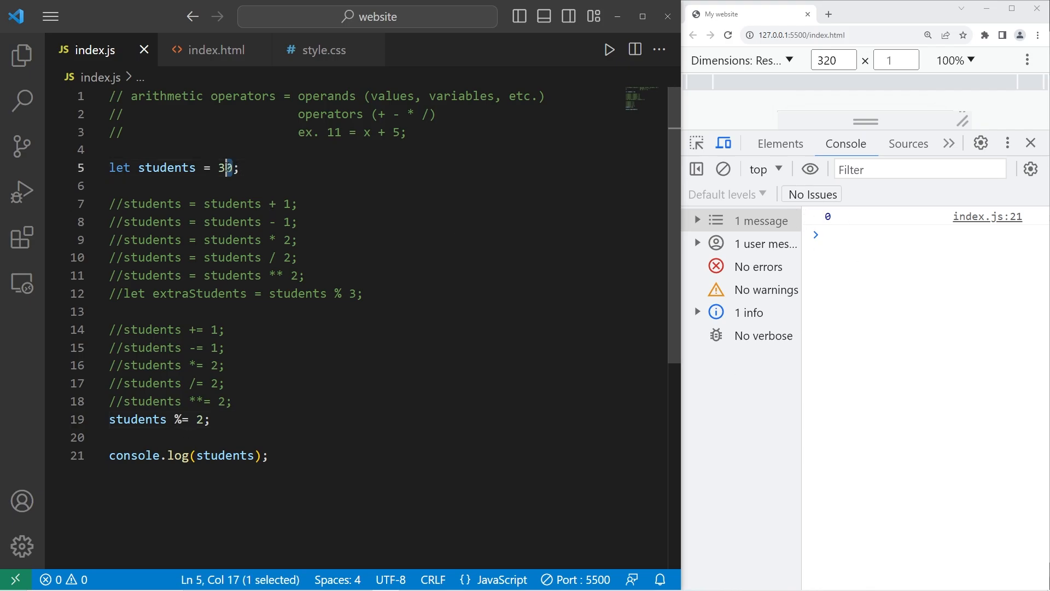
pyautogui.write('1')
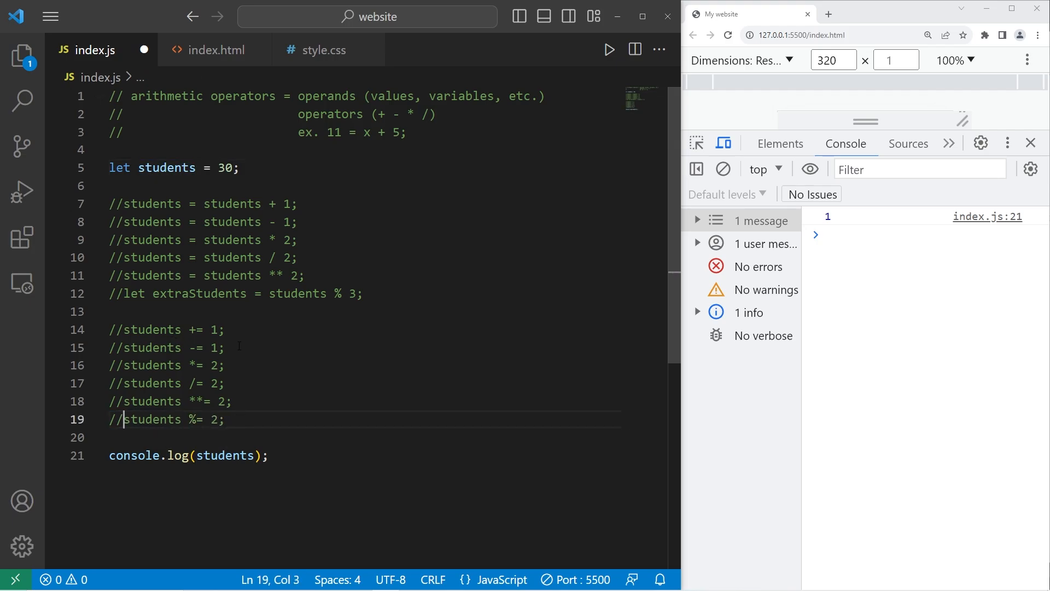
# Add students++ so the console logs 31, then start a students-- decrement line
pyautogui.press('Enter')
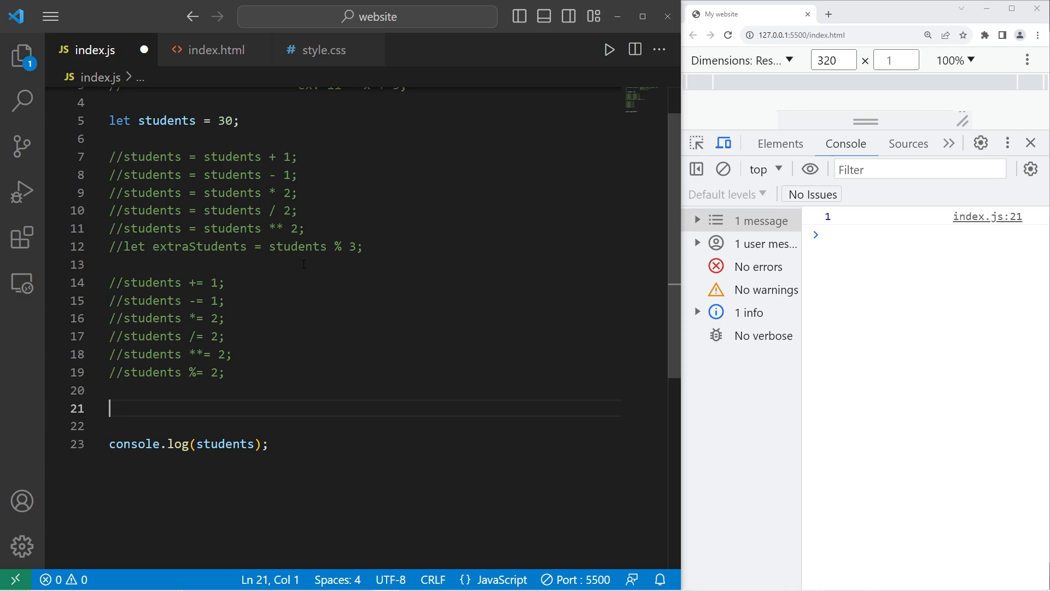
pyautogui.moveTo(417, 337)
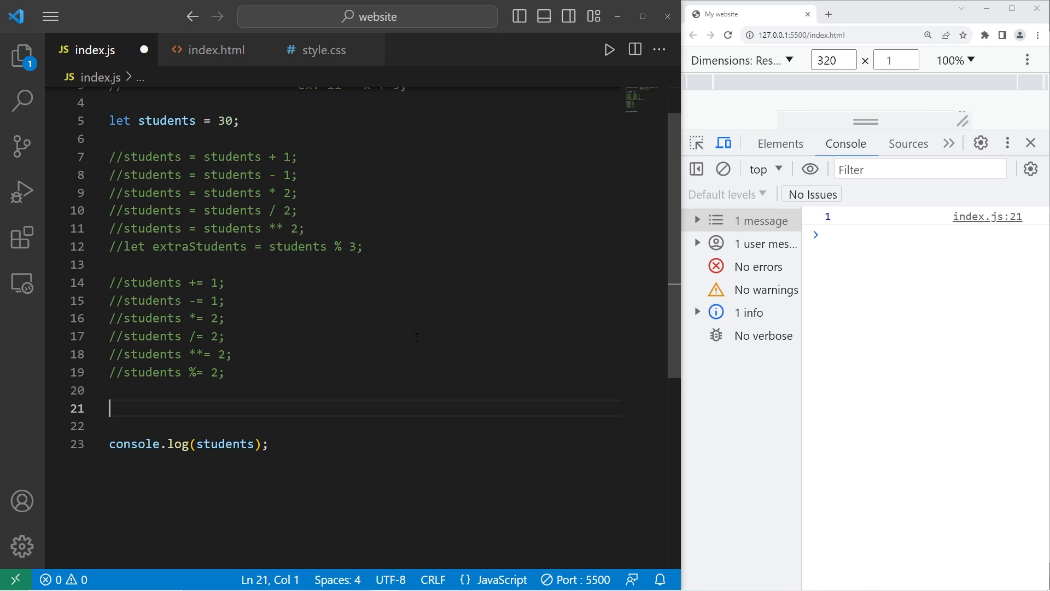
pyautogui.write('stude')
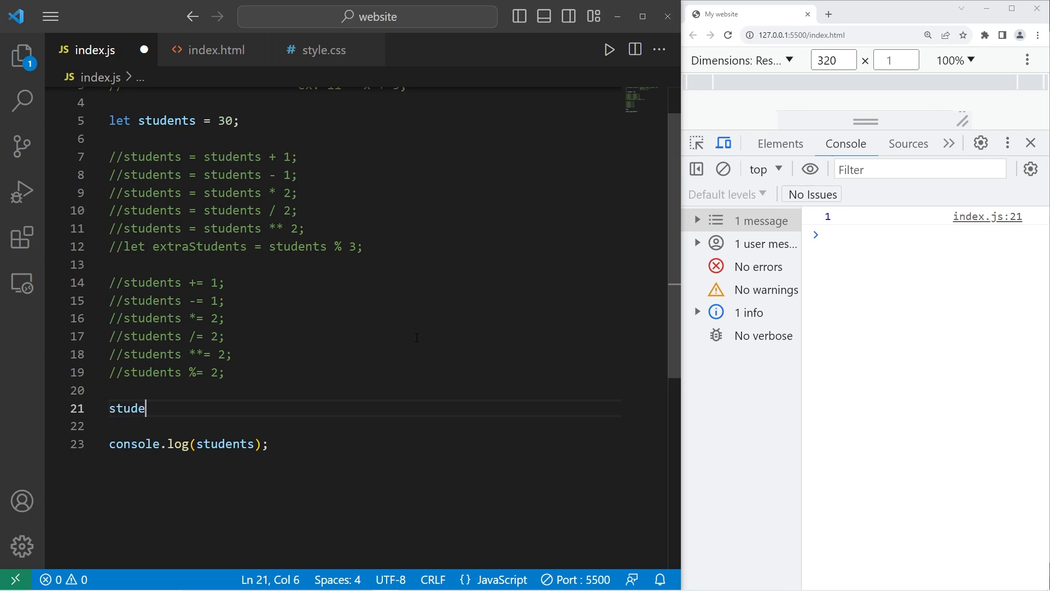
pyautogui.write('nts++;')
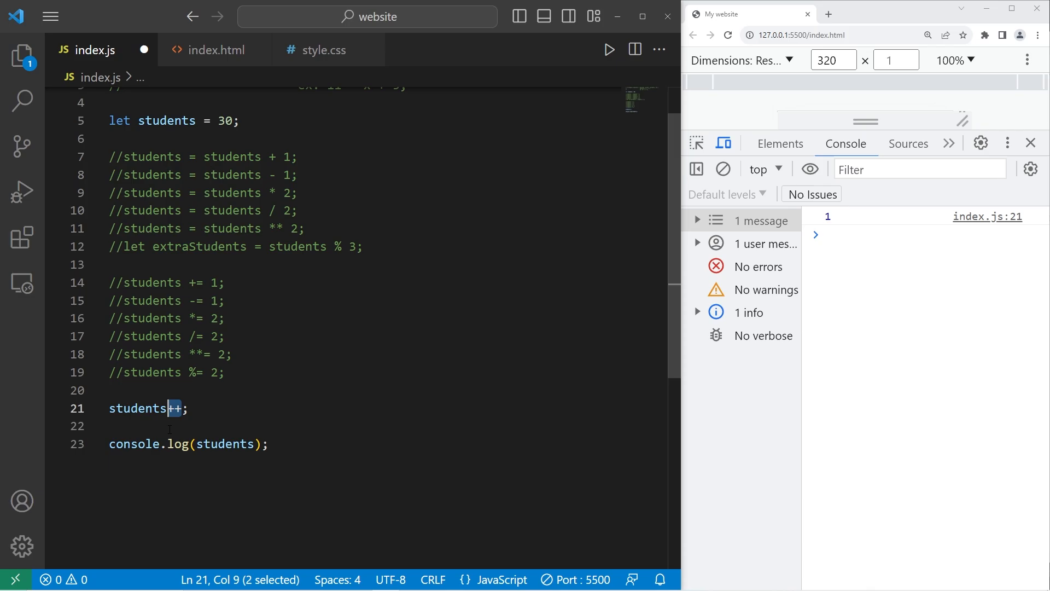
pyautogui.click(190, 408)
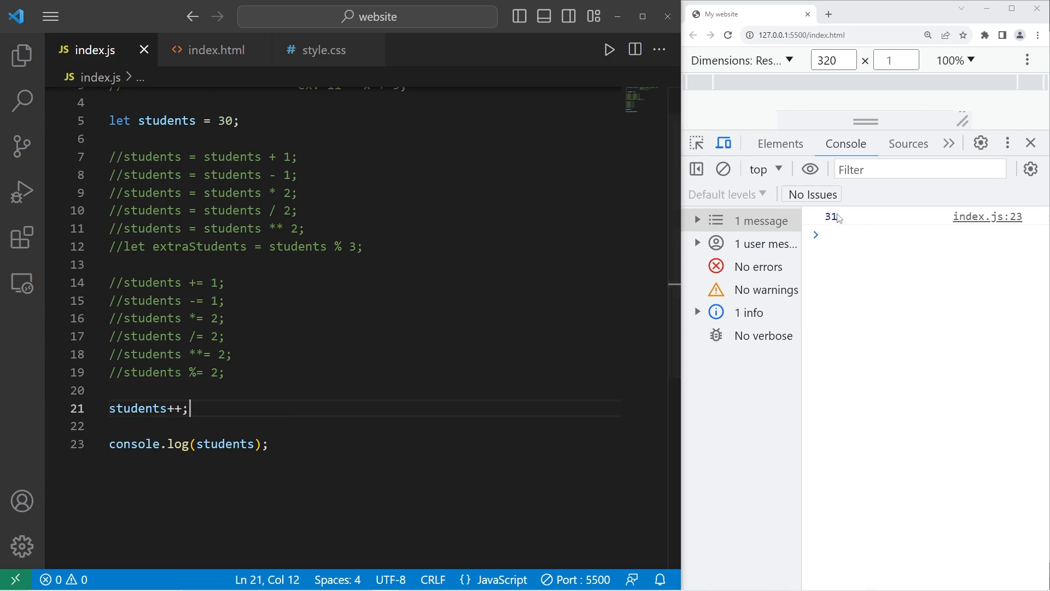
pyautogui.write('students--')
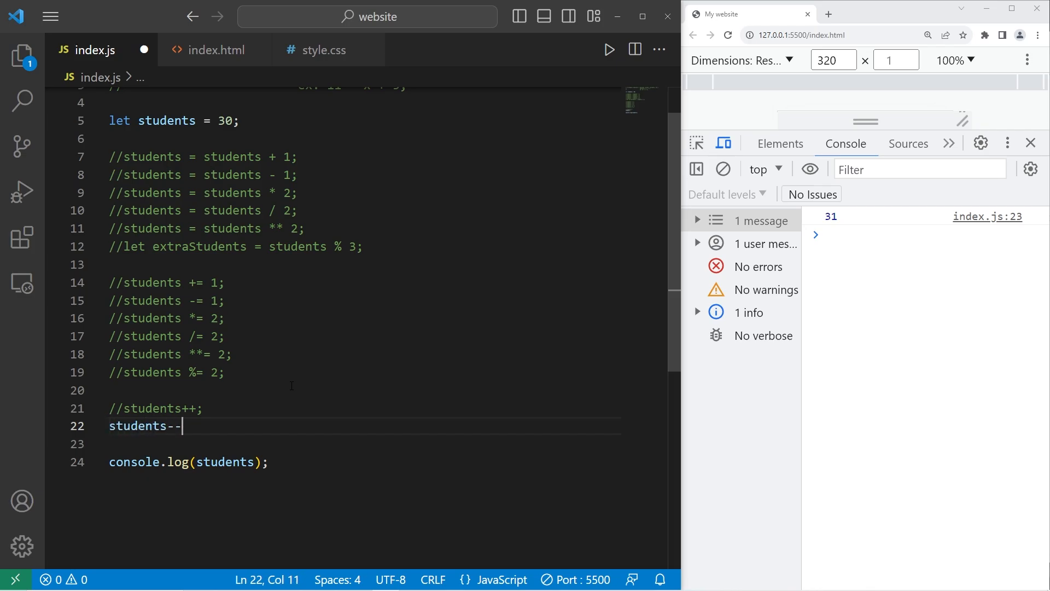
pyautogui.write(';')
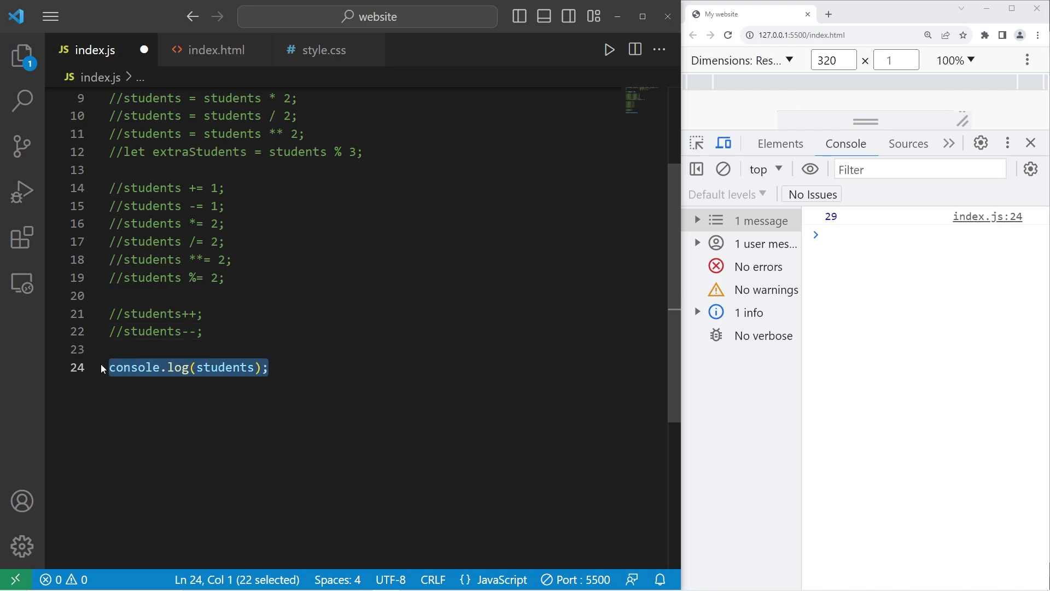
# Replace the old log line with operator precedence notes covering exponents, multiplication/division and modulo
pyautogui.press('Delete')
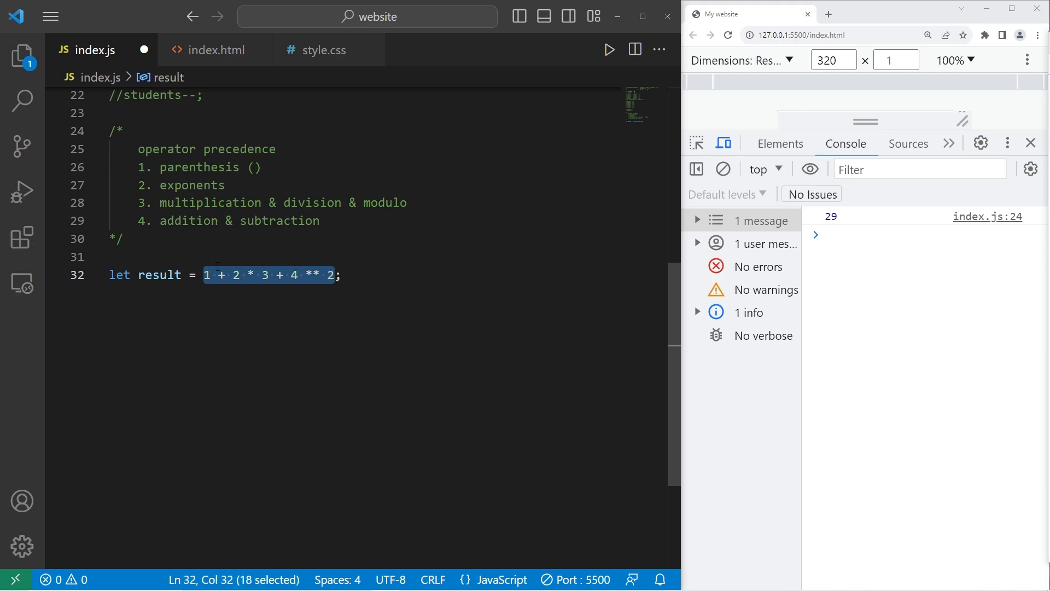
pyautogui.press('shift+Left')
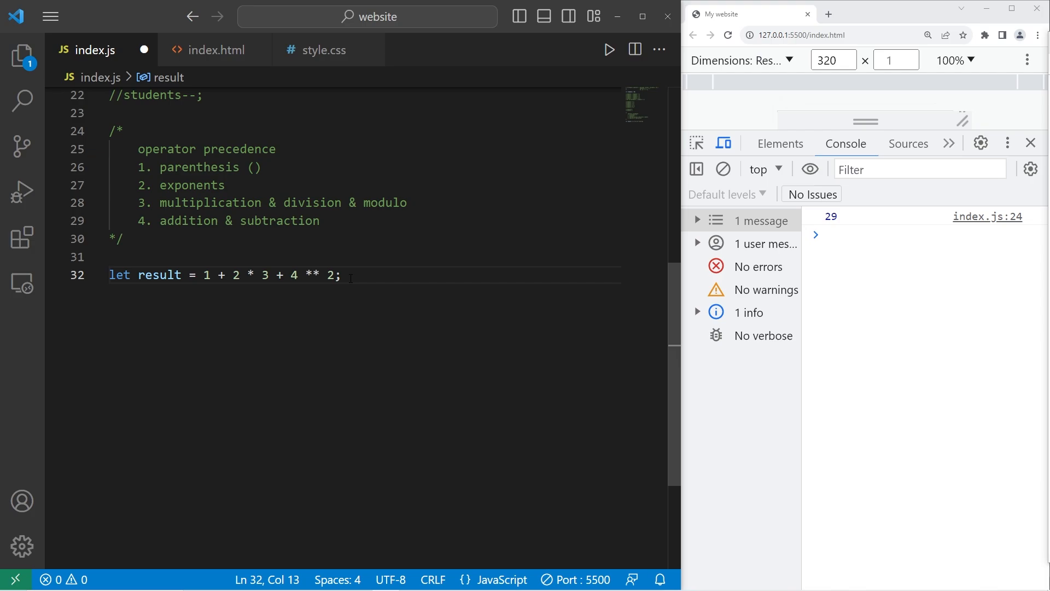
pyautogui.click(263, 167)
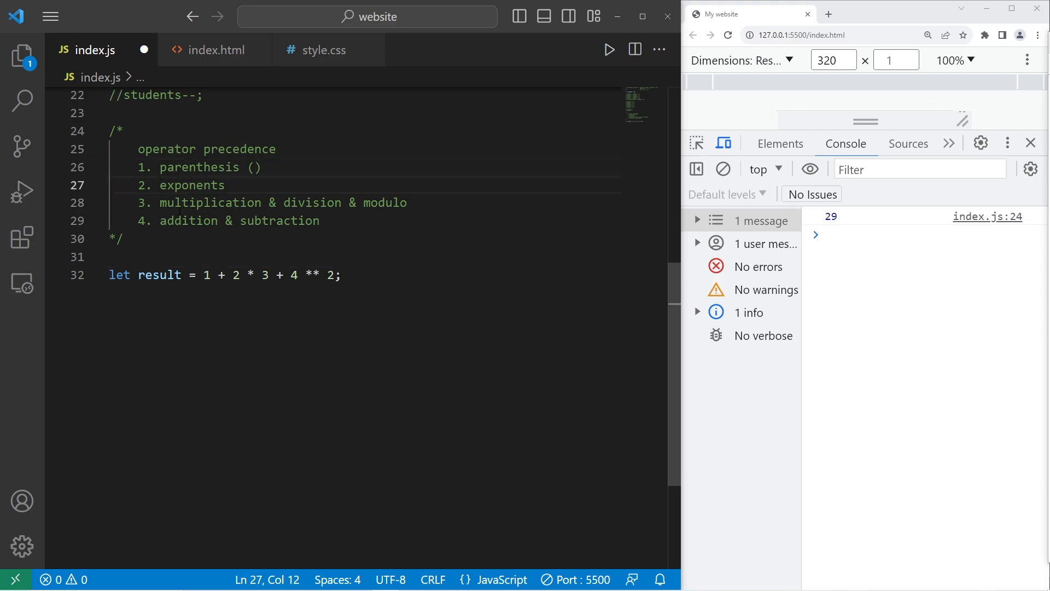
pyautogui.click(299, 202)
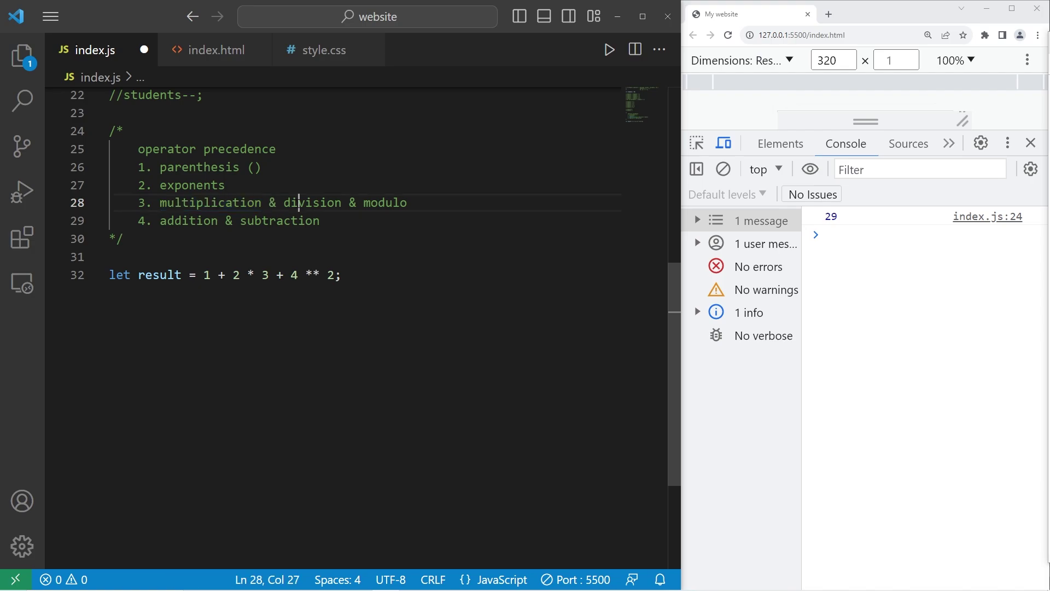
pyautogui.click(411, 203)
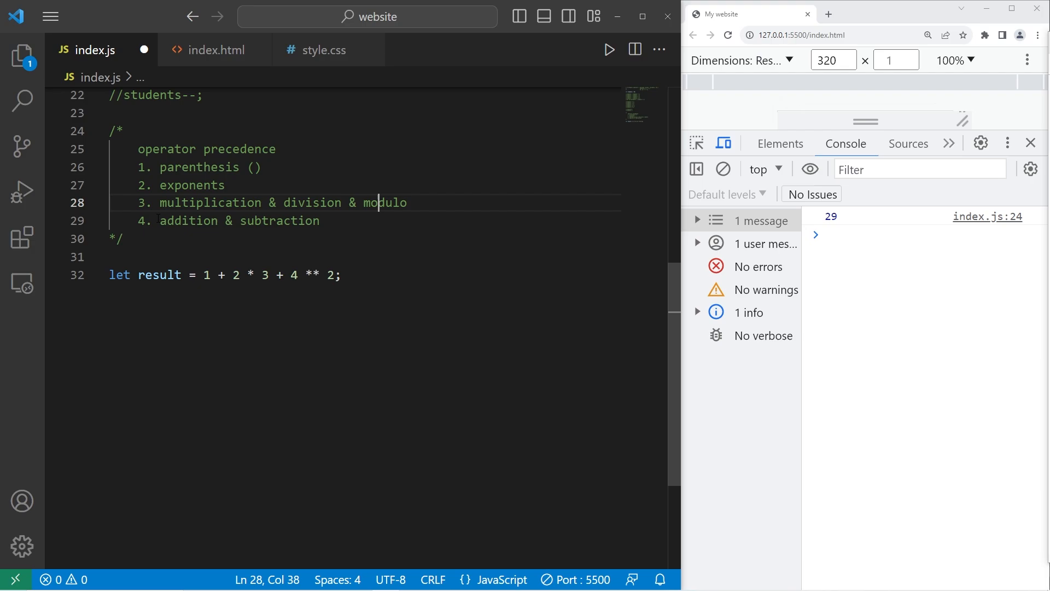
# Add console.log(result); below the result expression
pyautogui.click(341, 274)
pyautogui.write('console')
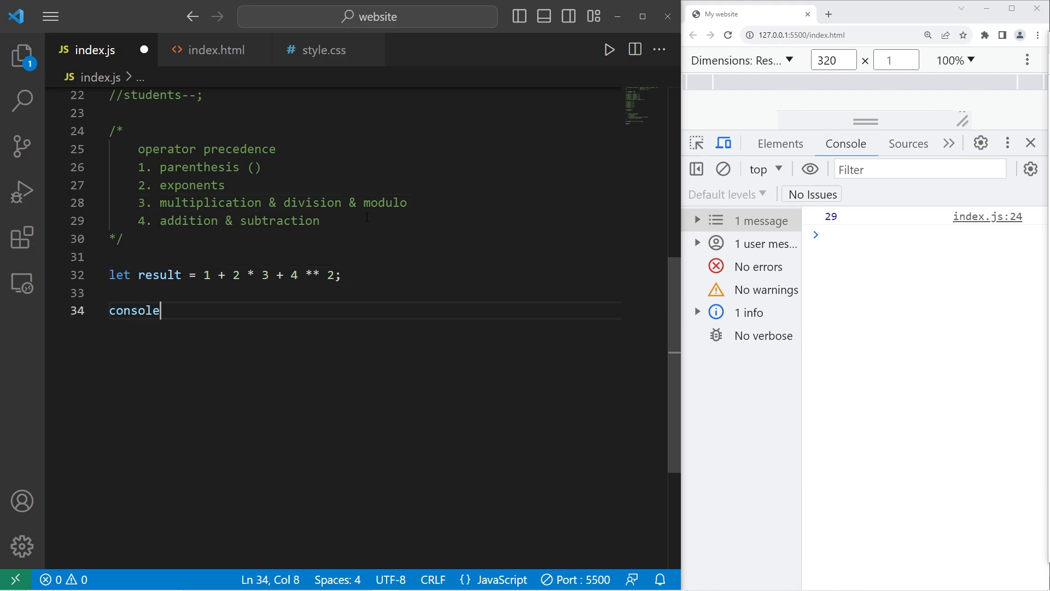
pyautogui.write('.log();')
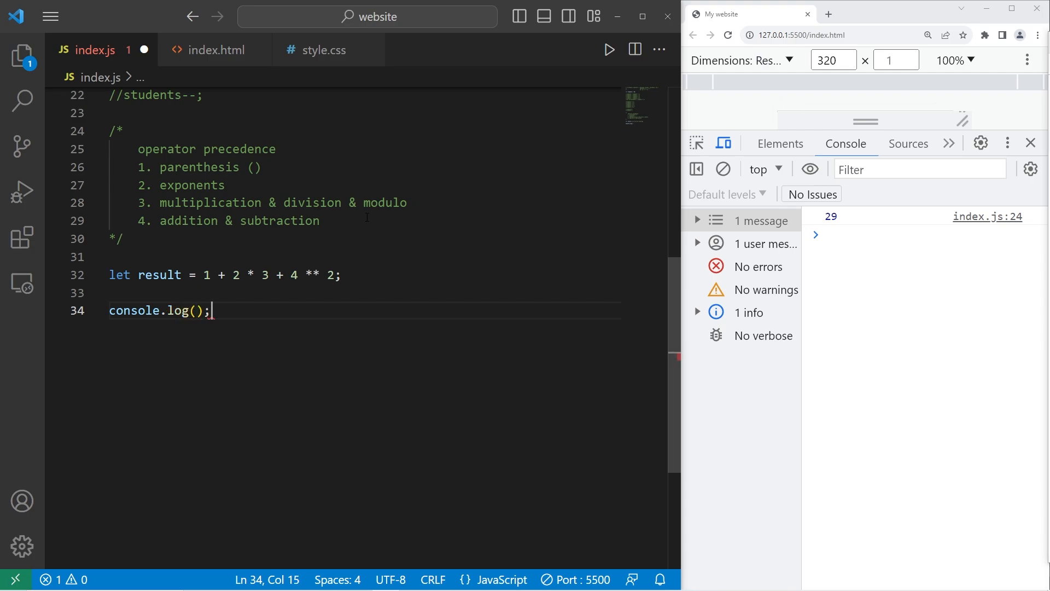
pyautogui.doubleClick(159, 275)
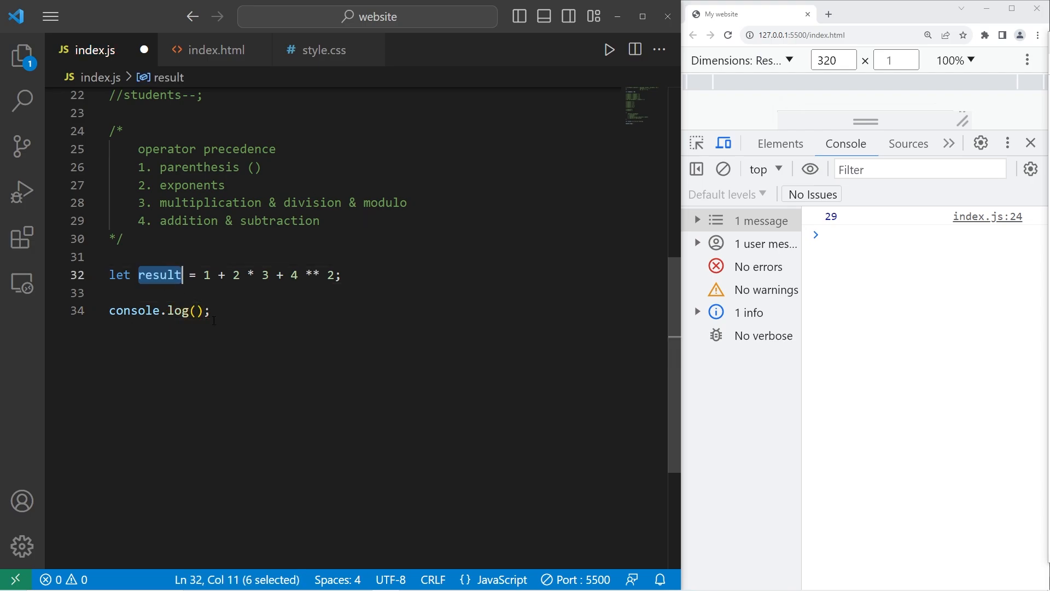
pyautogui.write('result')
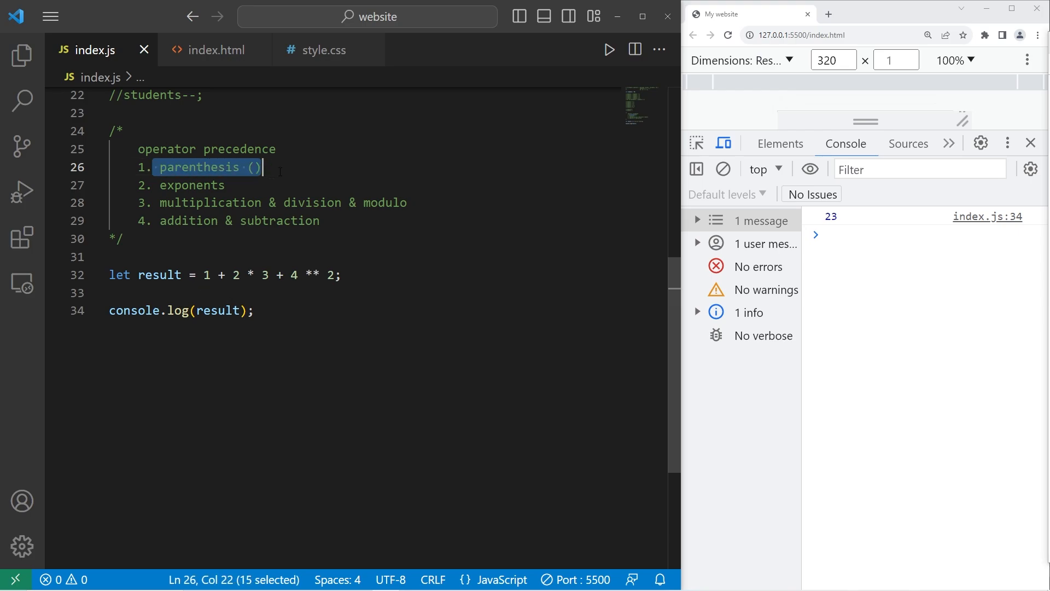
# Reduce 4 ** 2 to 16 in the expression, following the exponents rule
pyautogui.doubleClick(192, 184)
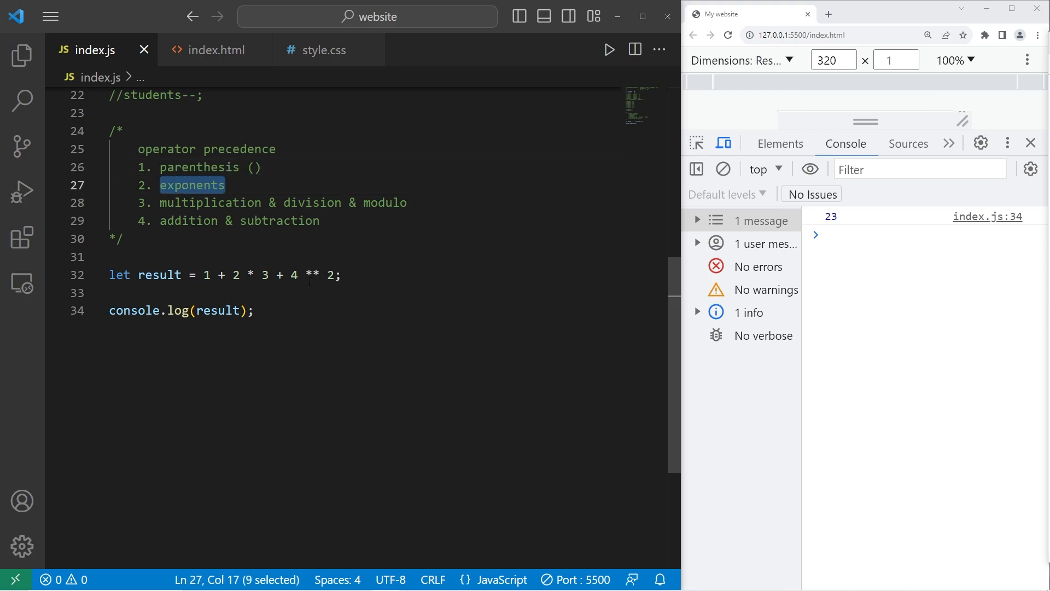
pyautogui.doubleClick(310, 274)
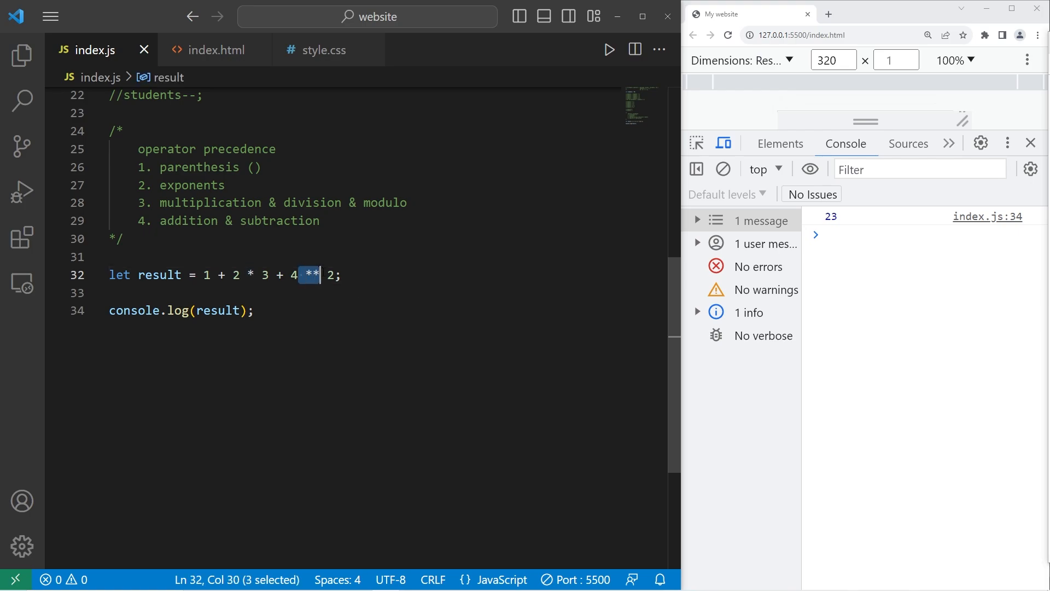
pyautogui.press('shift+Left')
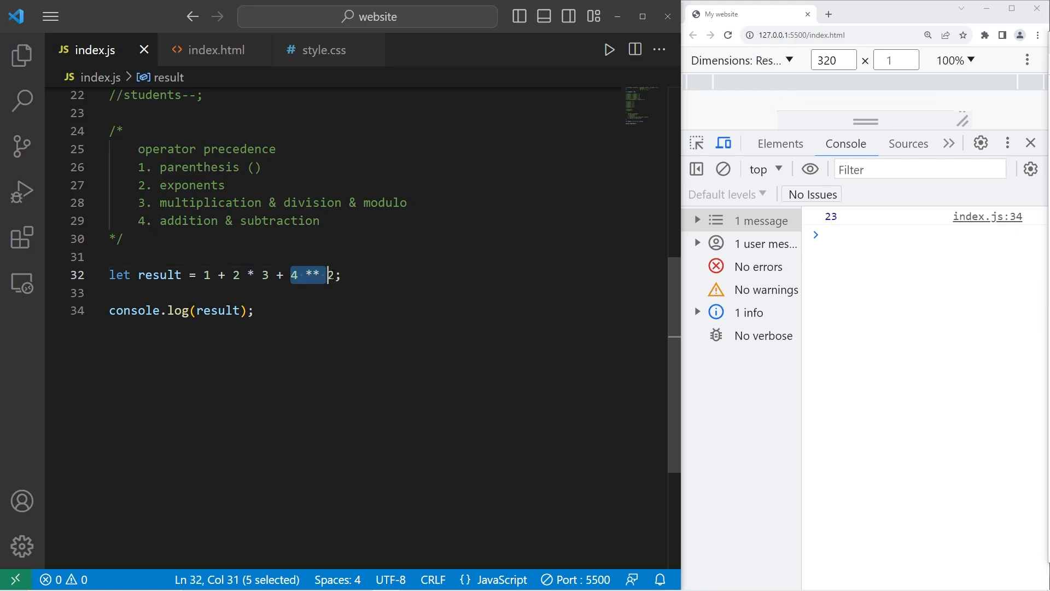
pyautogui.write('16')
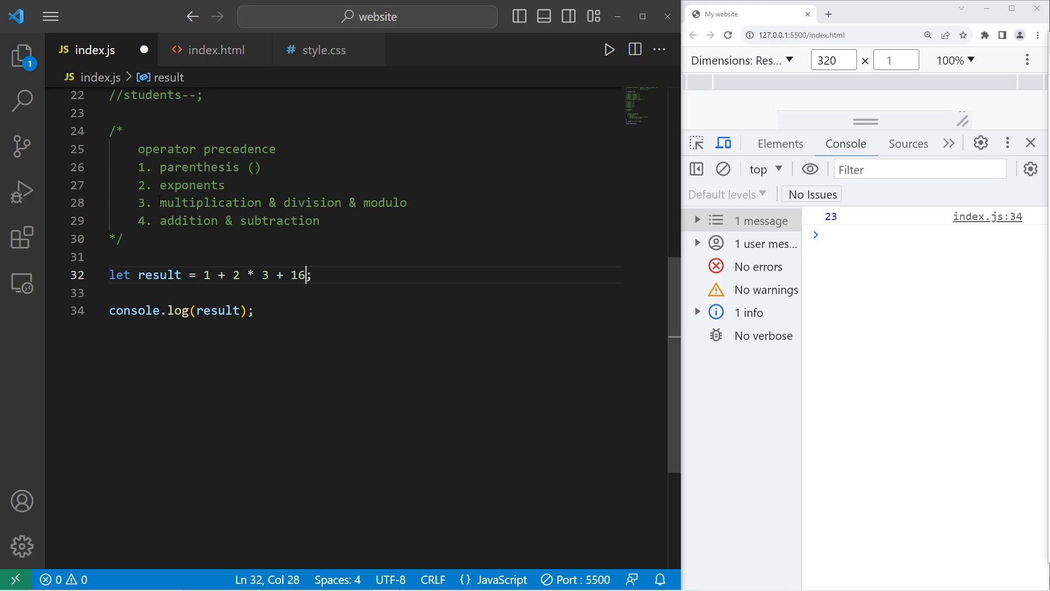
# Reduce 1 + 2 * 3 to 7, then 7 + 16 to 23 so result = 23
pyautogui.click(305, 203)
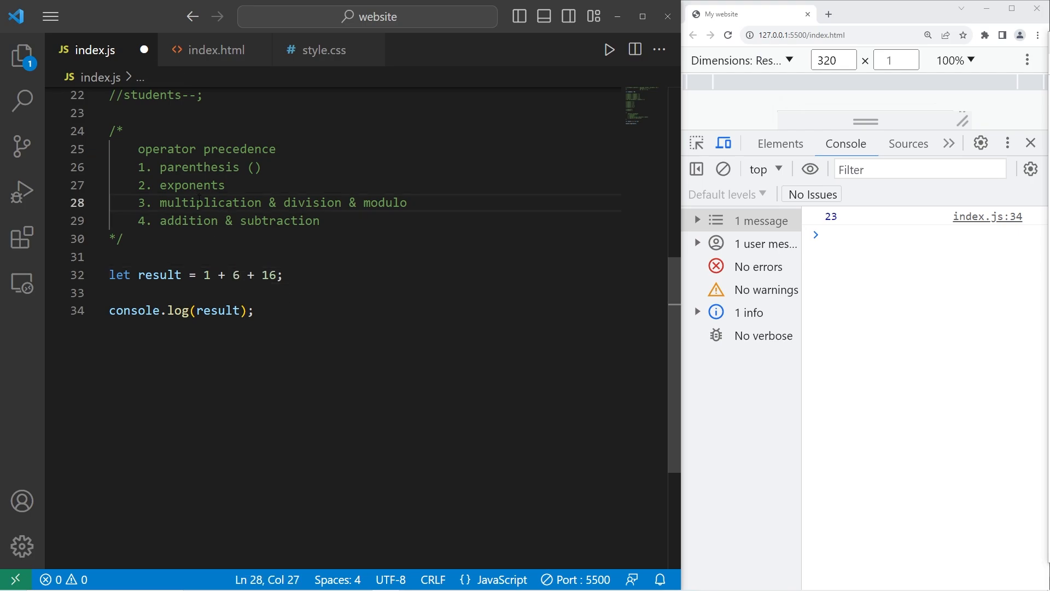
pyautogui.click(405, 202)
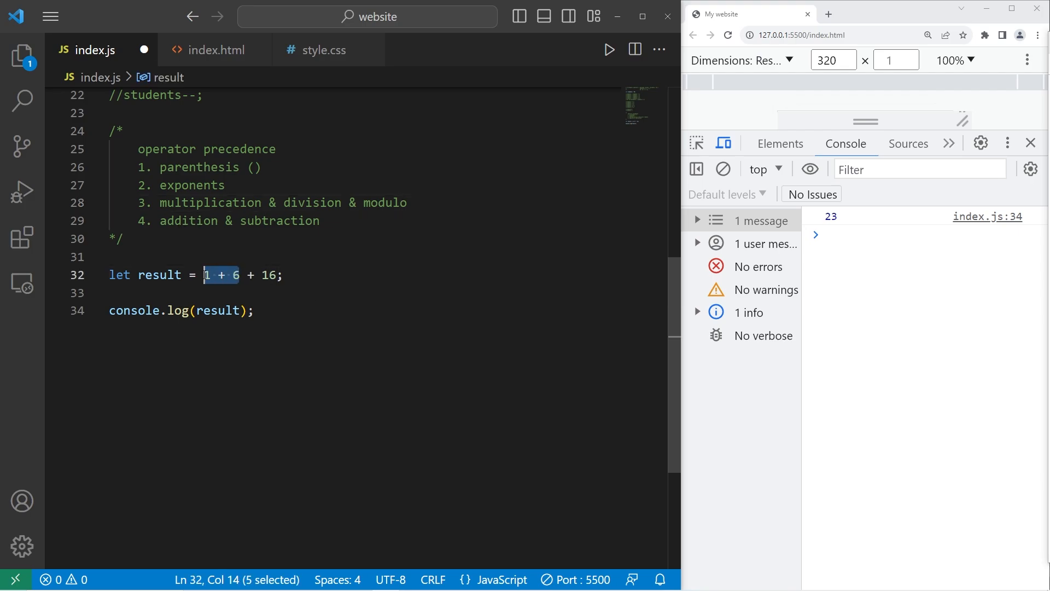
pyautogui.write('7')
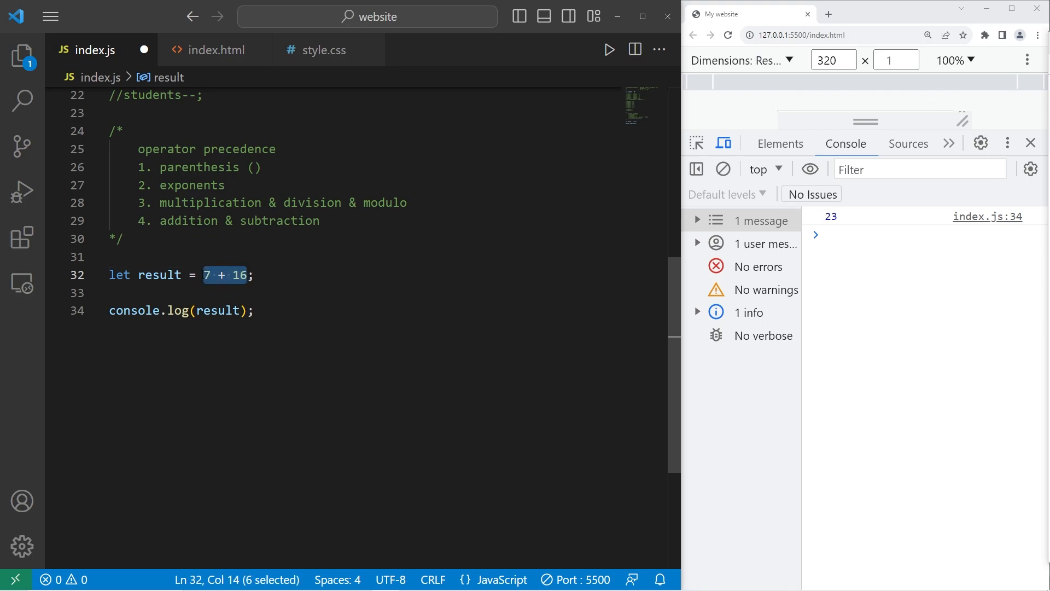
pyautogui.write('23')
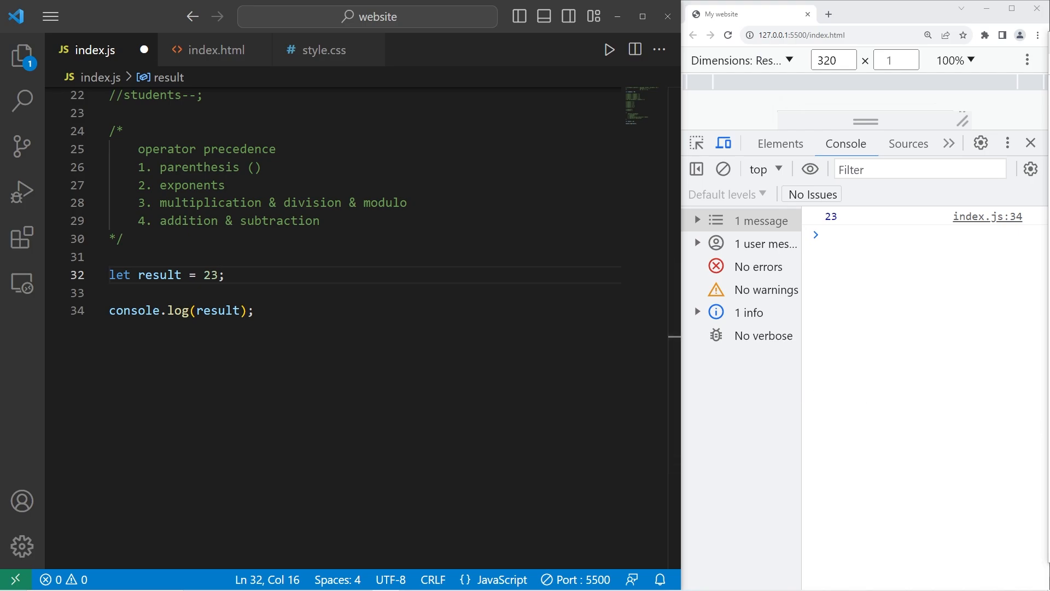
pyautogui.doubleClick(215, 274)
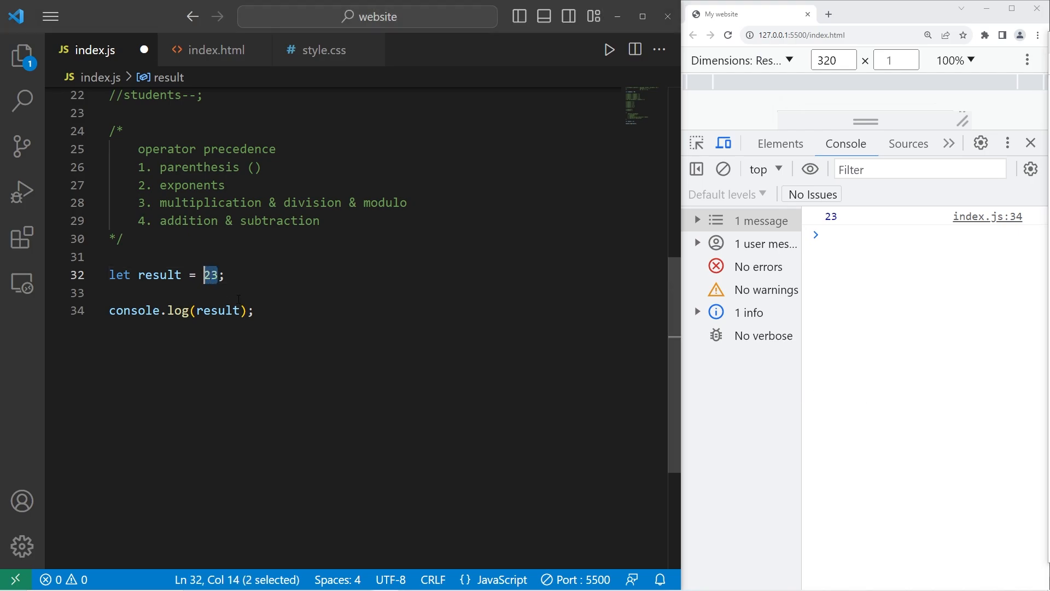
# Set result to 12 % 5 + 8 / 2, then reduce 12 % 5 to 2 and 8 / 2 to 4
pyautogui.write('12 % 5 + 8 / 2')
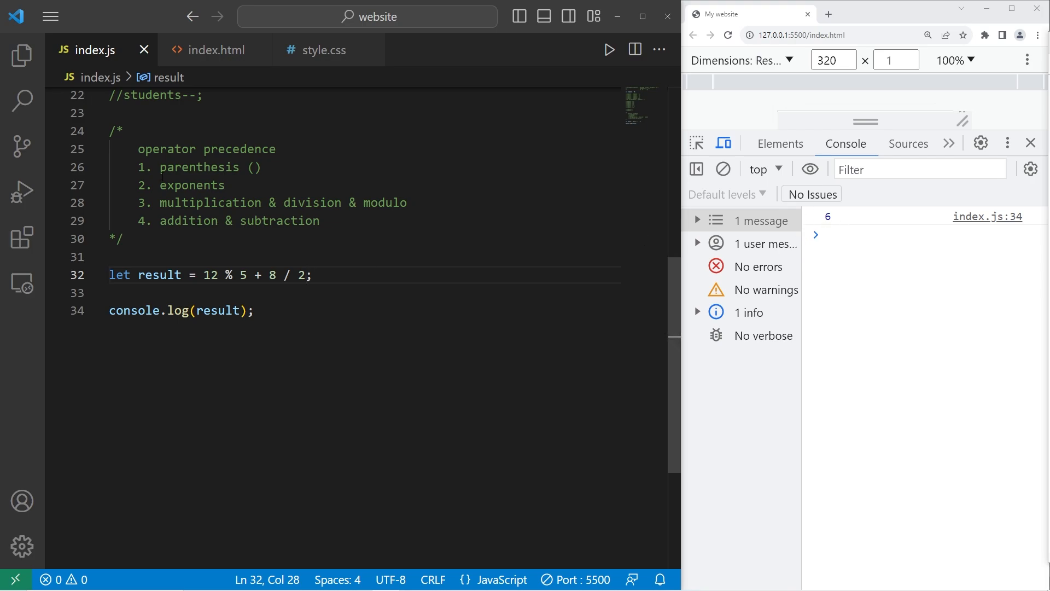
pyautogui.moveTo(275, 183)
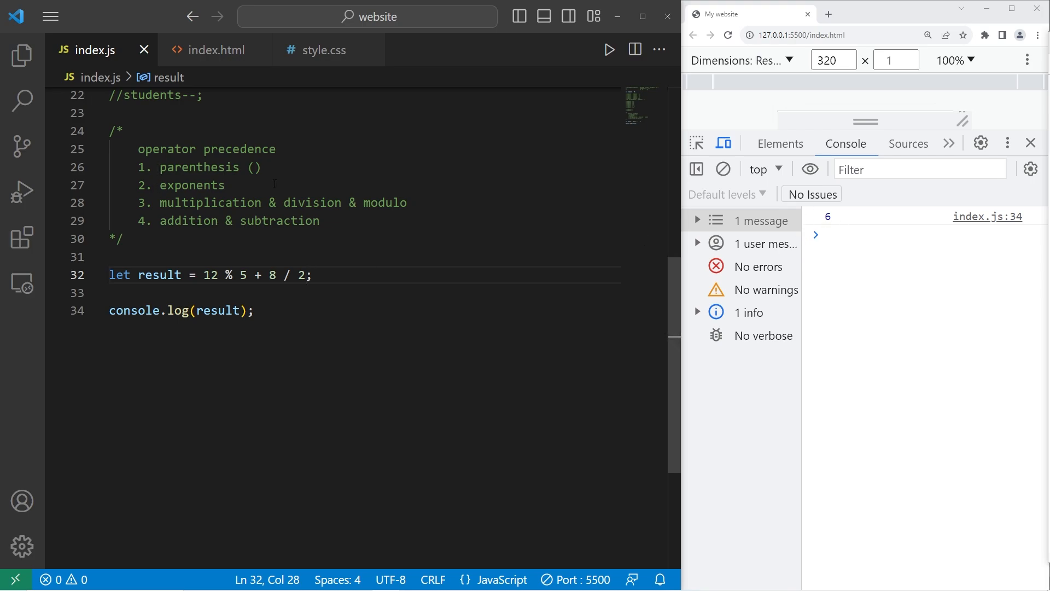
pyautogui.click(133, 294)
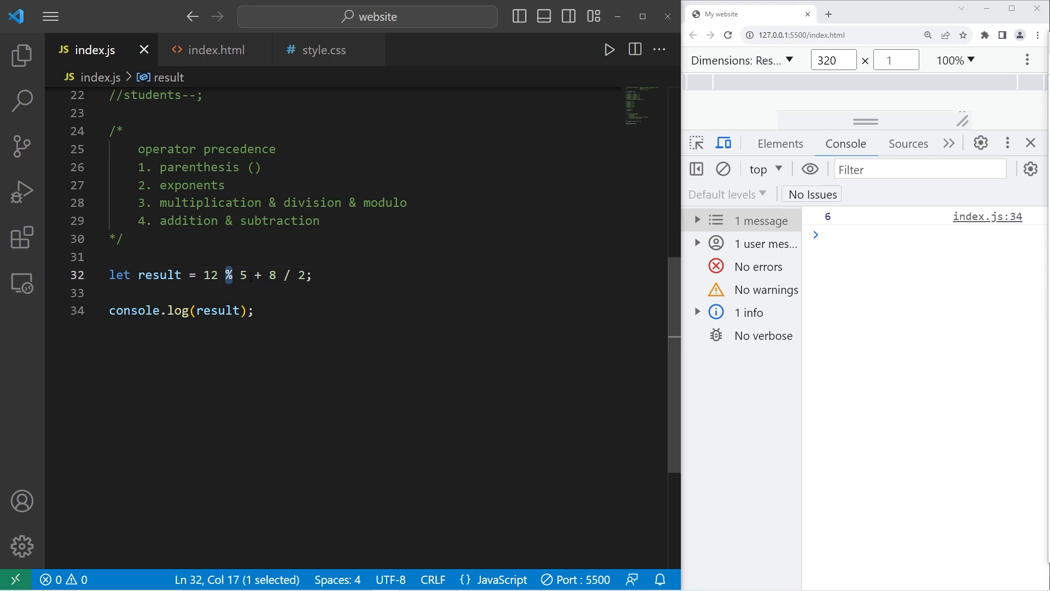
pyautogui.click(246, 274)
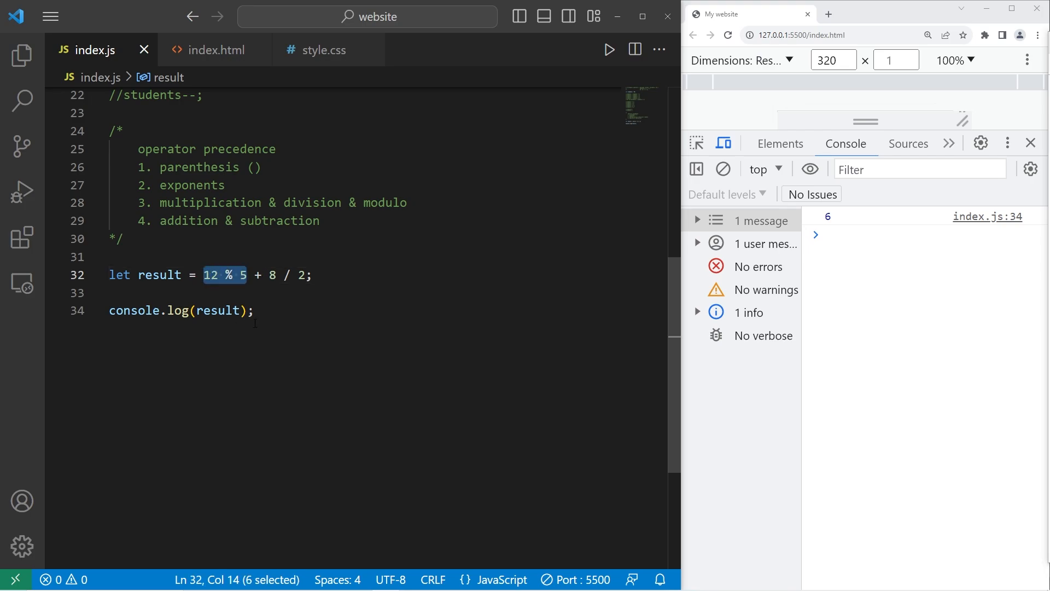
pyautogui.write('2')
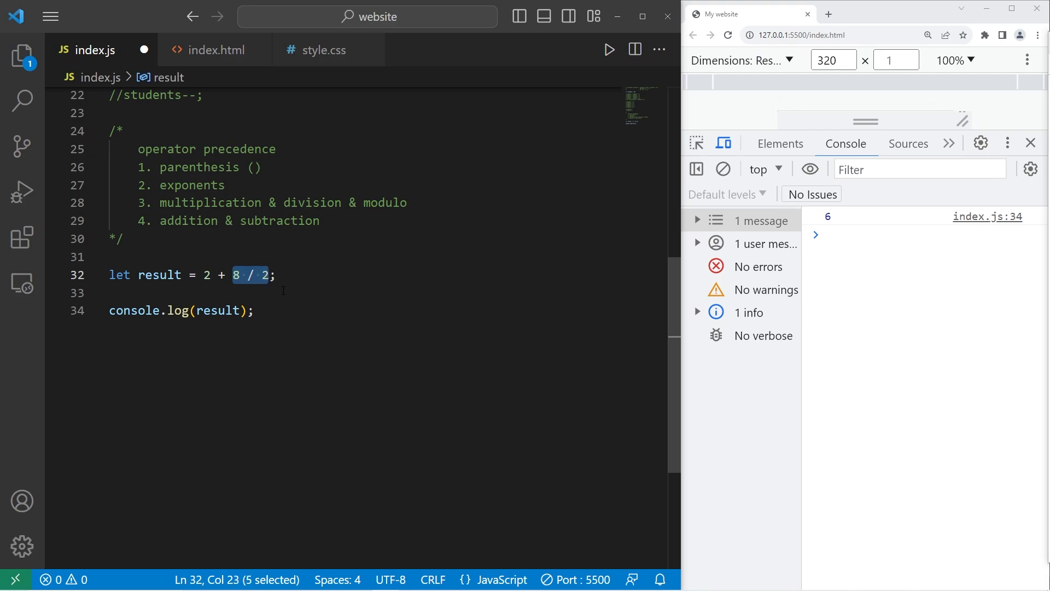
pyautogui.write('4')
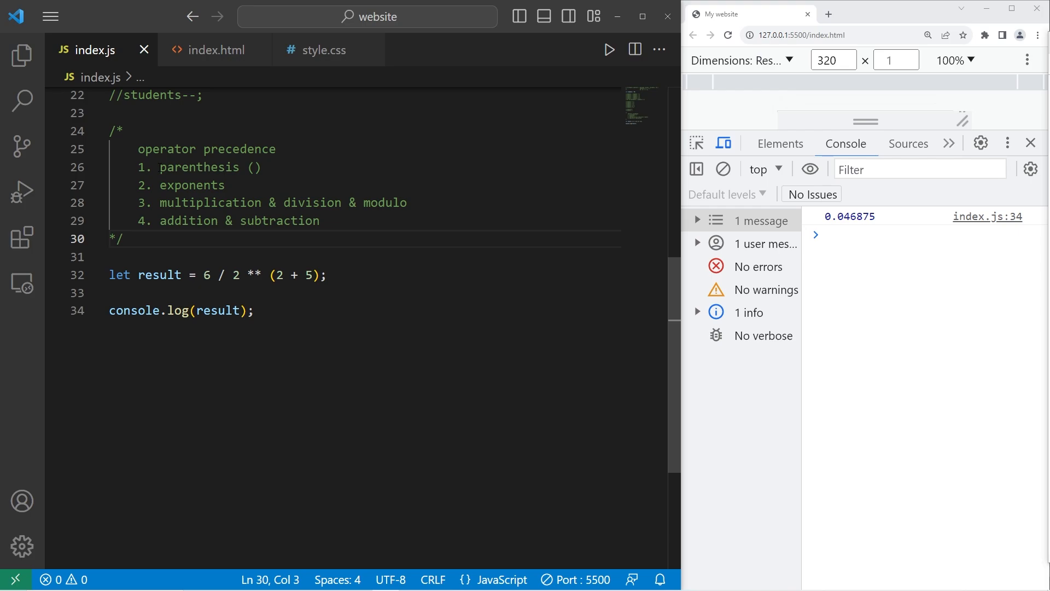
# Replace (2 + 5) with 7, then 2 ** 7 with 128 using Windows Calculator
pyautogui.click(262, 166)
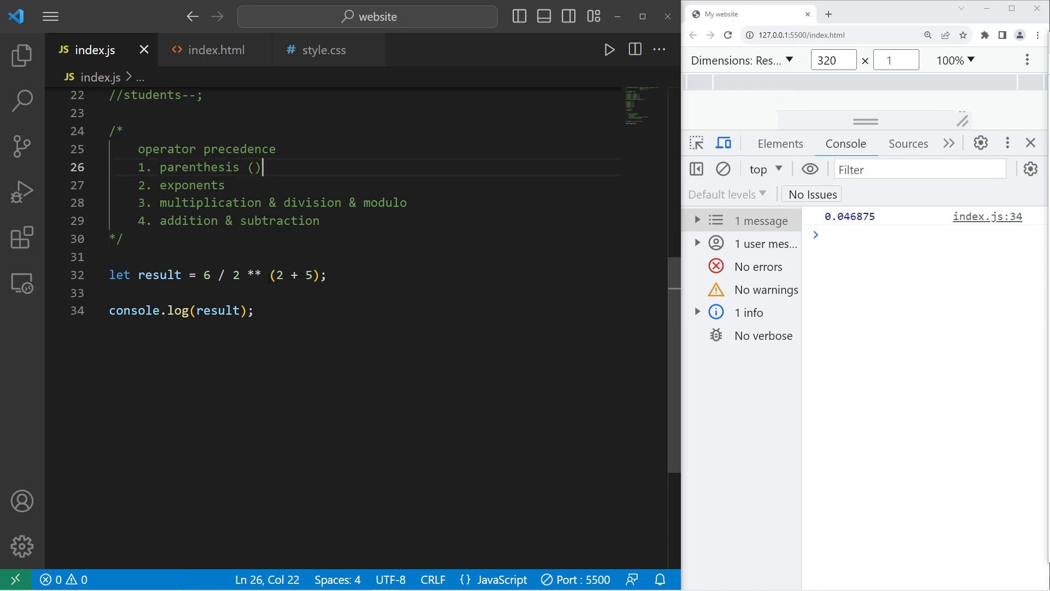
pyautogui.write('7')
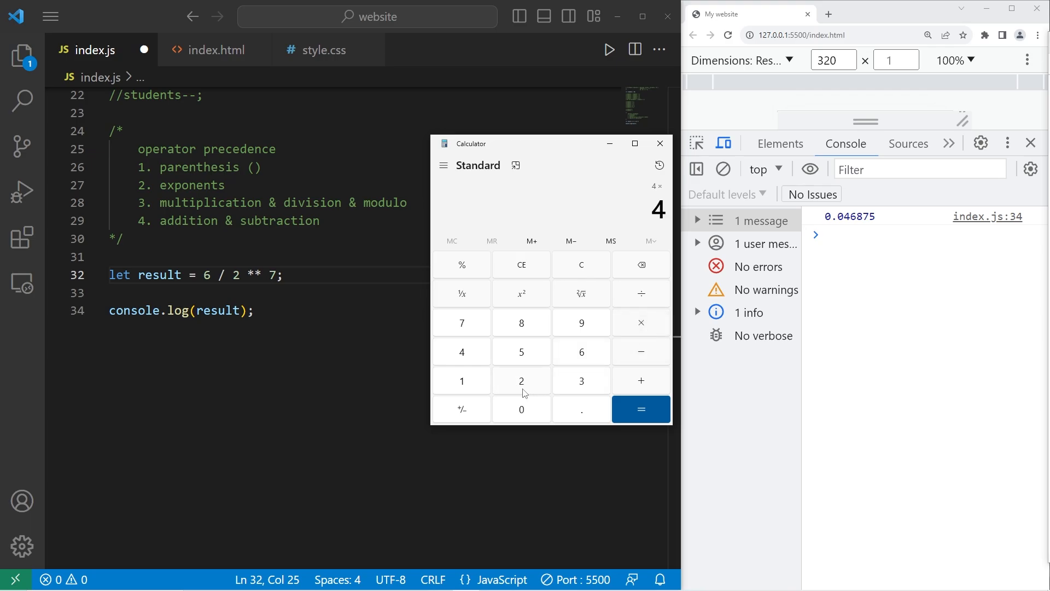
pyautogui.click(522, 381)
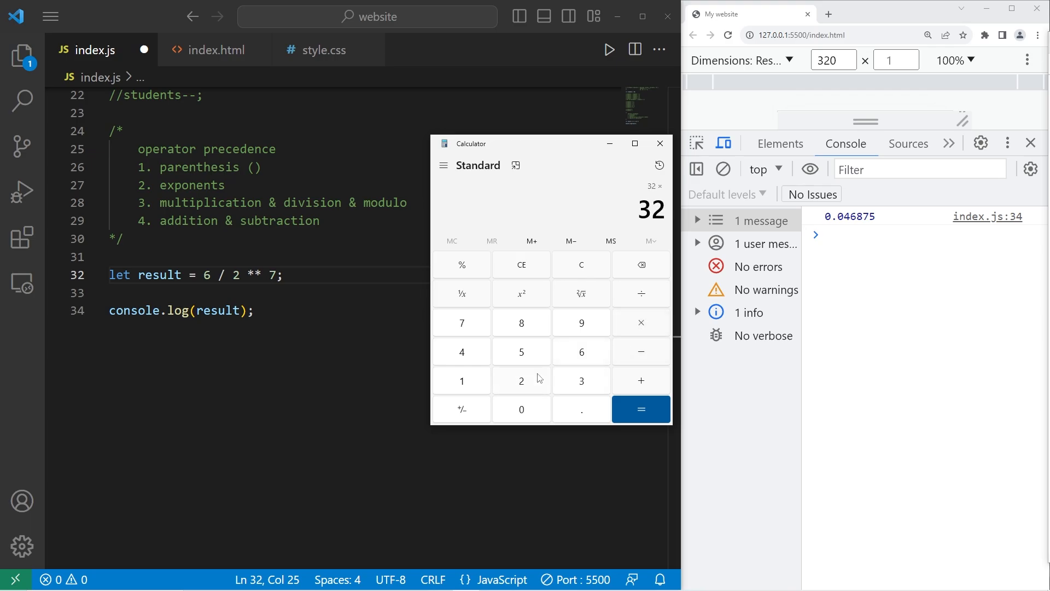
pyautogui.click(640, 409)
pyautogui.write('1')
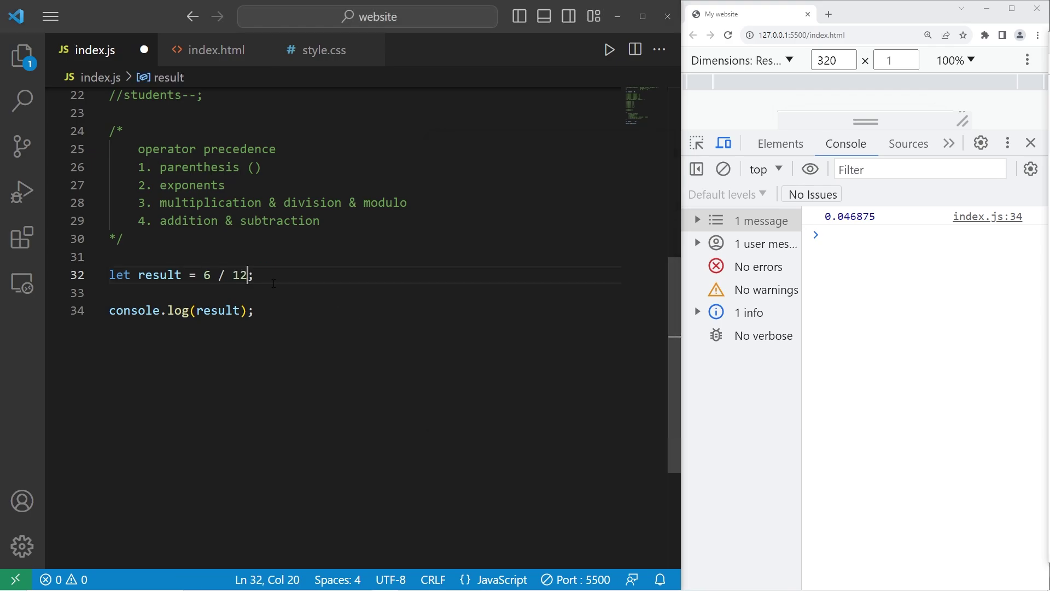
pyautogui.write('8')
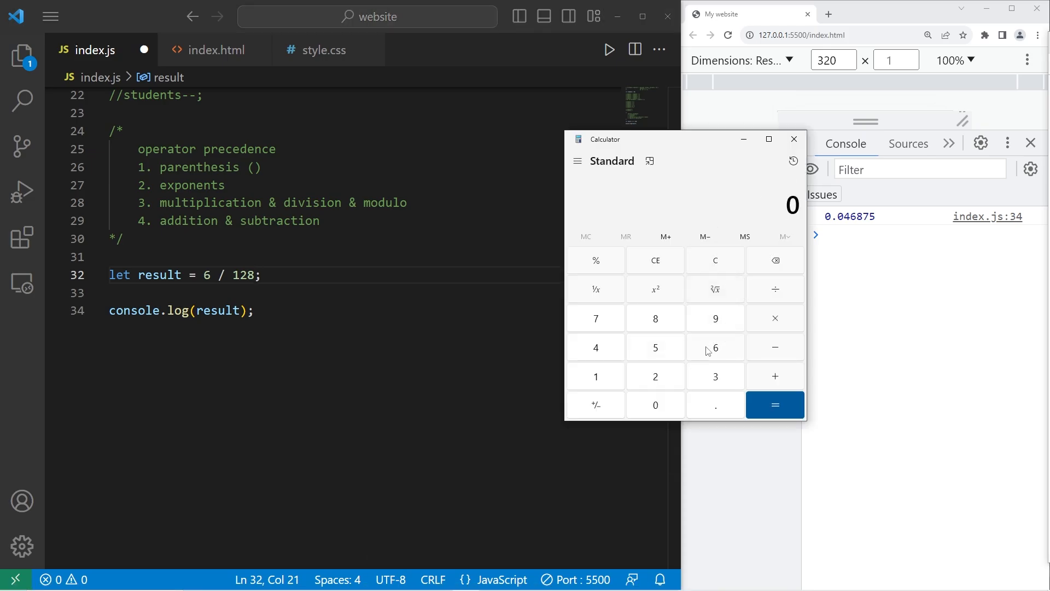
# Compute 6 / 128 in Calculator and set result to 0.046875
pyautogui.click(774, 404)
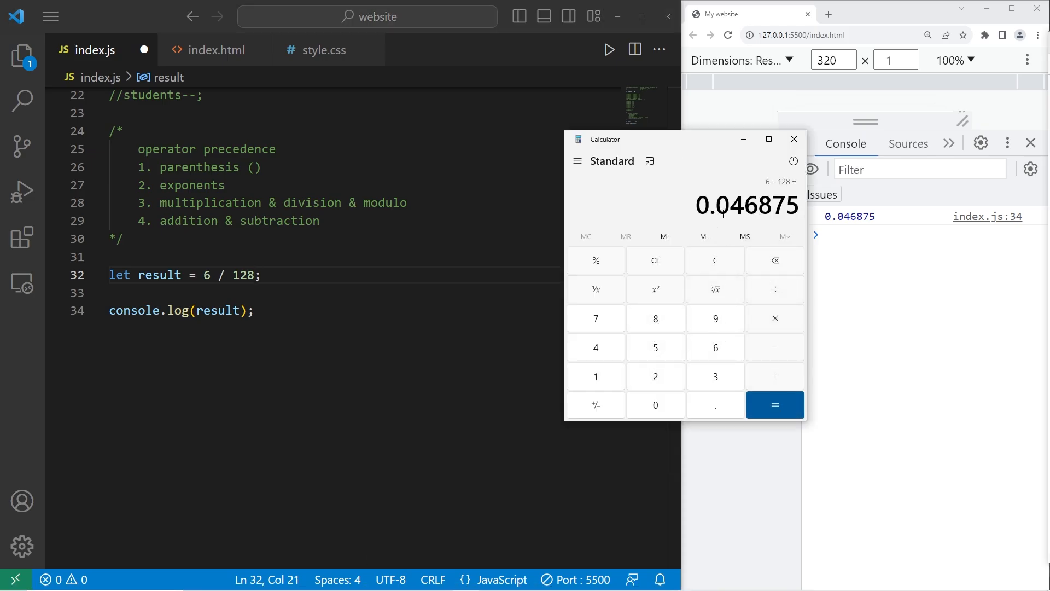
pyautogui.doubleClick(746, 206)
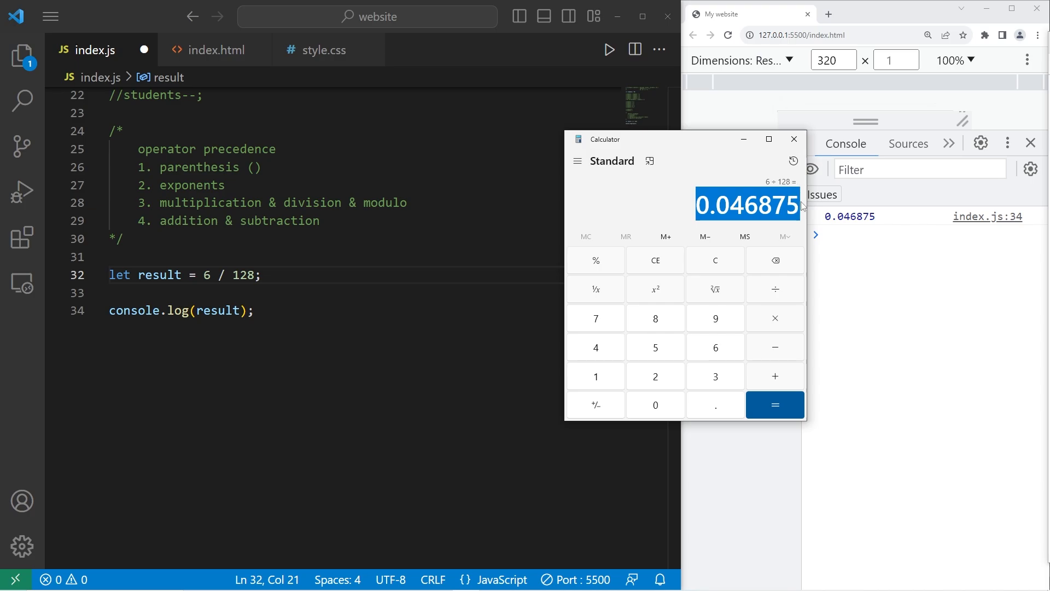
pyautogui.click(795, 139)
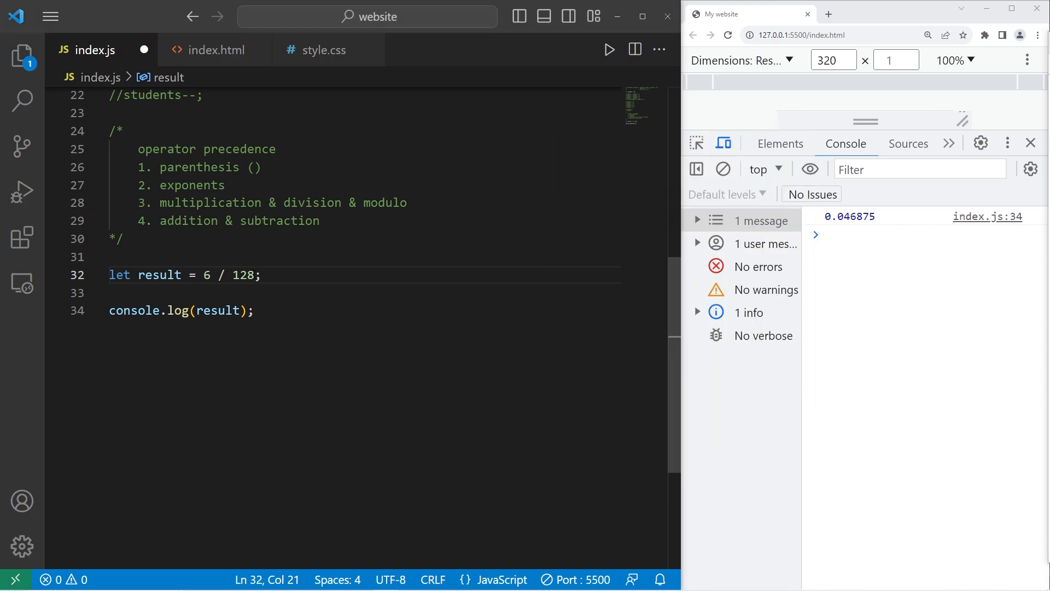
pyautogui.write('0.046875')
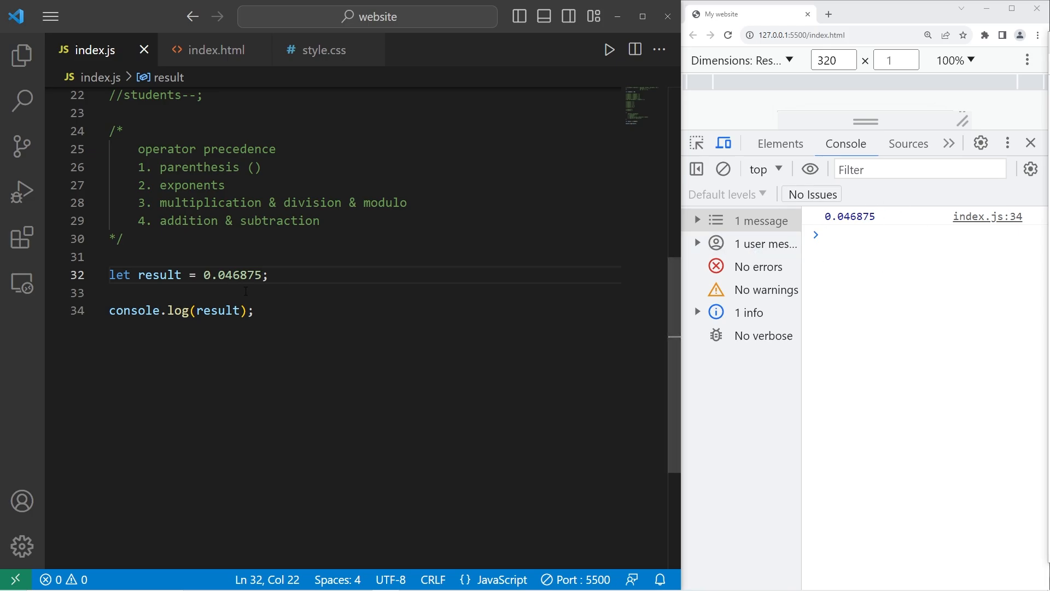
pyautogui.scroll(3)
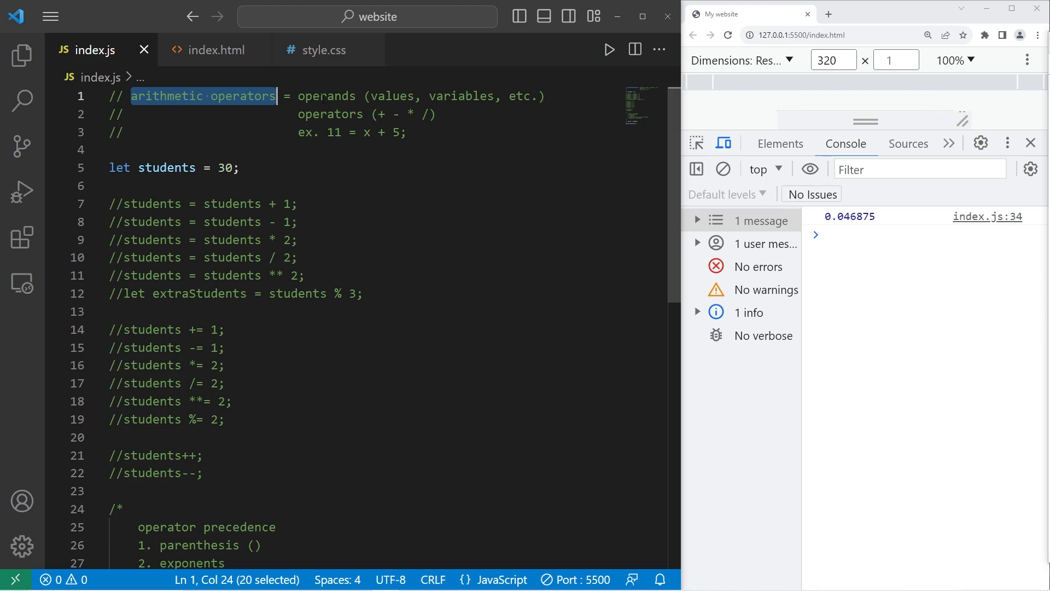
pyautogui.doubleClick(335, 133)
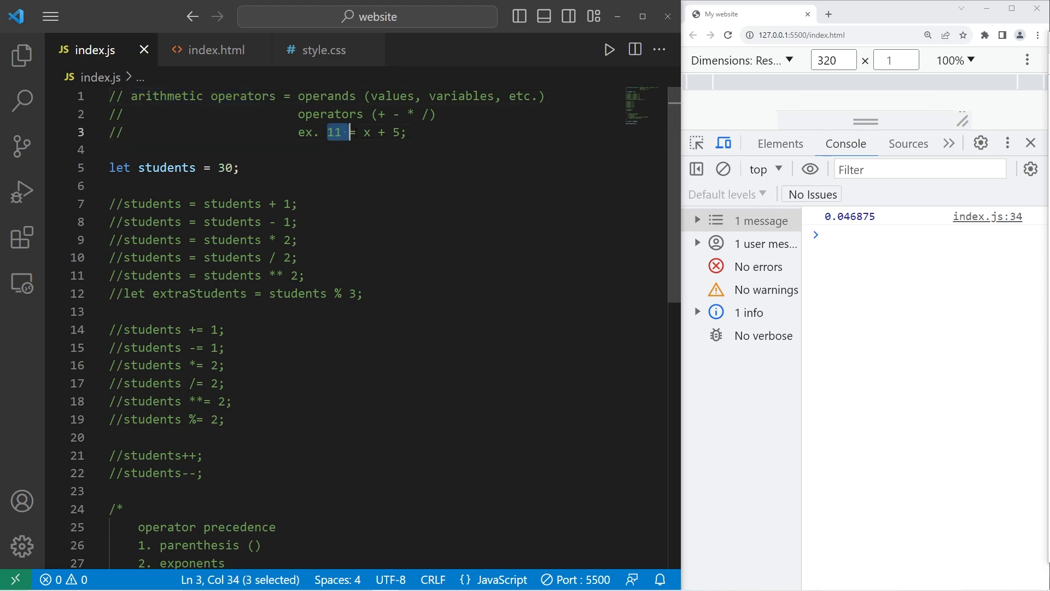
pyautogui.click(367, 132)
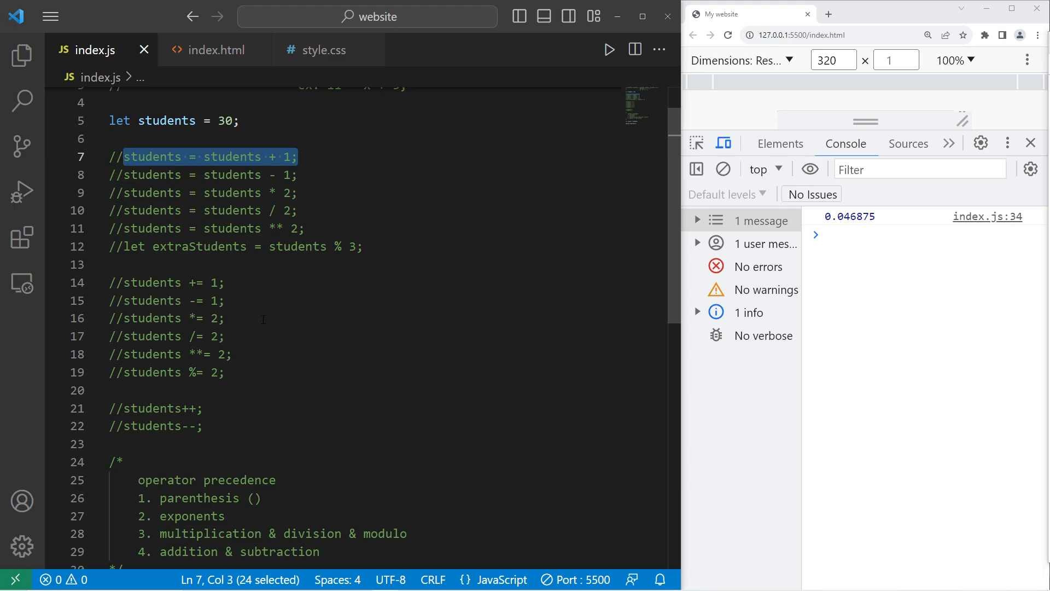
pyautogui.click(201, 426)
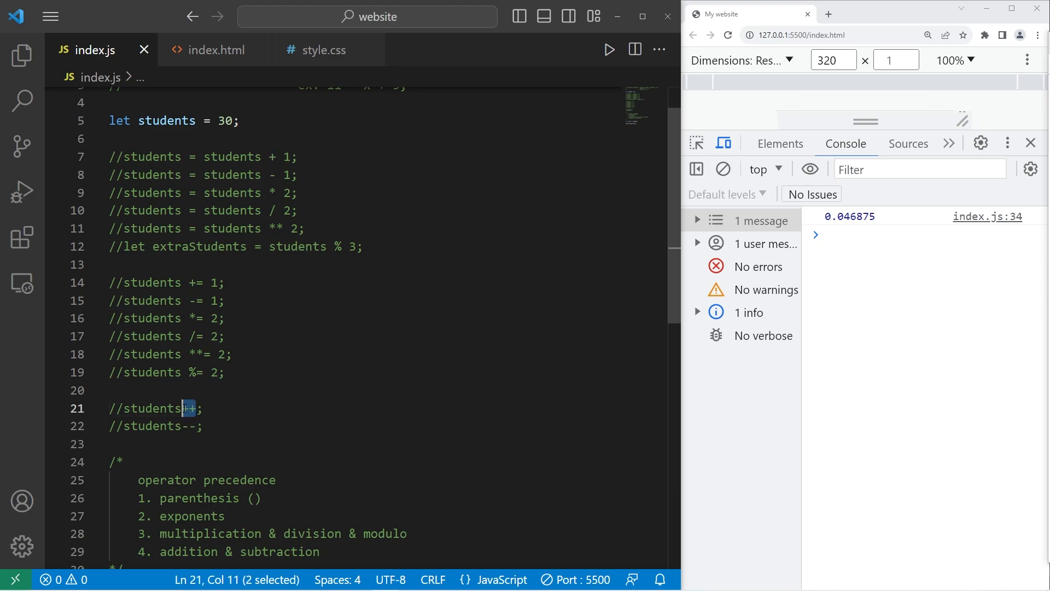
pyautogui.scroll(-3)
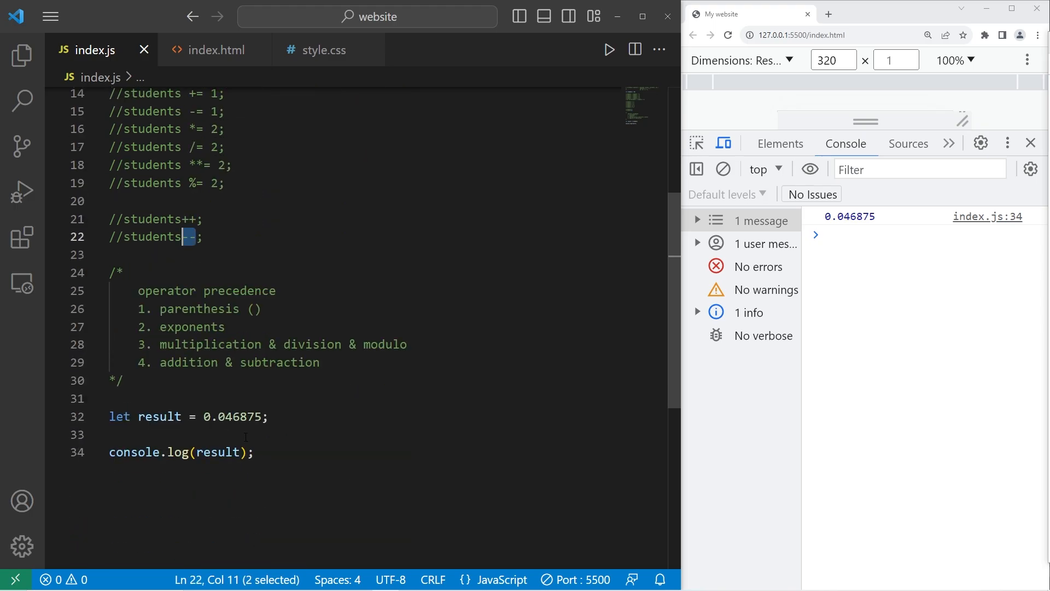
pyautogui.click(276, 290)
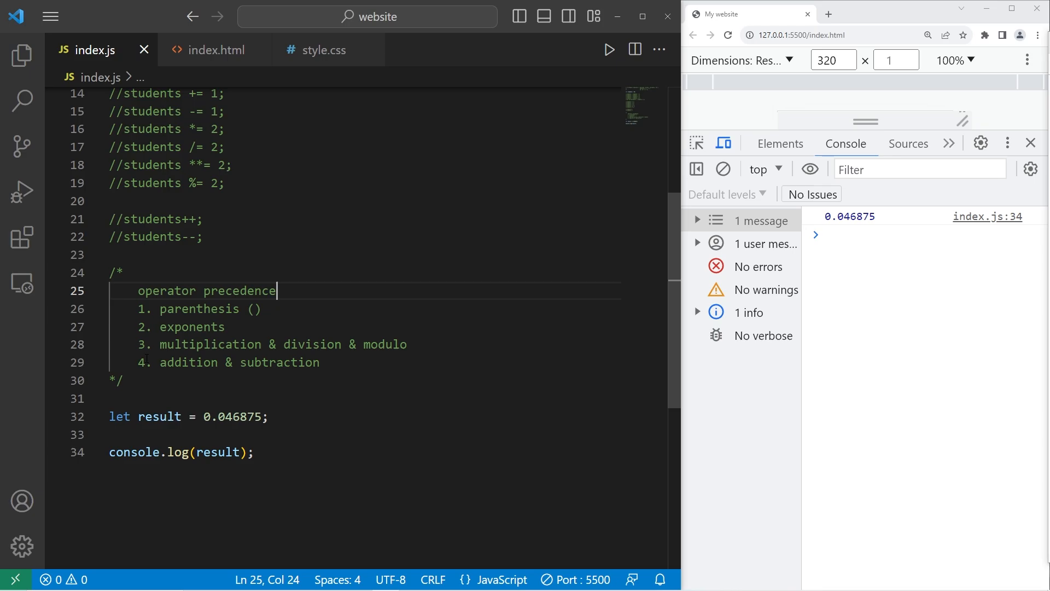
pyautogui.scroll(3)
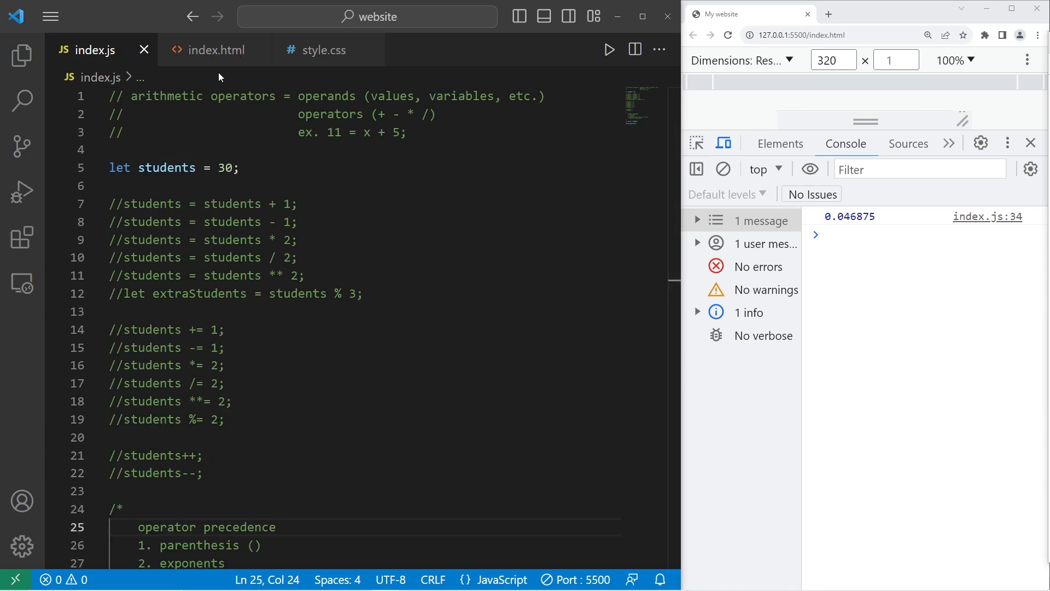
pyautogui.moveTo(272, 91)
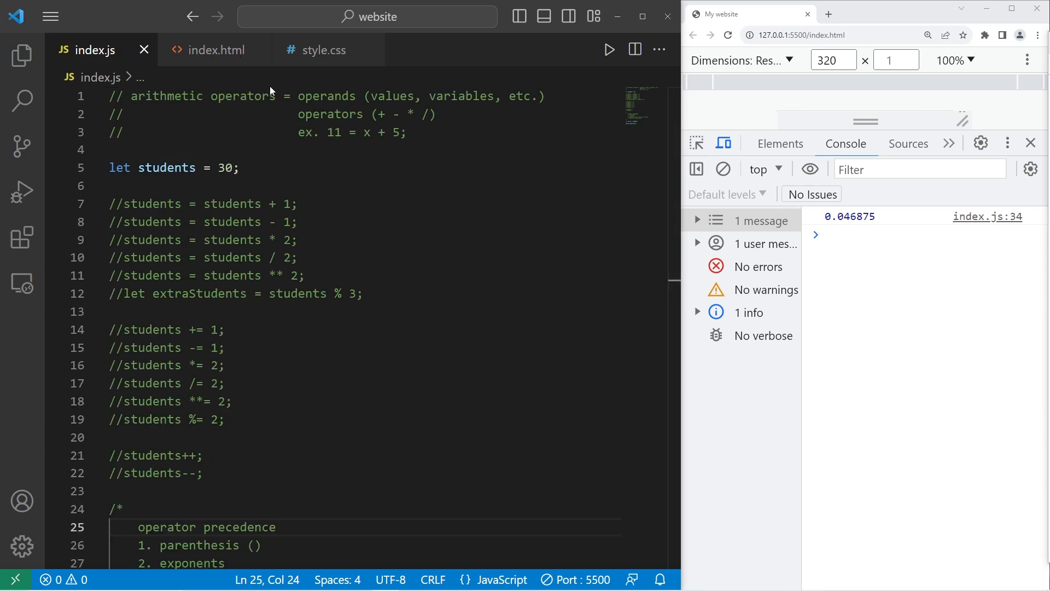